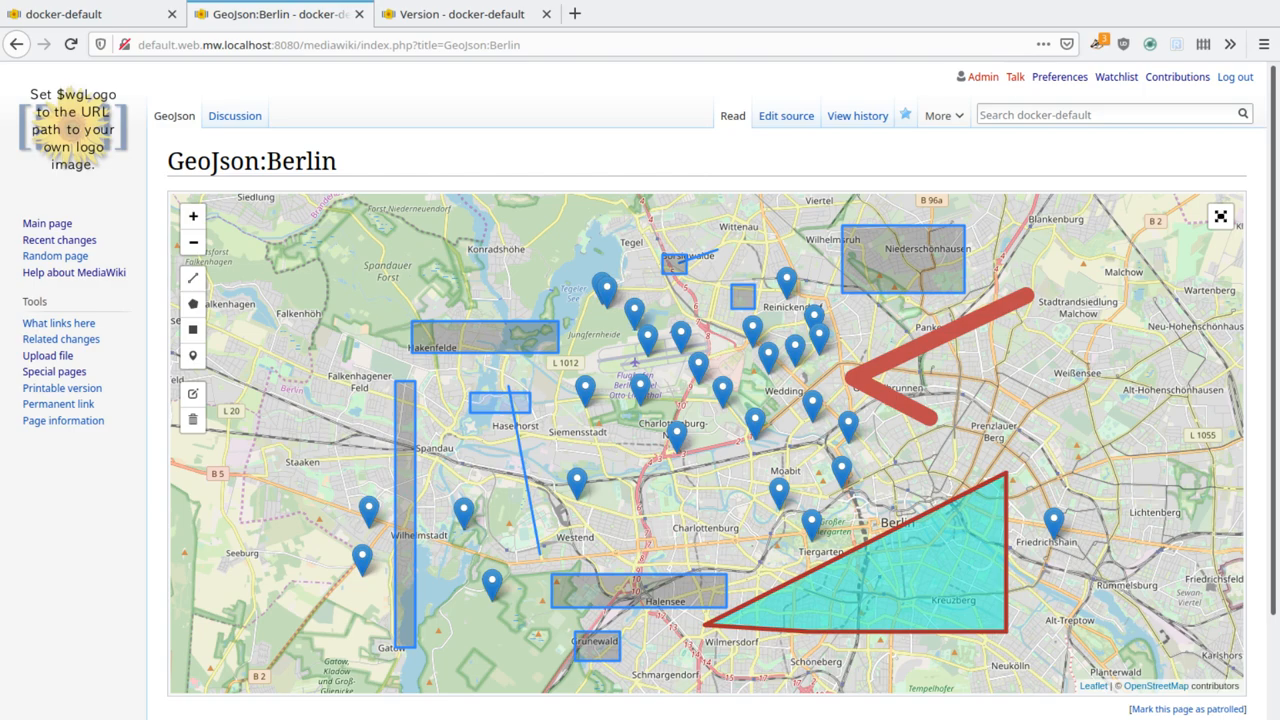
{"action": "mouse_move", "coordinate": [538, 307]}
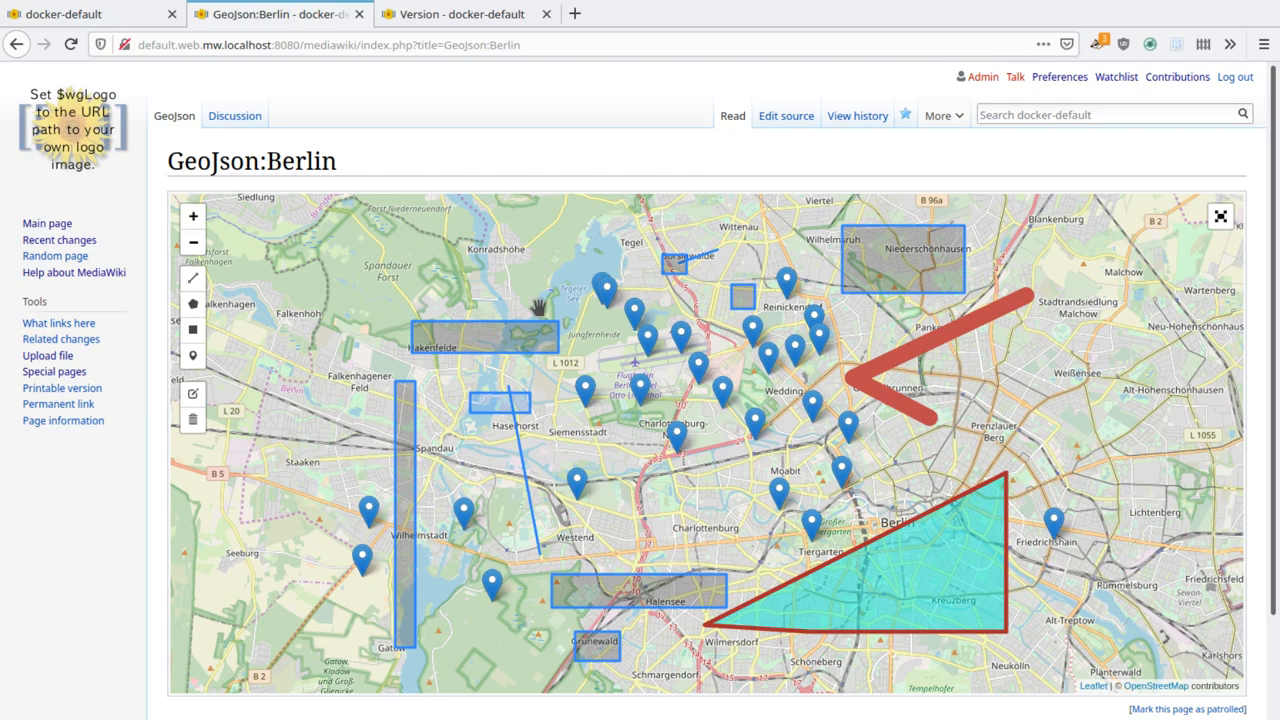
- Place new markers west of Berlin and give the one near Staaken a placeholder title and description
{"action": "double_click", "coordinate": [213, 161]}
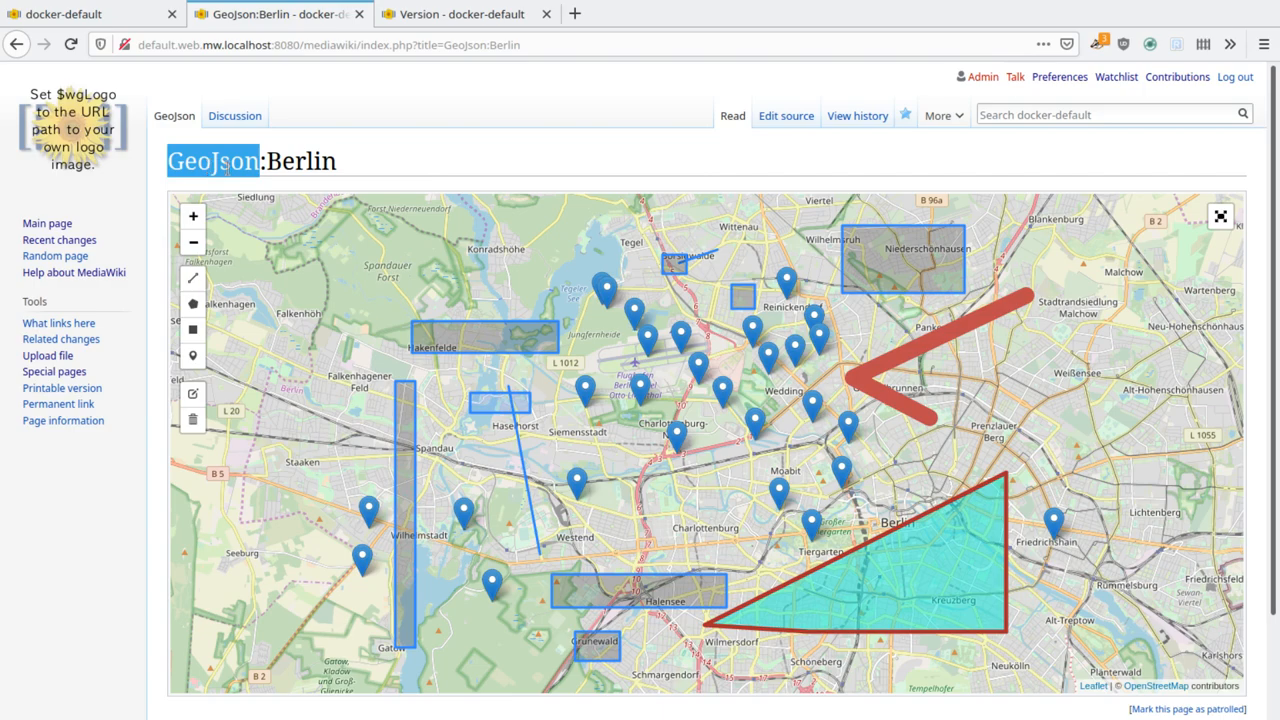
{"action": "mouse_move", "coordinate": [387, 143]}
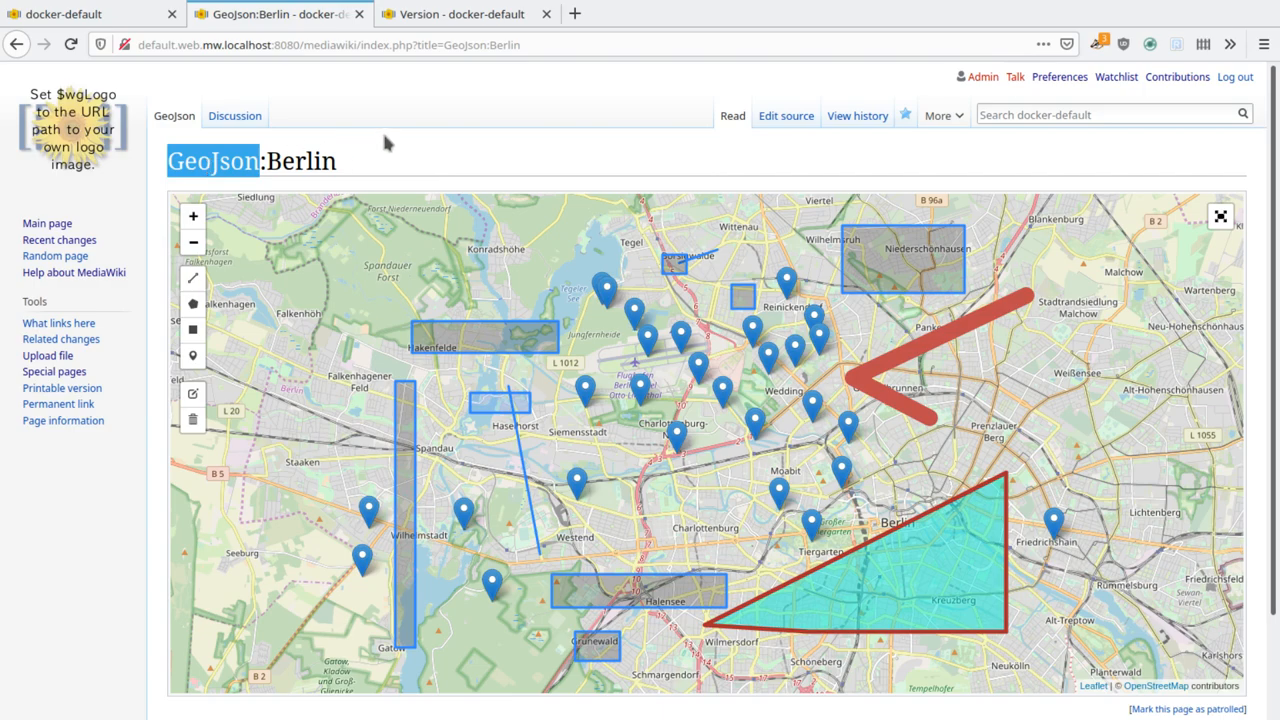
{"action": "mouse_move", "coordinate": [372, 150]}
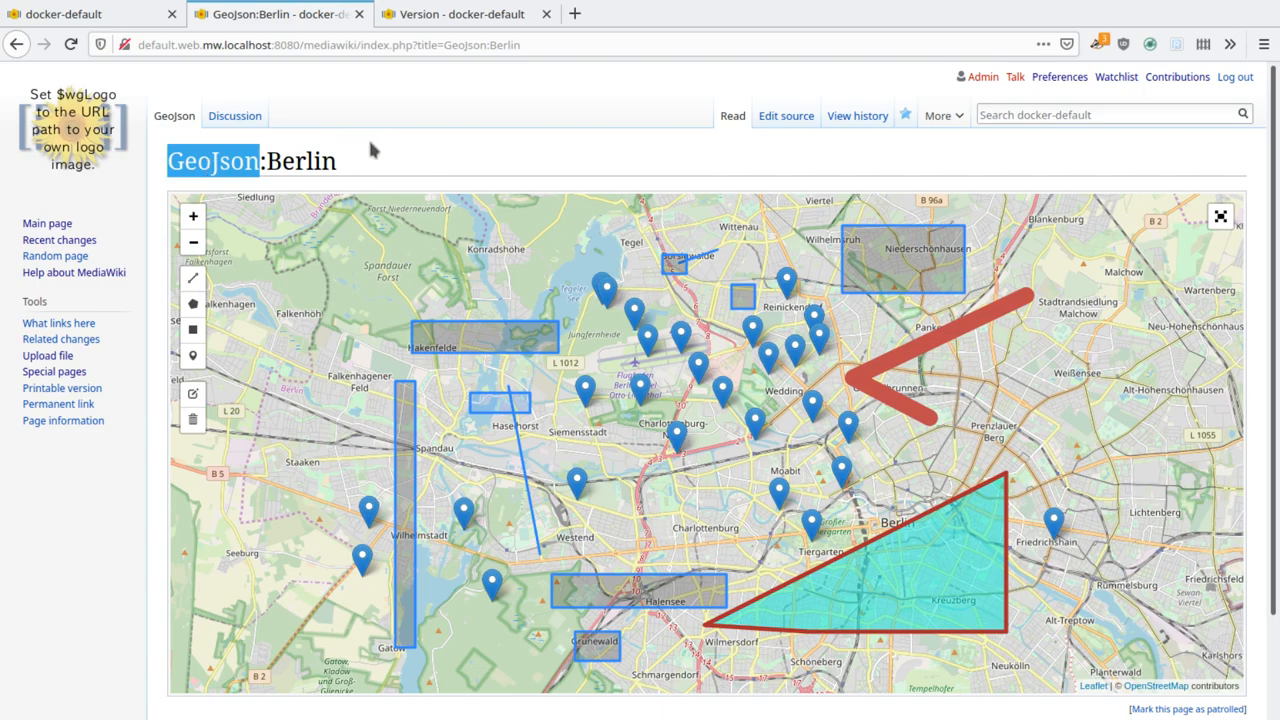
{"action": "mouse_move", "coordinate": [175, 115]}
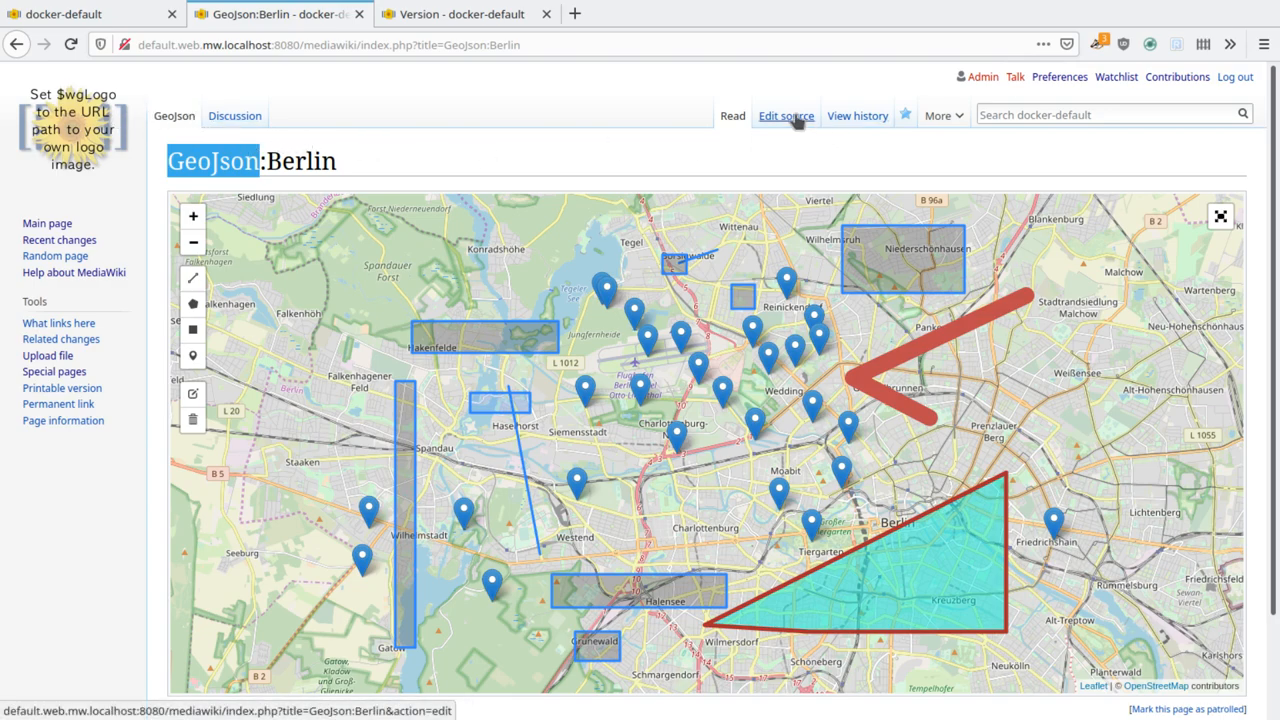
{"action": "left_click", "coordinate": [786, 115]}
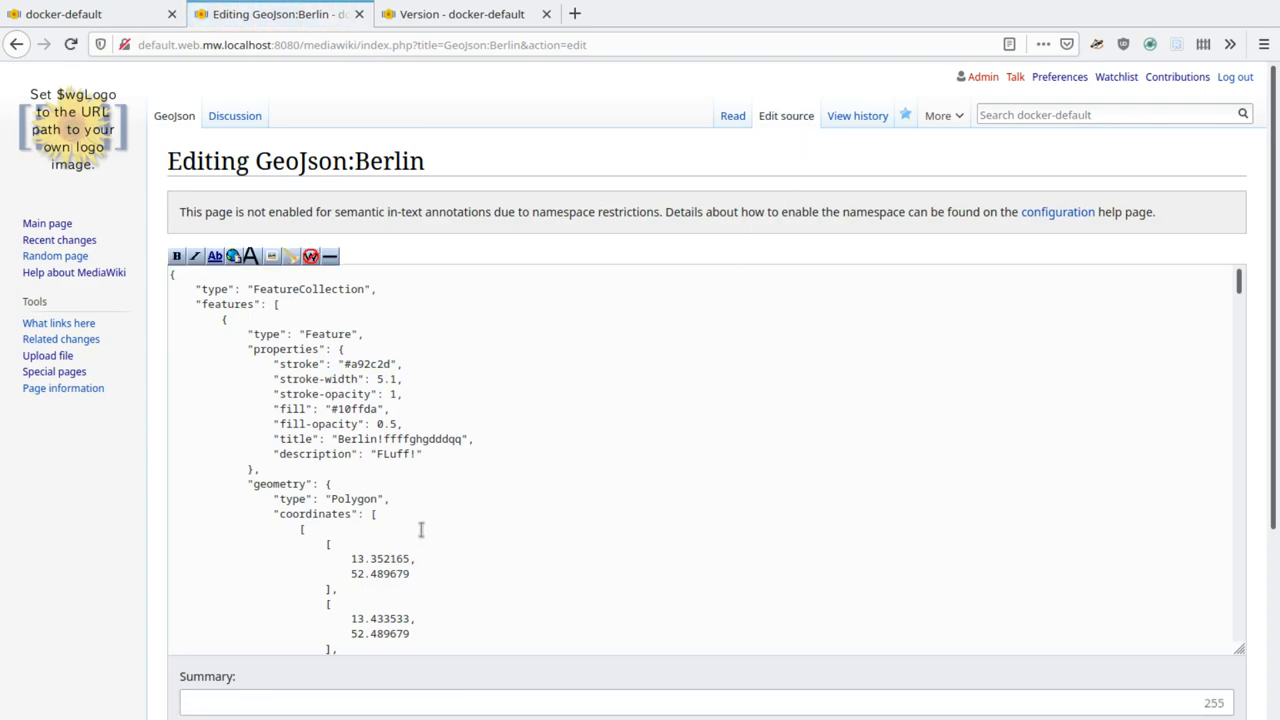
{"action": "mouse_move", "coordinate": [180, 110]}
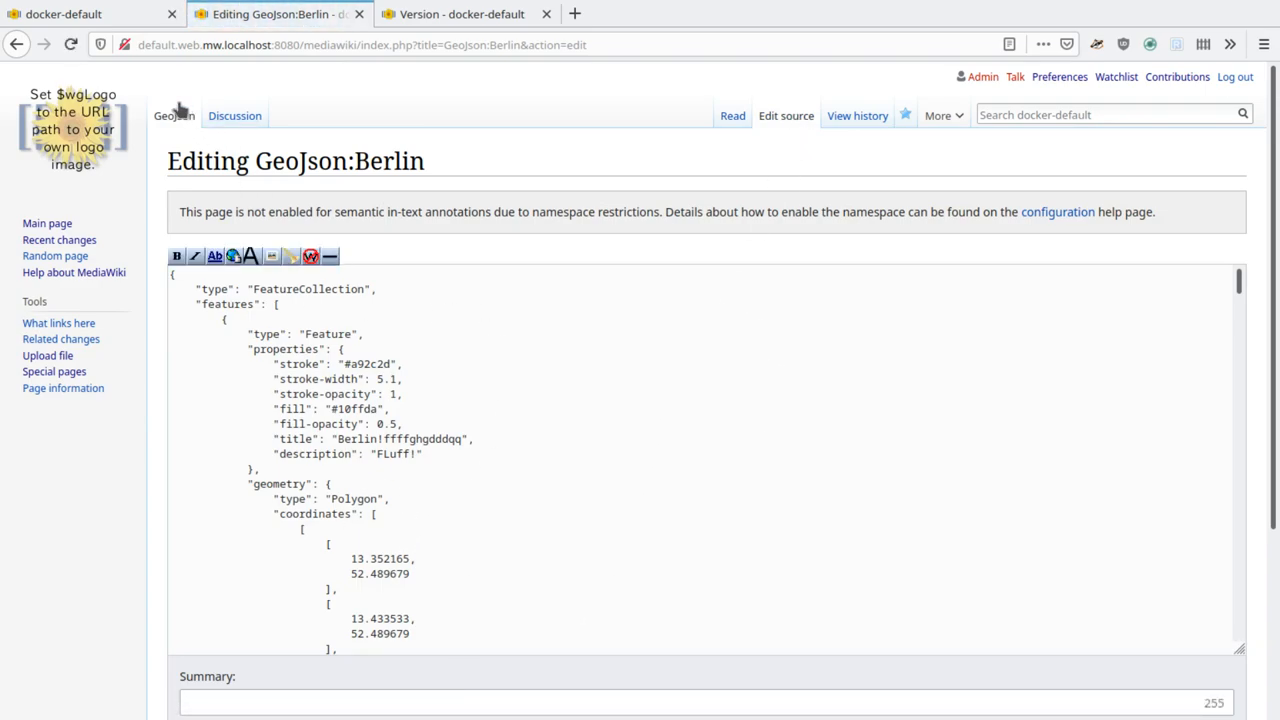
{"action": "mouse_move", "coordinate": [234, 115]}
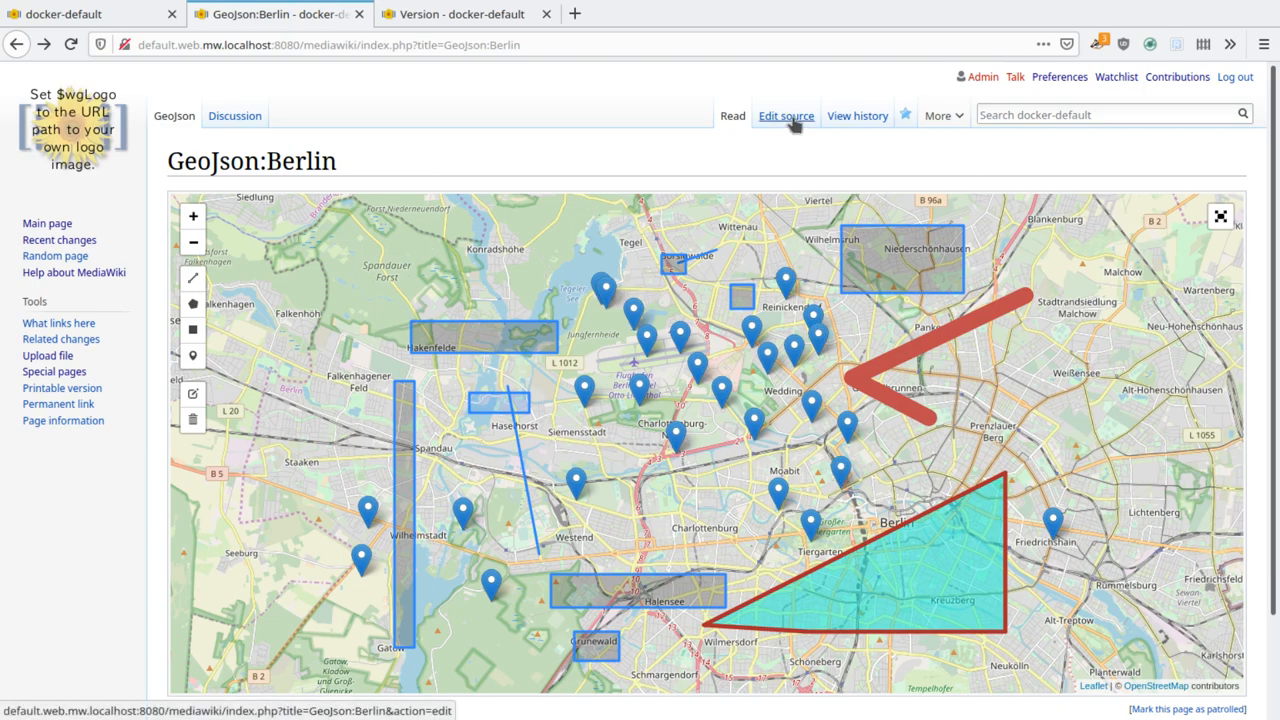
{"action": "mouse_move", "coordinate": [789, 150]}
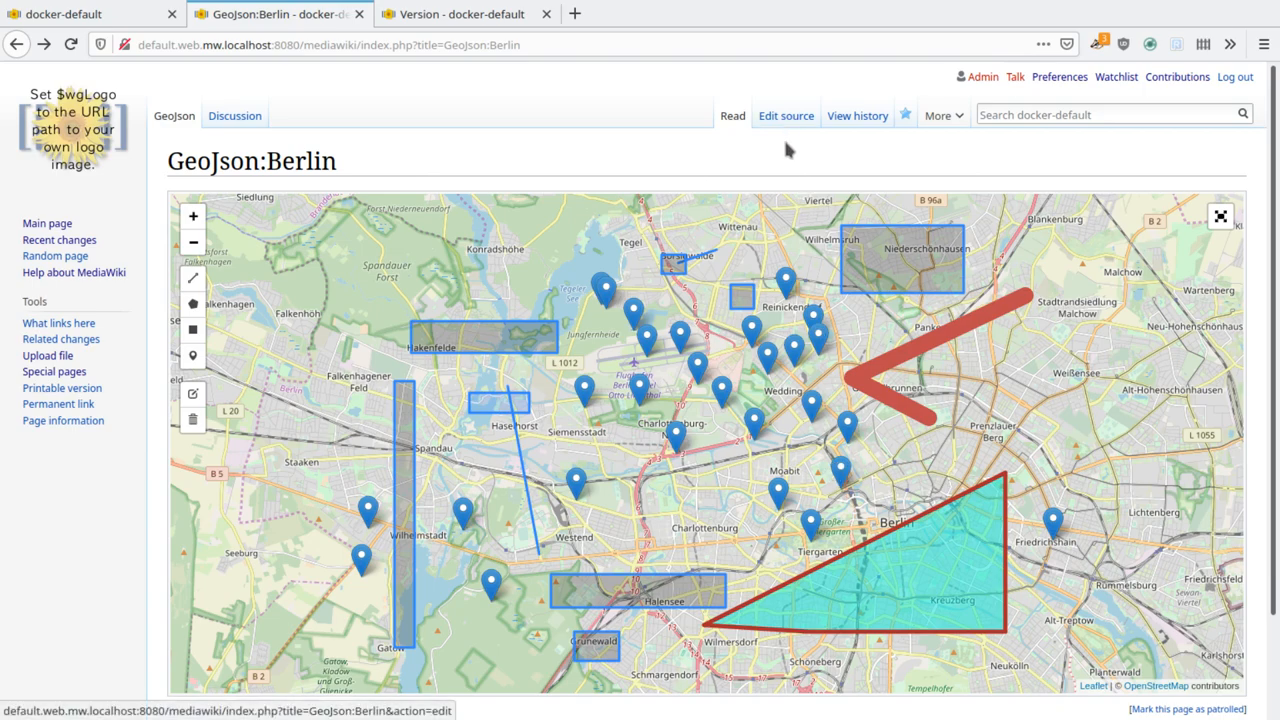
{"action": "mouse_move", "coordinate": [786, 130]}
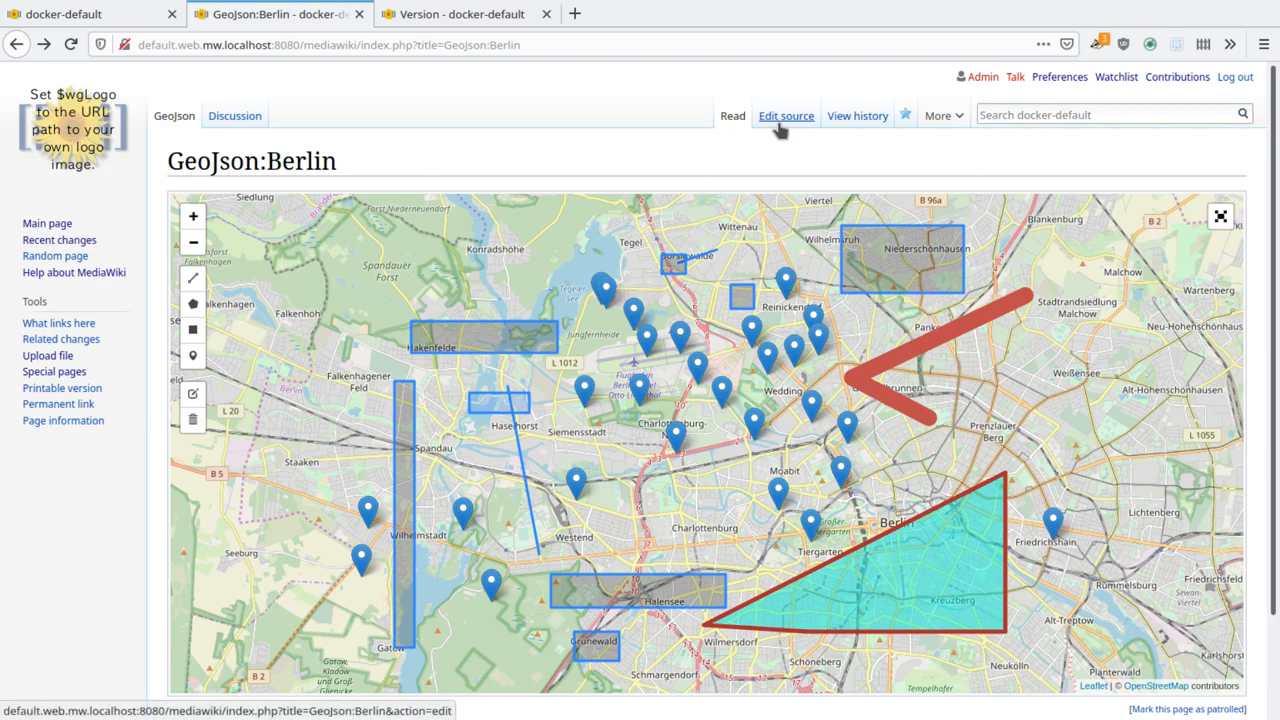
{"action": "mouse_move", "coordinate": [745, 152]}
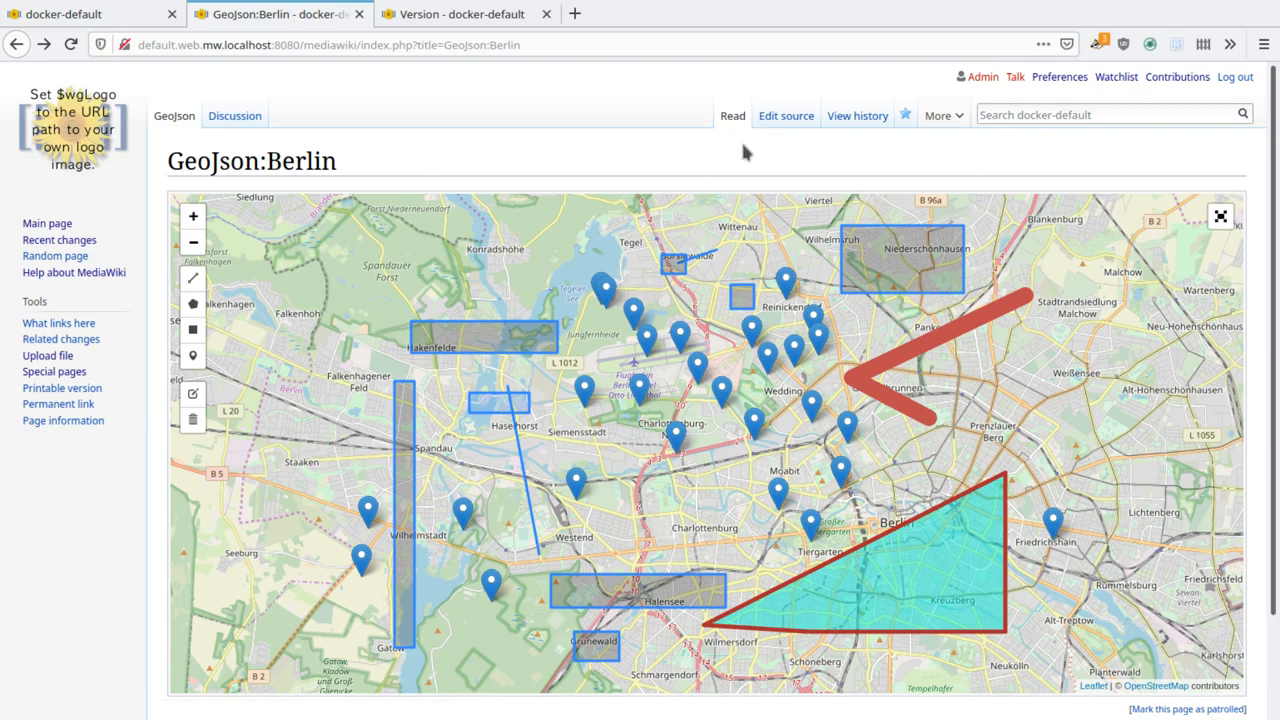
{"action": "mouse_move", "coordinate": [745, 145]}
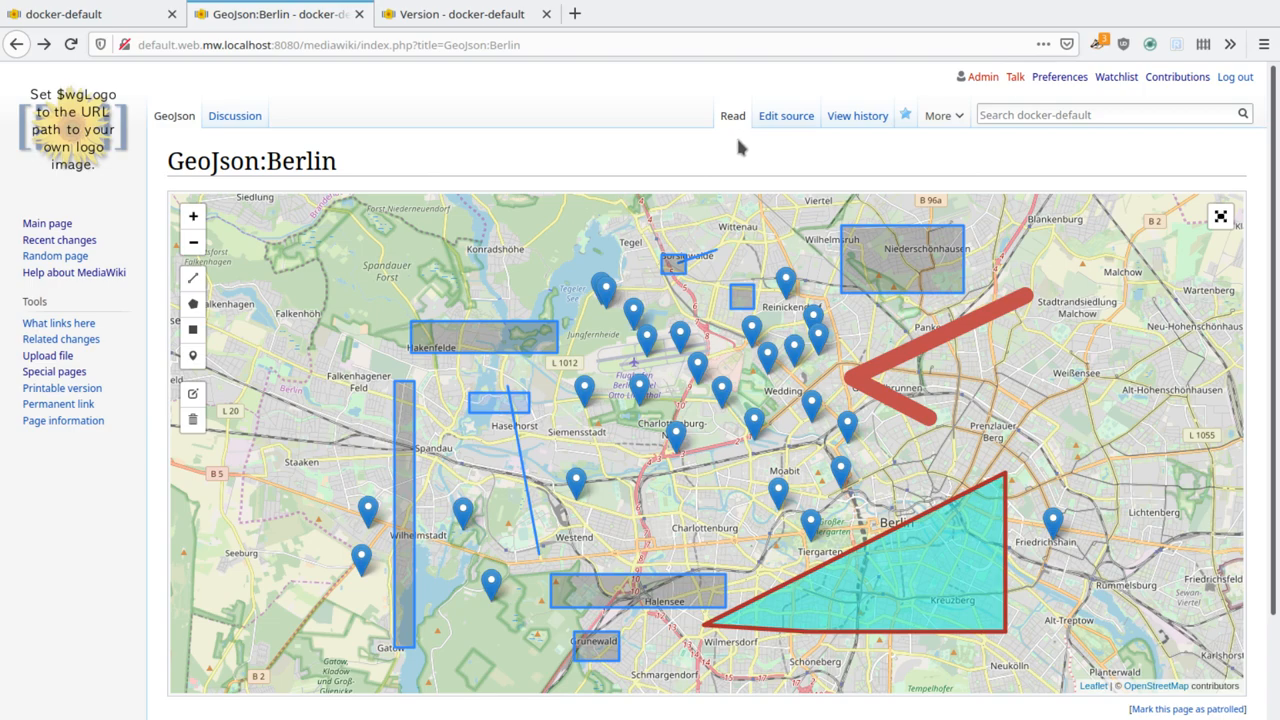
{"action": "mouse_move", "coordinate": [748, 170]}
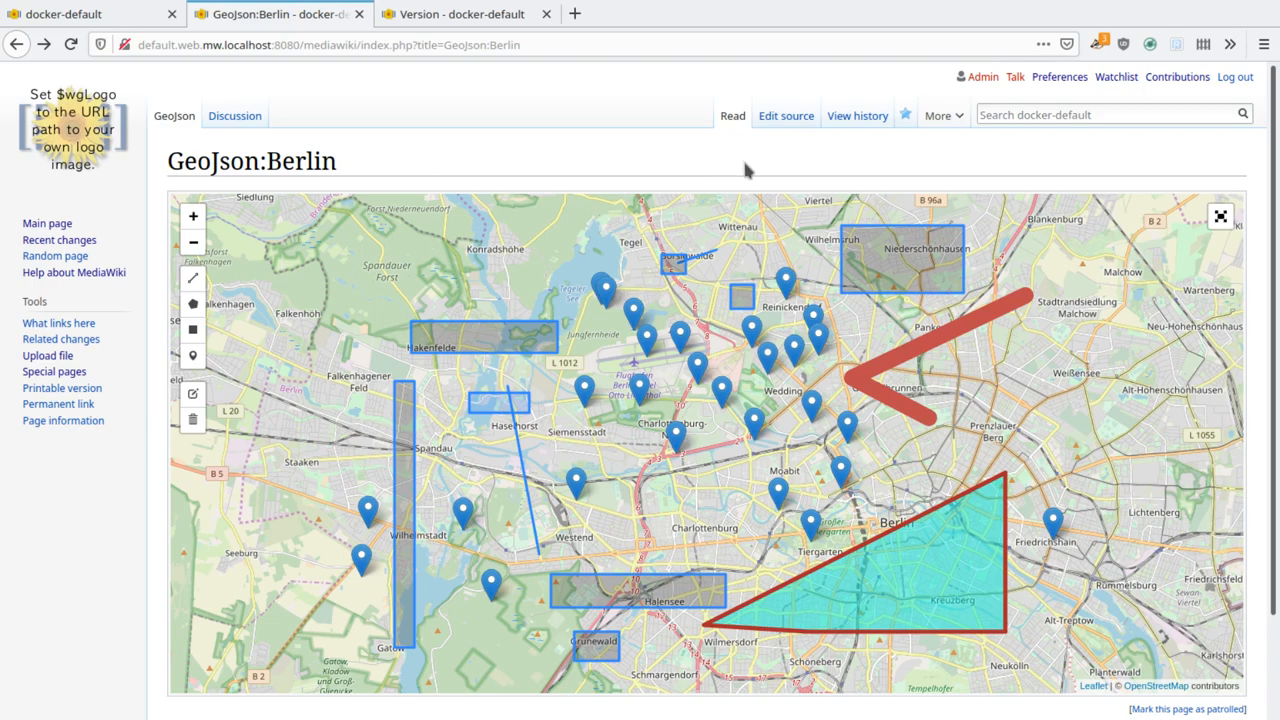
{"action": "mouse_move", "coordinate": [428, 418]}
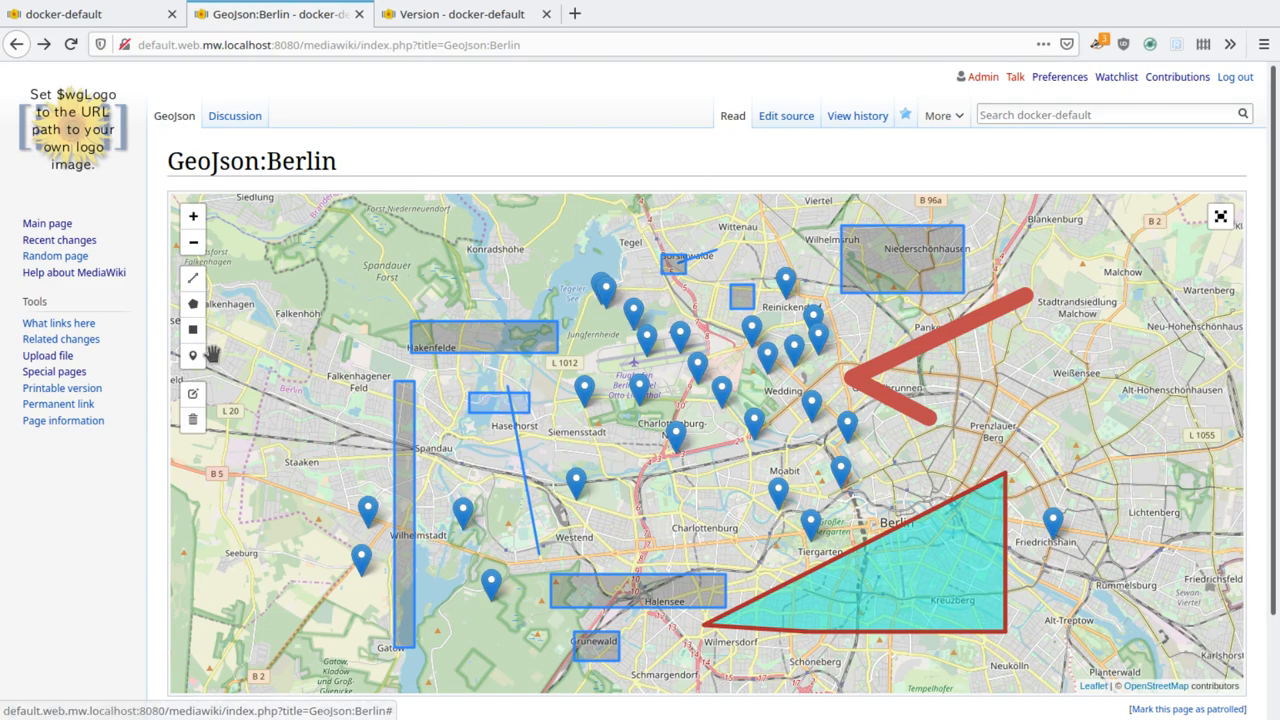
{"action": "mouse_move", "coordinate": [215, 353]}
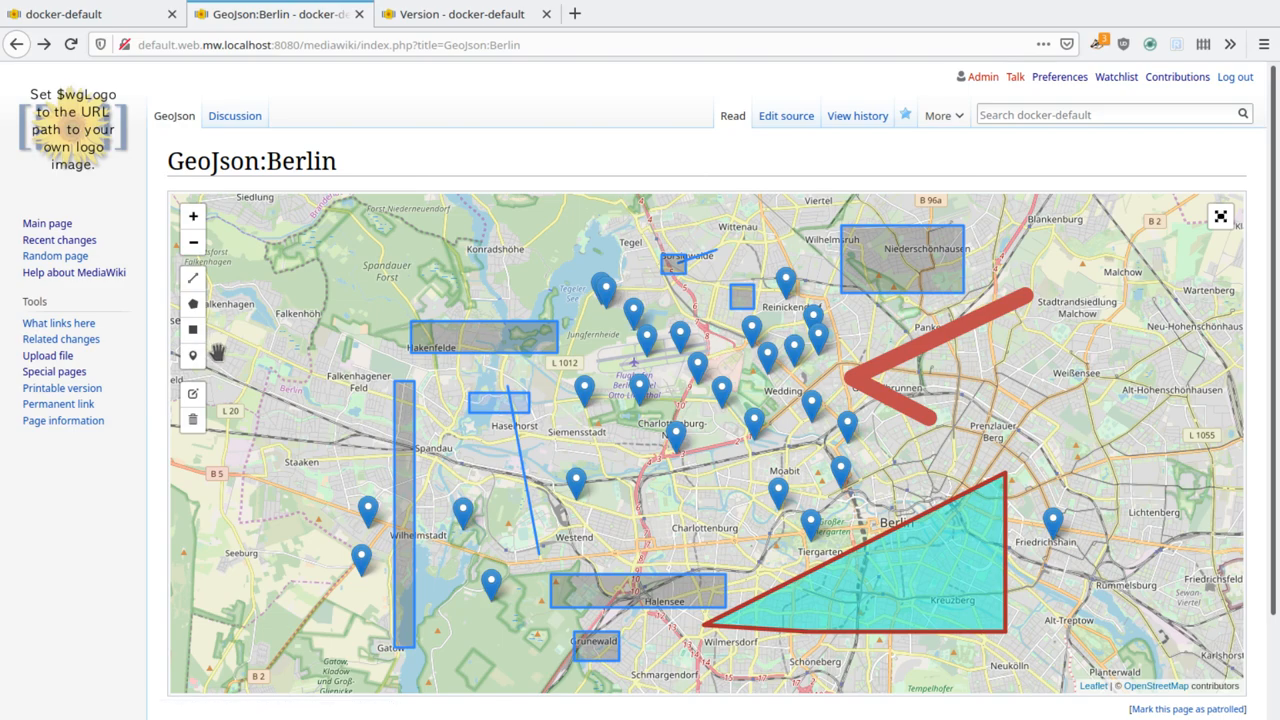
{"action": "mouse_move", "coordinate": [216, 358]}
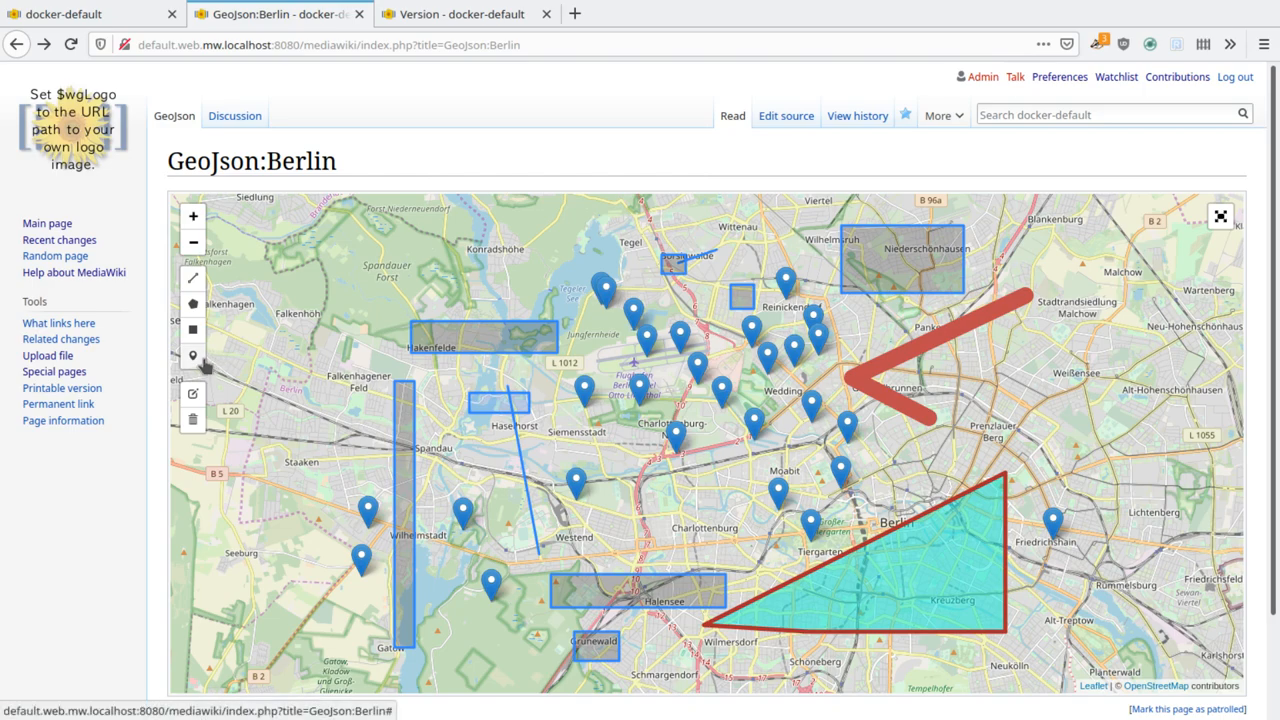
{"action": "mouse_move", "coordinate": [205, 370]}
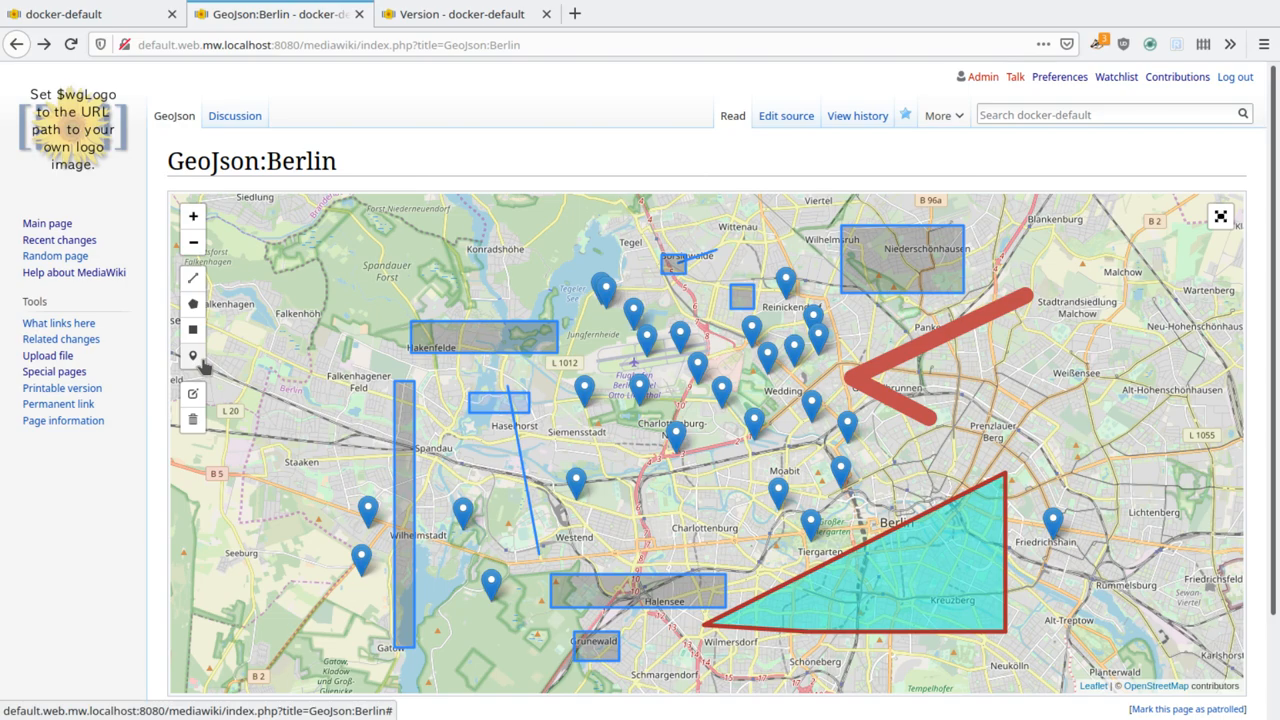
{"action": "left_click", "coordinate": [193, 356]}
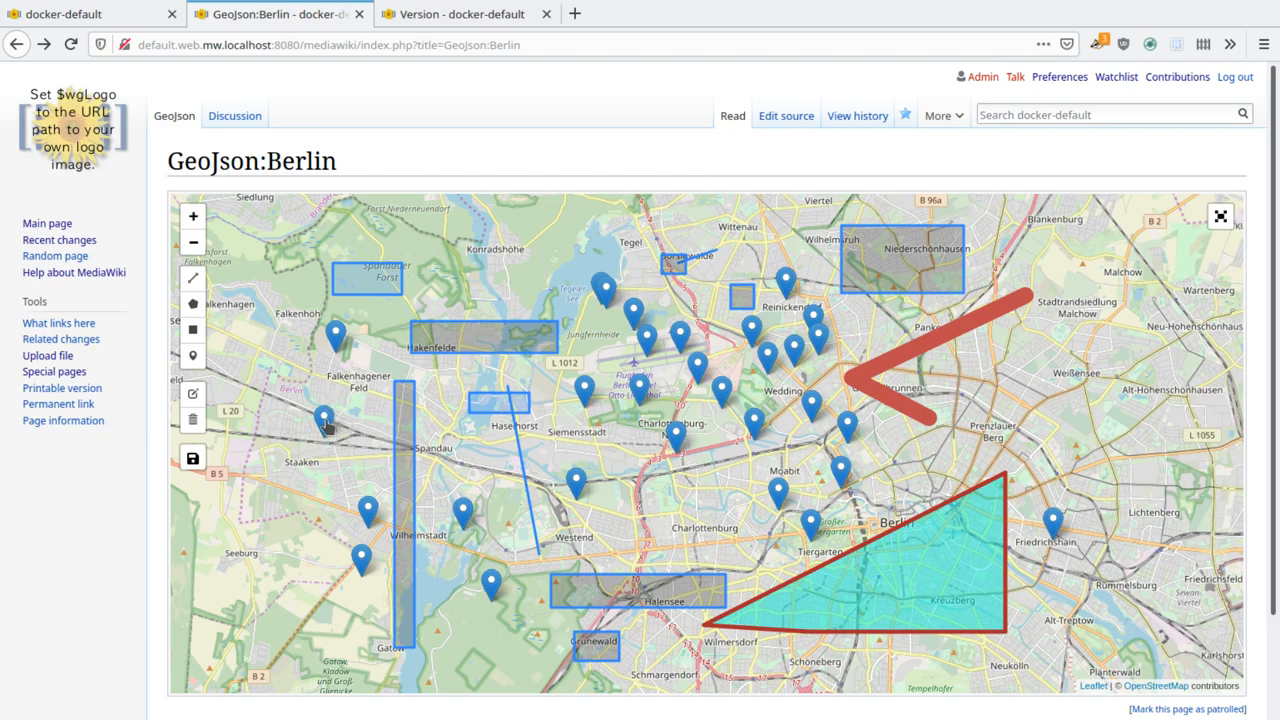
{"action": "left_click", "coordinate": [323, 420]}
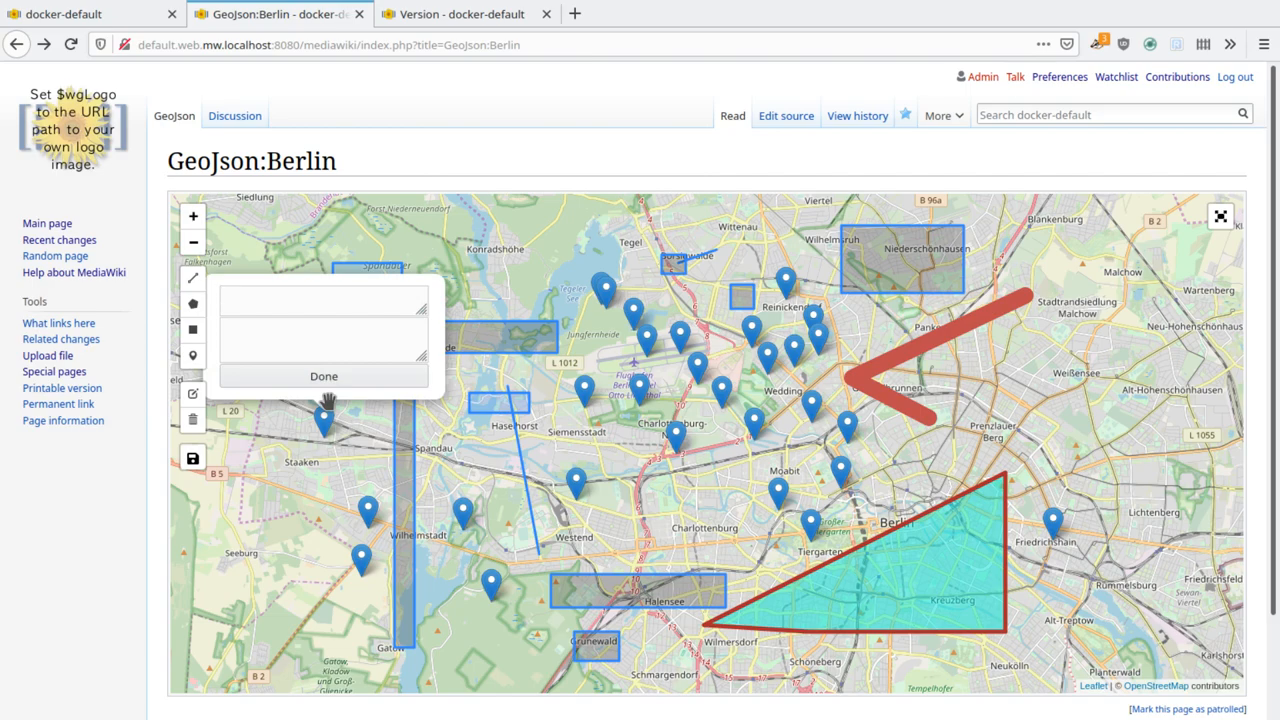
{"action": "type", "text": "title"}
{"action": "type", "text": "description"}
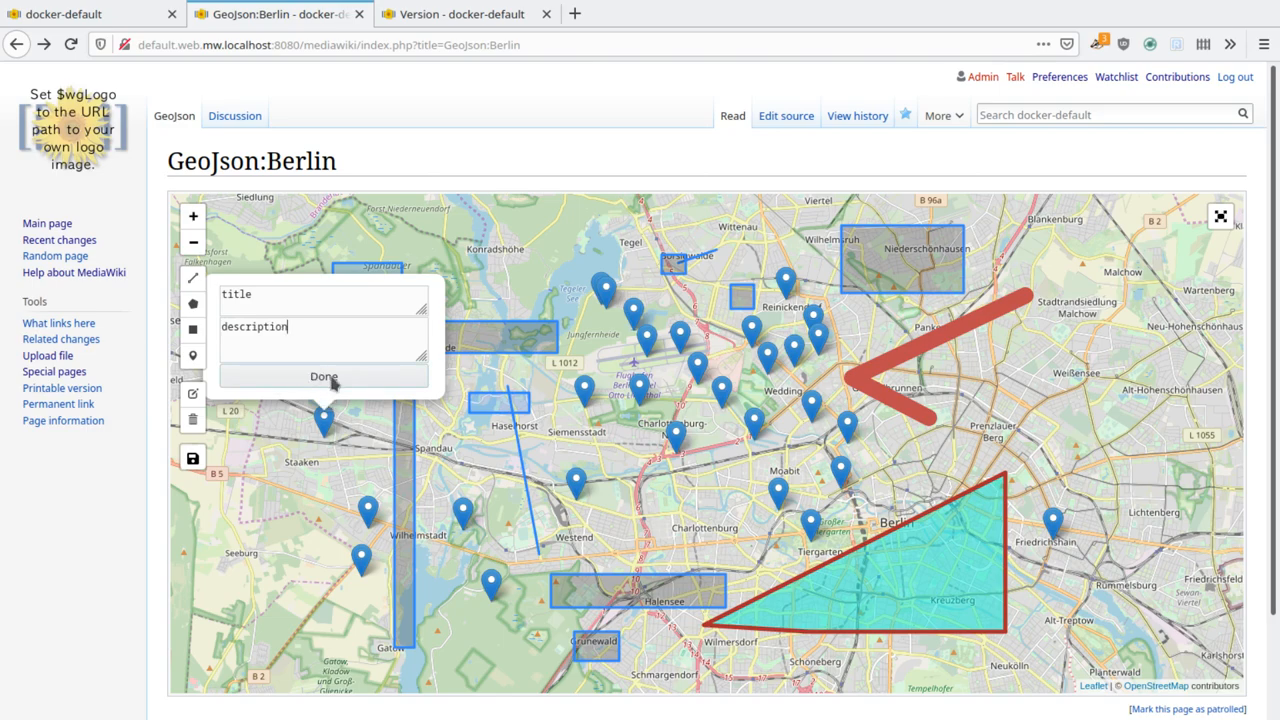
{"action": "left_click", "coordinate": [324, 377]}
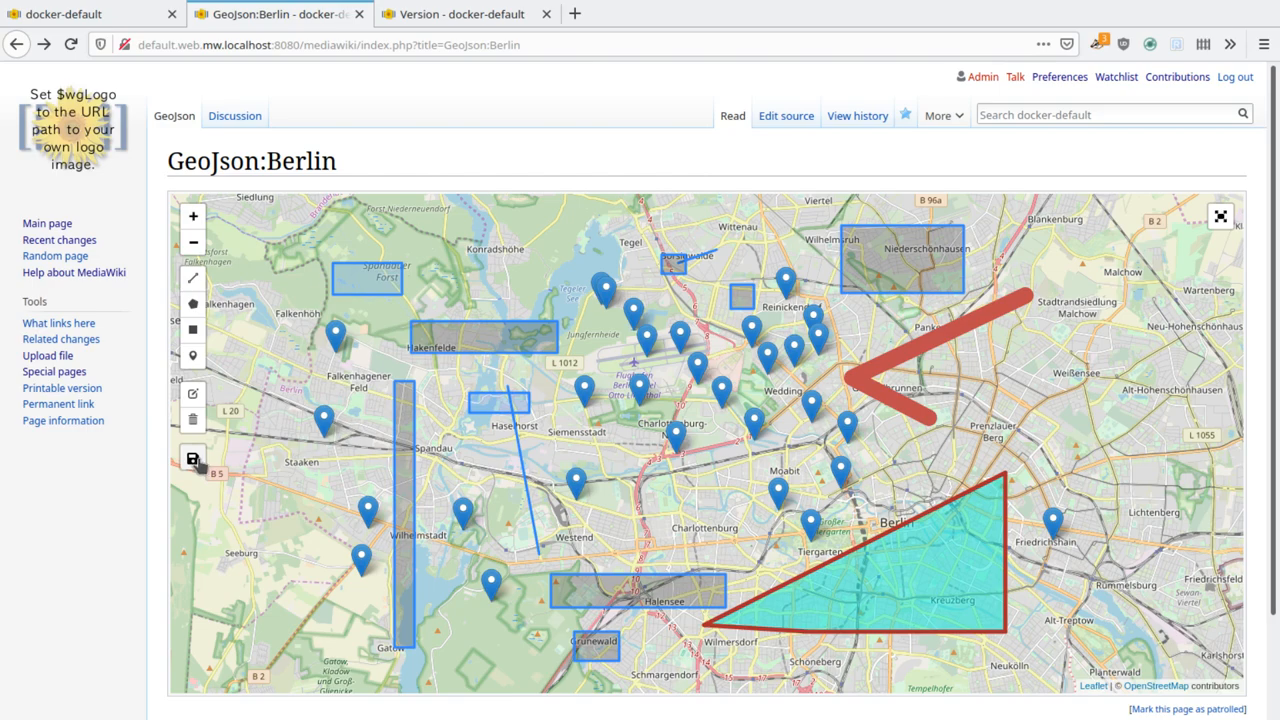
- Save the map edits with the default 'Visual map edit' summary and dismiss the saved notice
{"action": "left_click", "coordinate": [192, 458]}
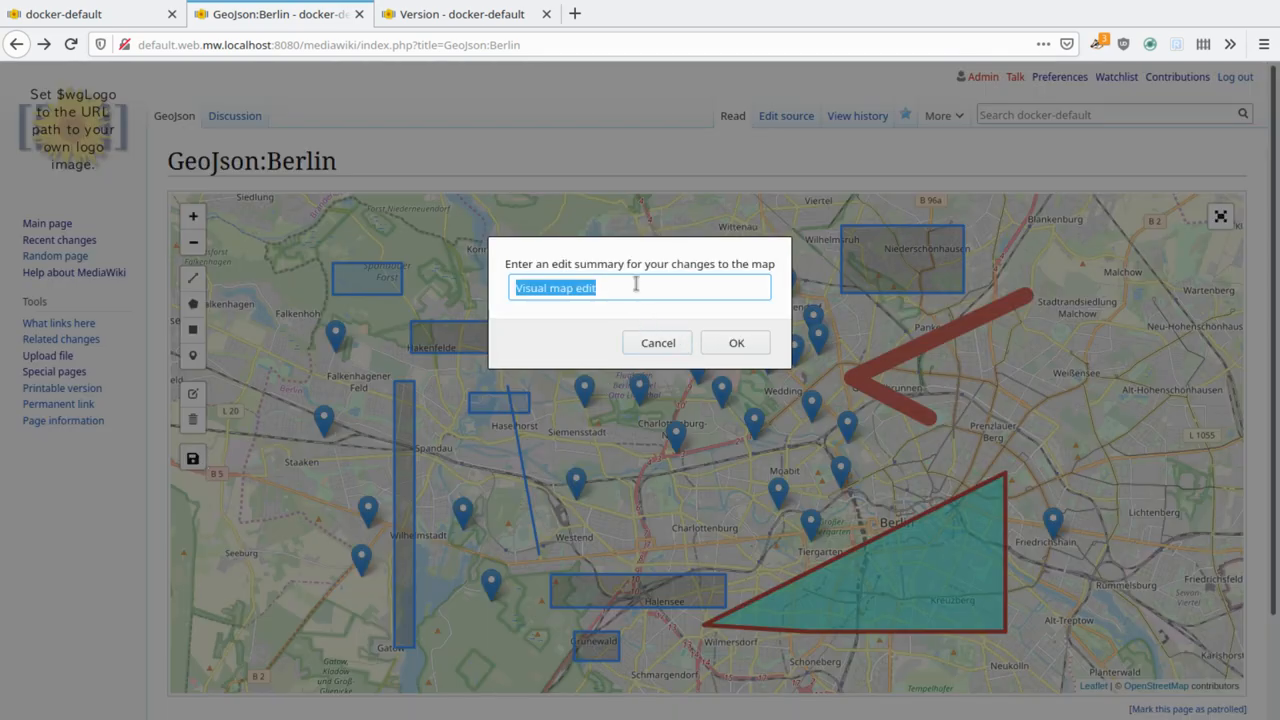
{"action": "left_click", "coordinate": [736, 342]}
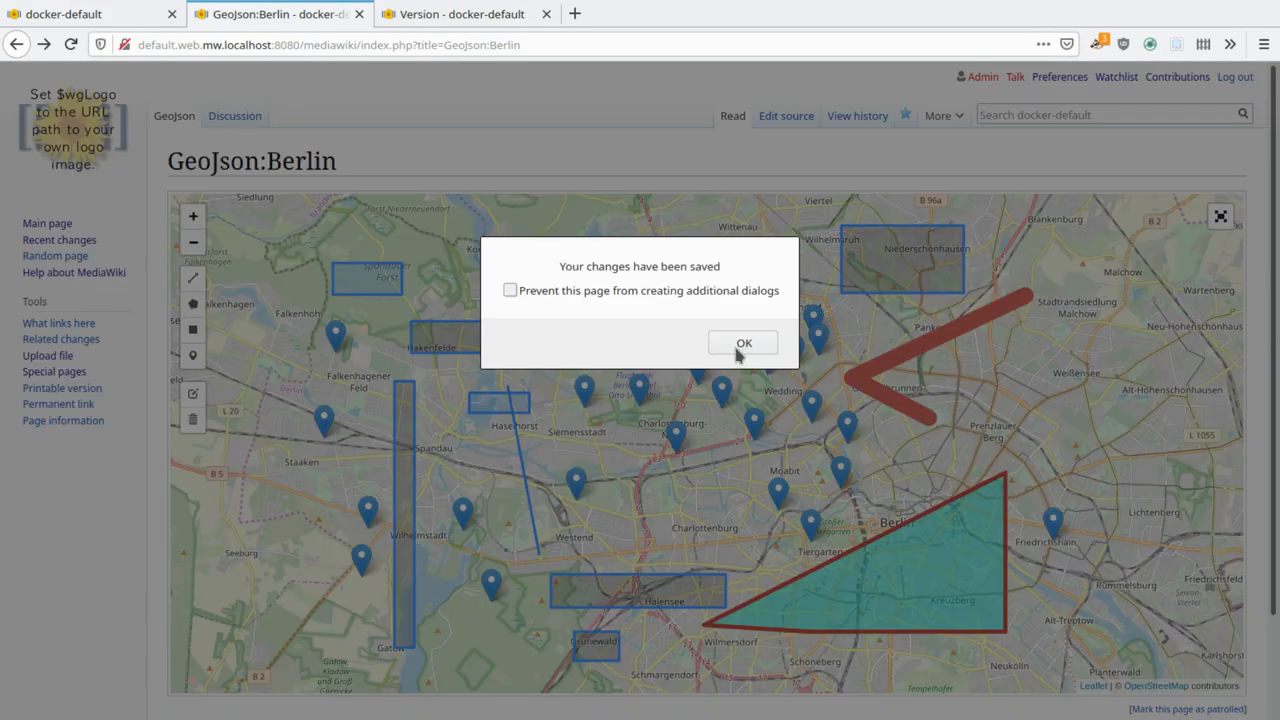
{"action": "left_click", "coordinate": [743, 342]}
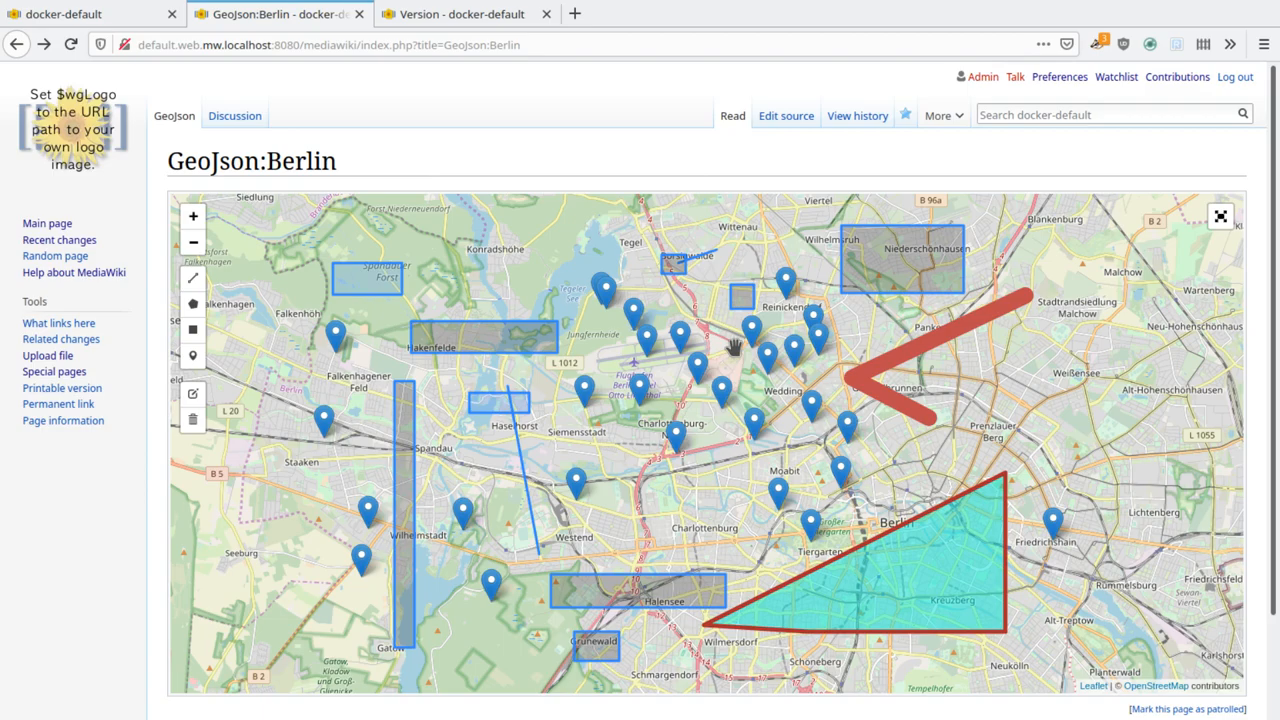
{"action": "mouse_move", "coordinate": [718, 420]}
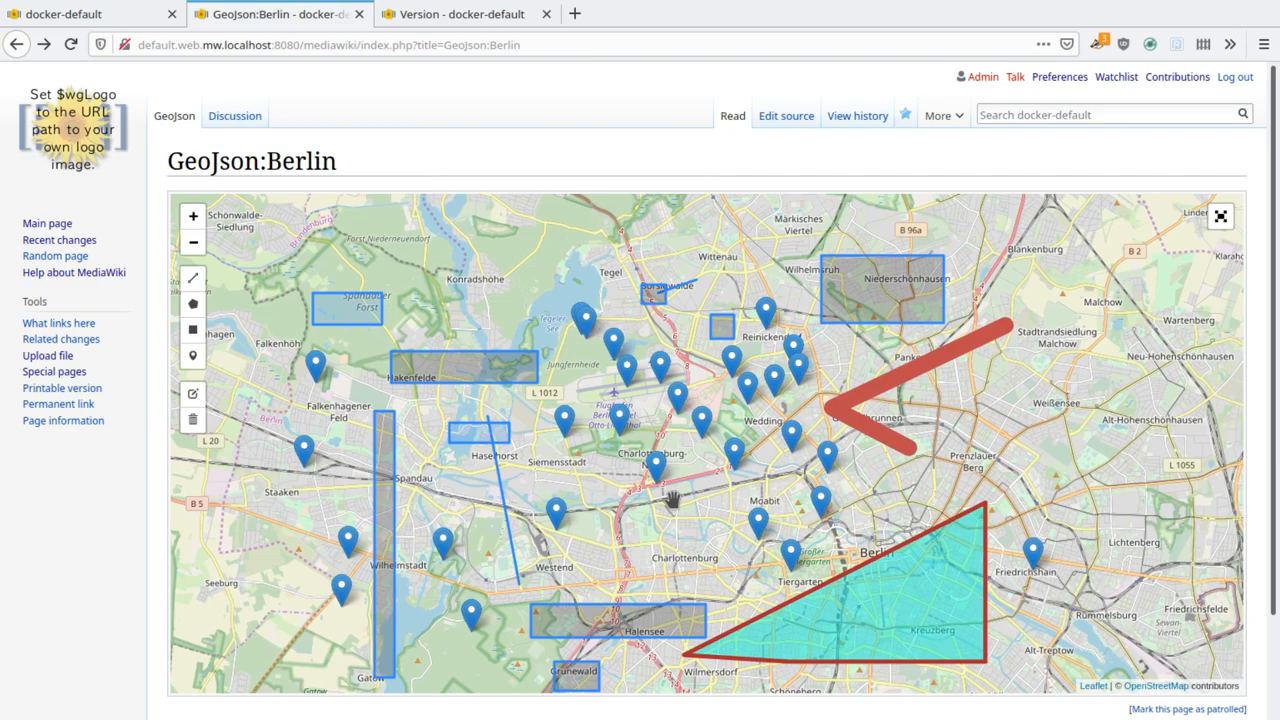
{"action": "mouse_move", "coordinate": [675, 510]}
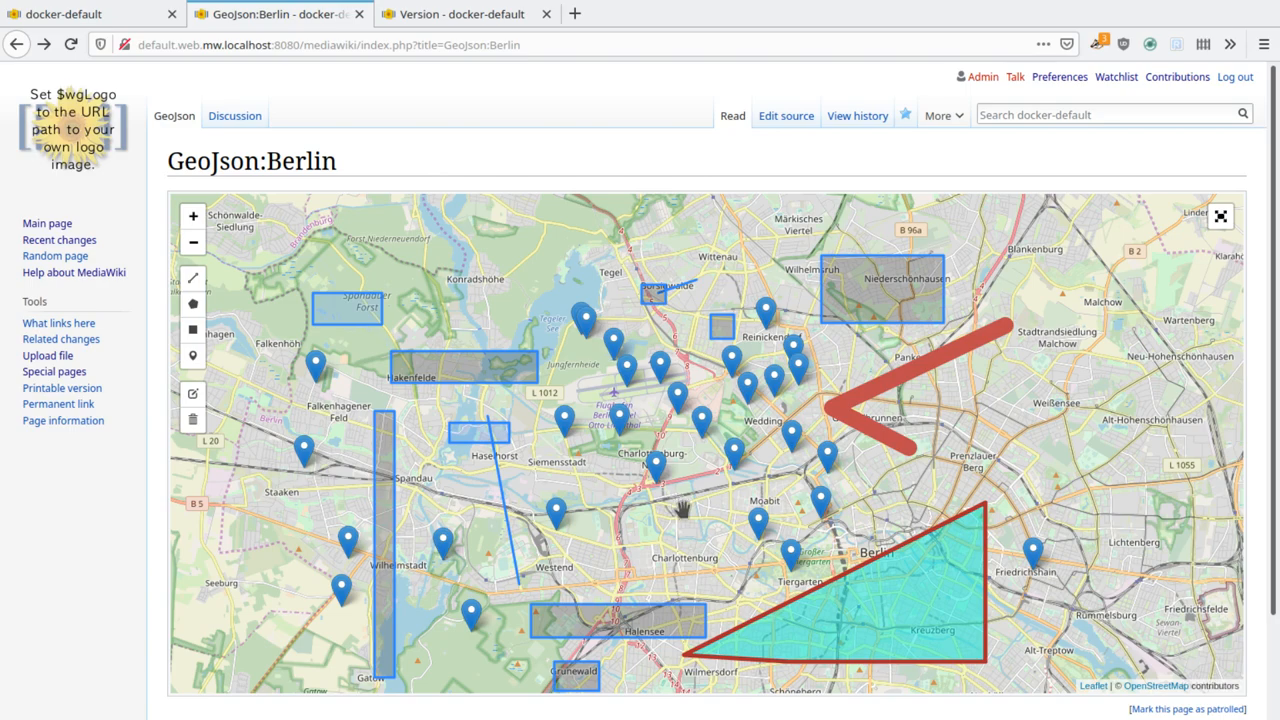
{"action": "mouse_move", "coordinate": [666, 531]}
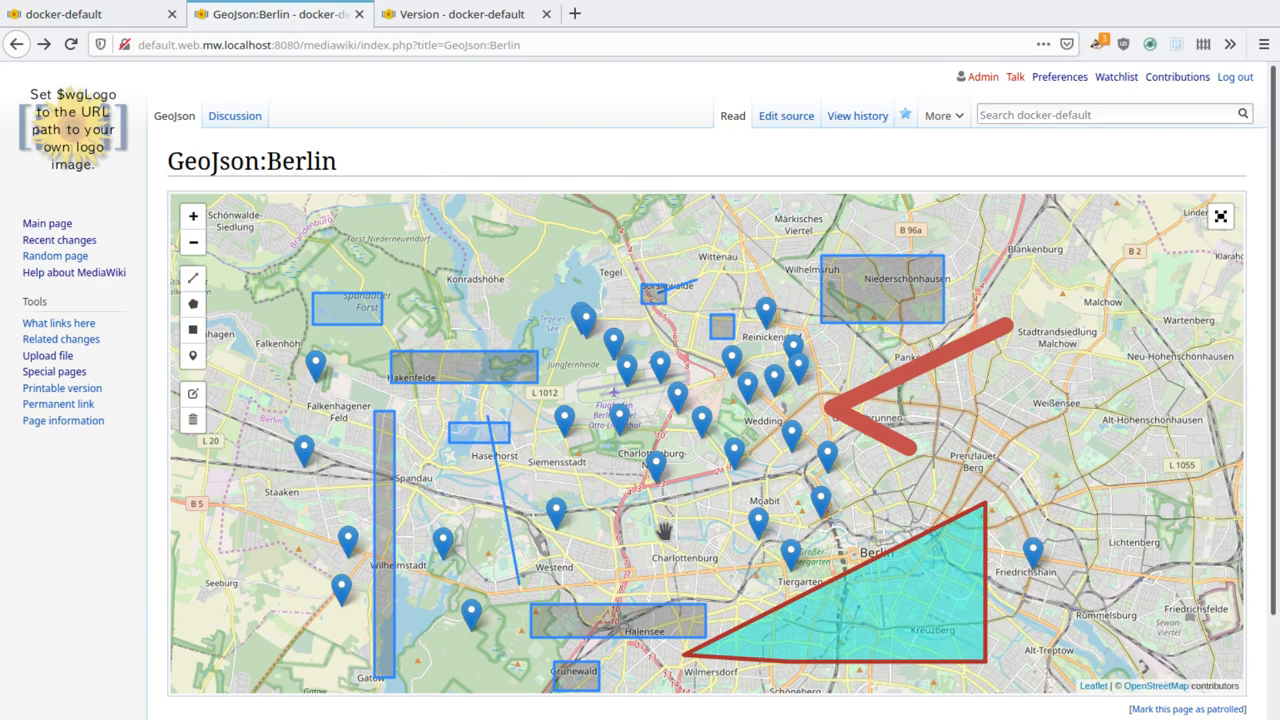
{"action": "mouse_move", "coordinate": [648, 530]}
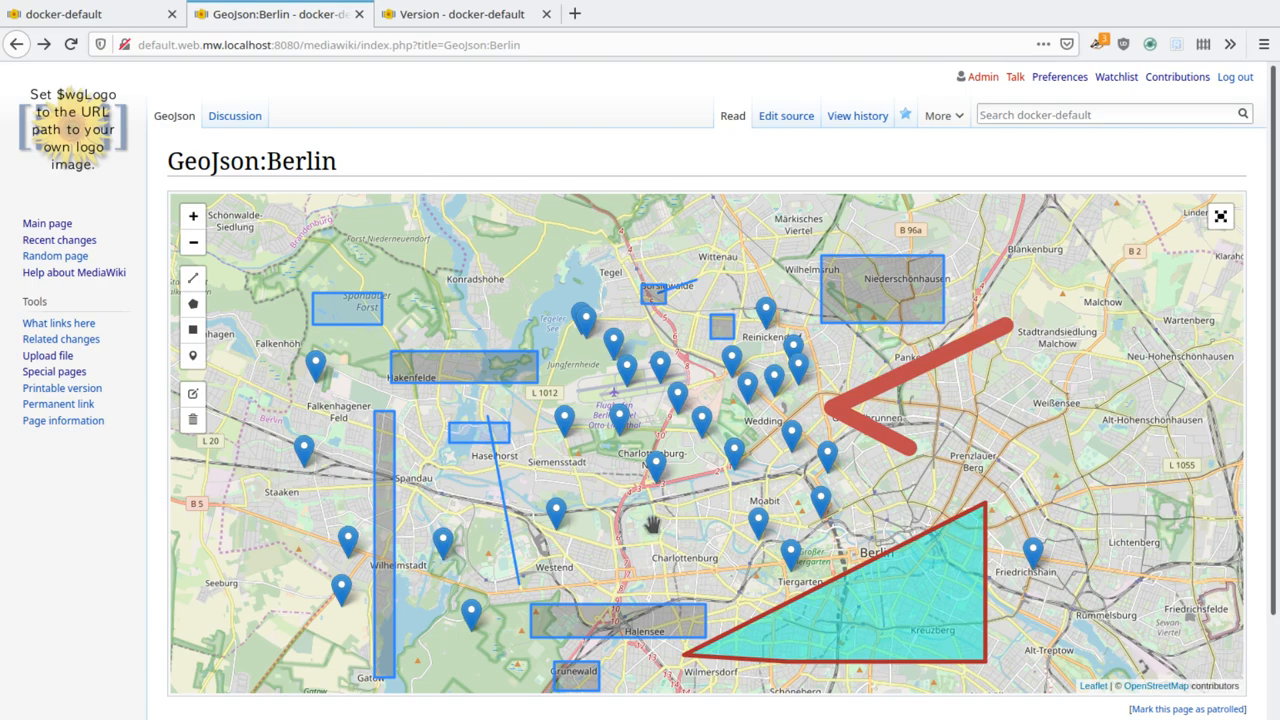
{"action": "mouse_move", "coordinate": [280, 185]}
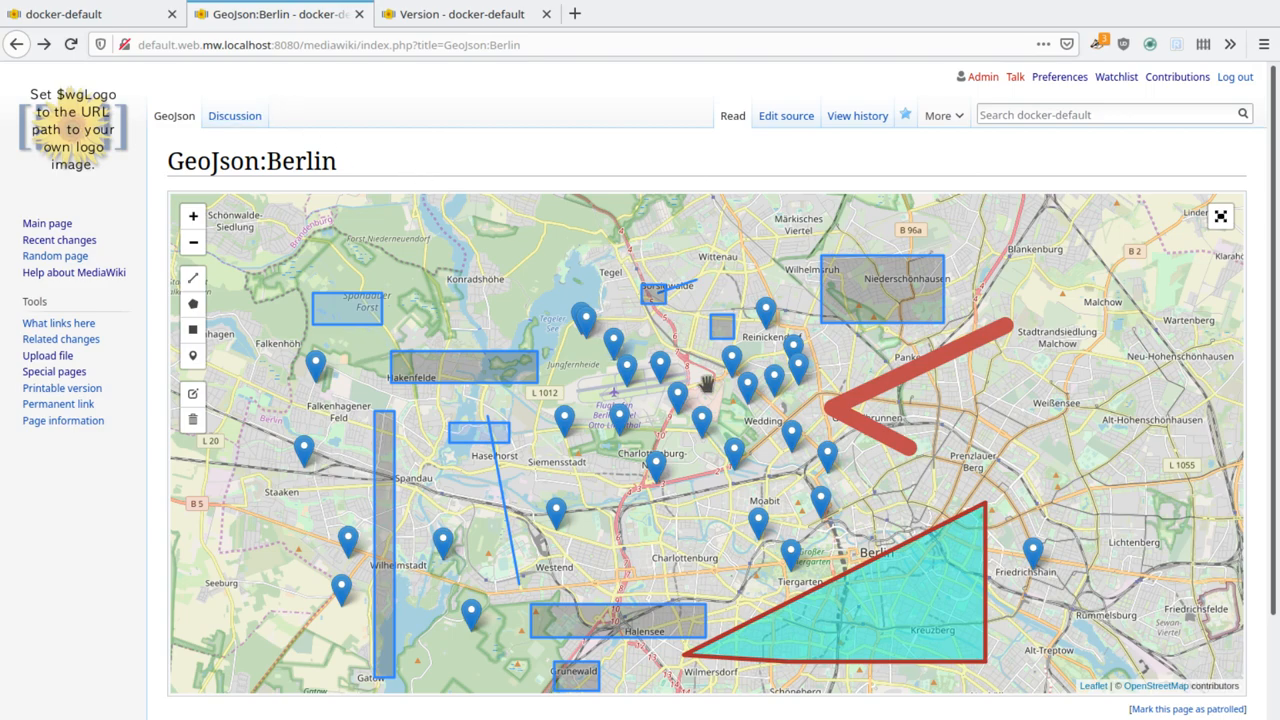
{"action": "mouse_move", "coordinate": [840, 460]}
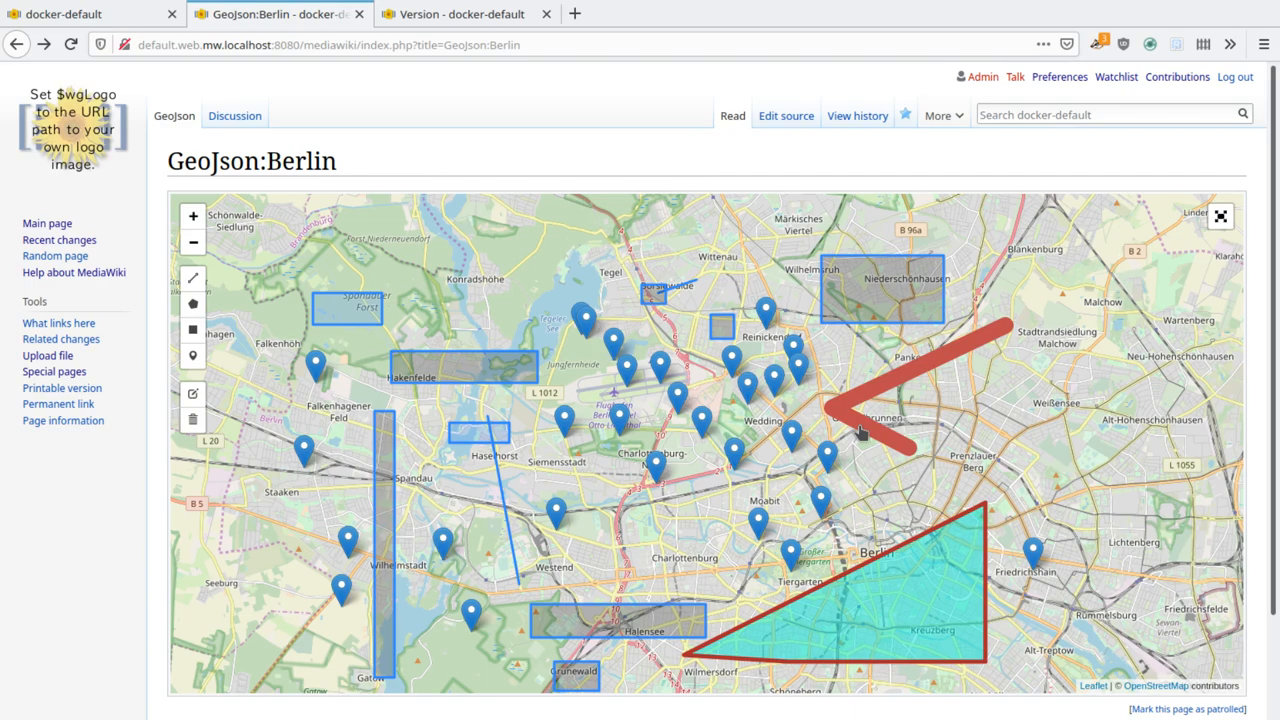
{"action": "mouse_move", "coordinate": [940, 560]}
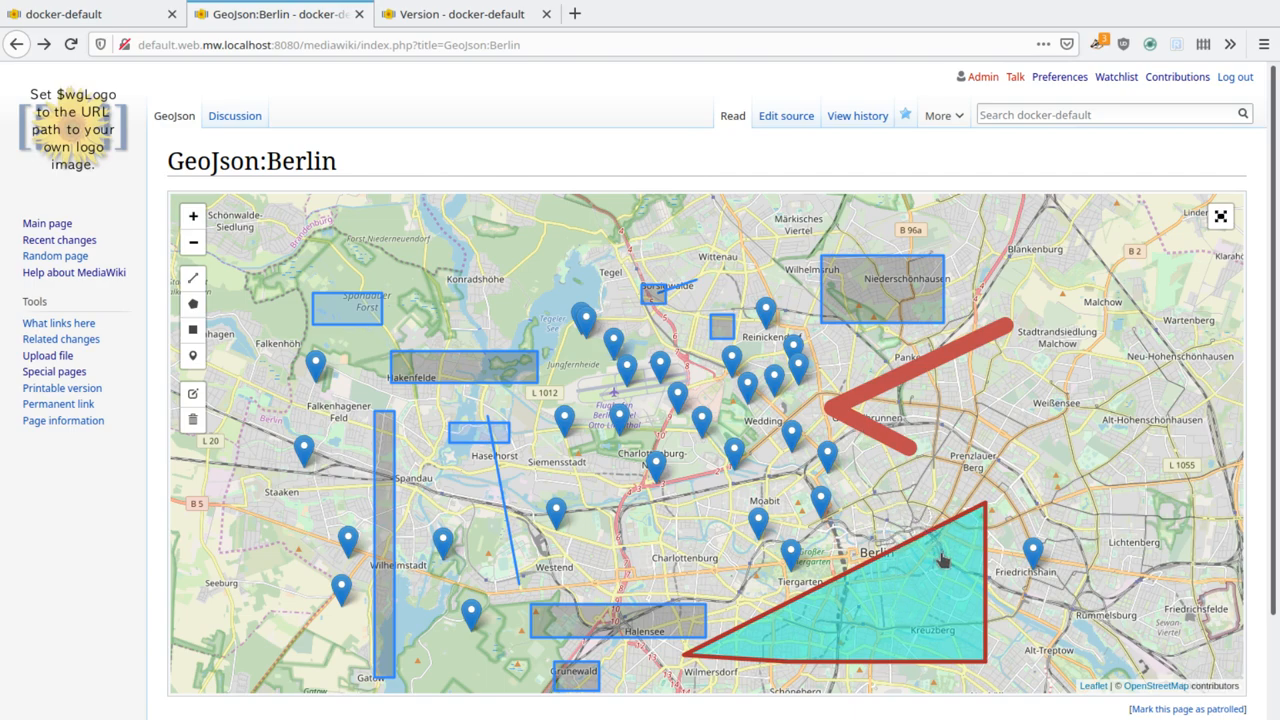
{"action": "mouse_move", "coordinate": [895, 452]}
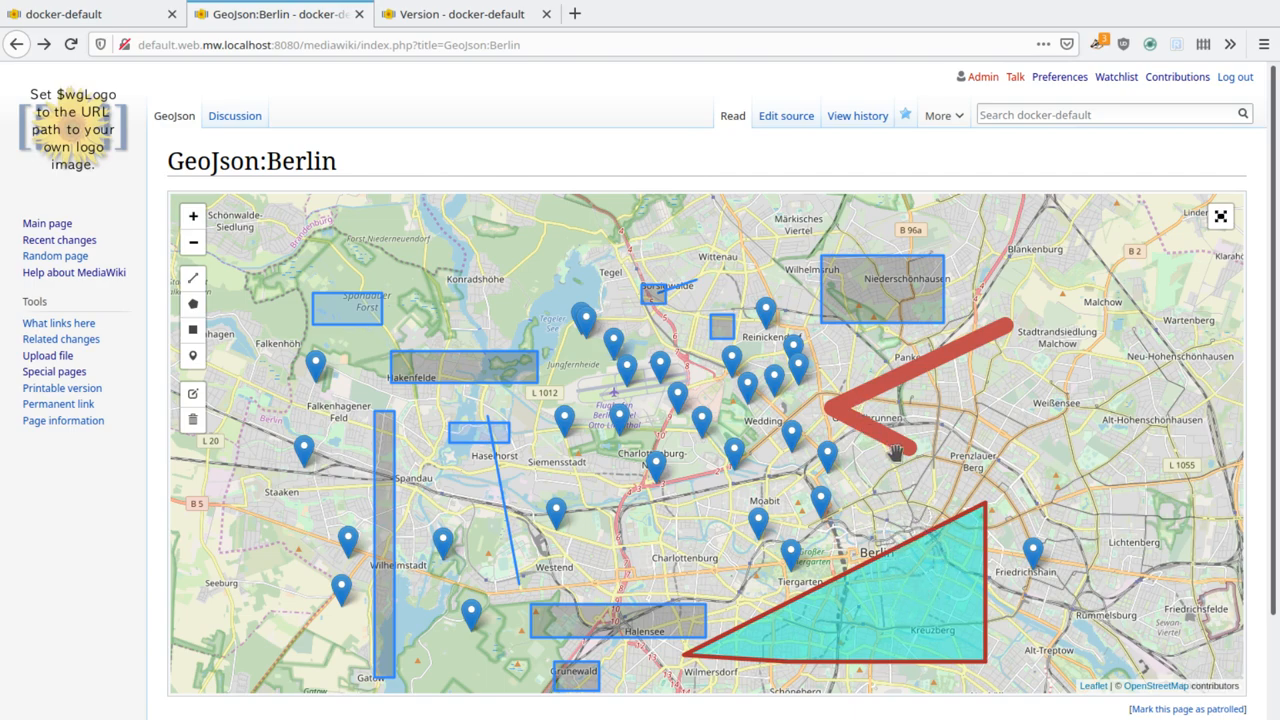
{"action": "mouse_move", "coordinate": [900, 591]}
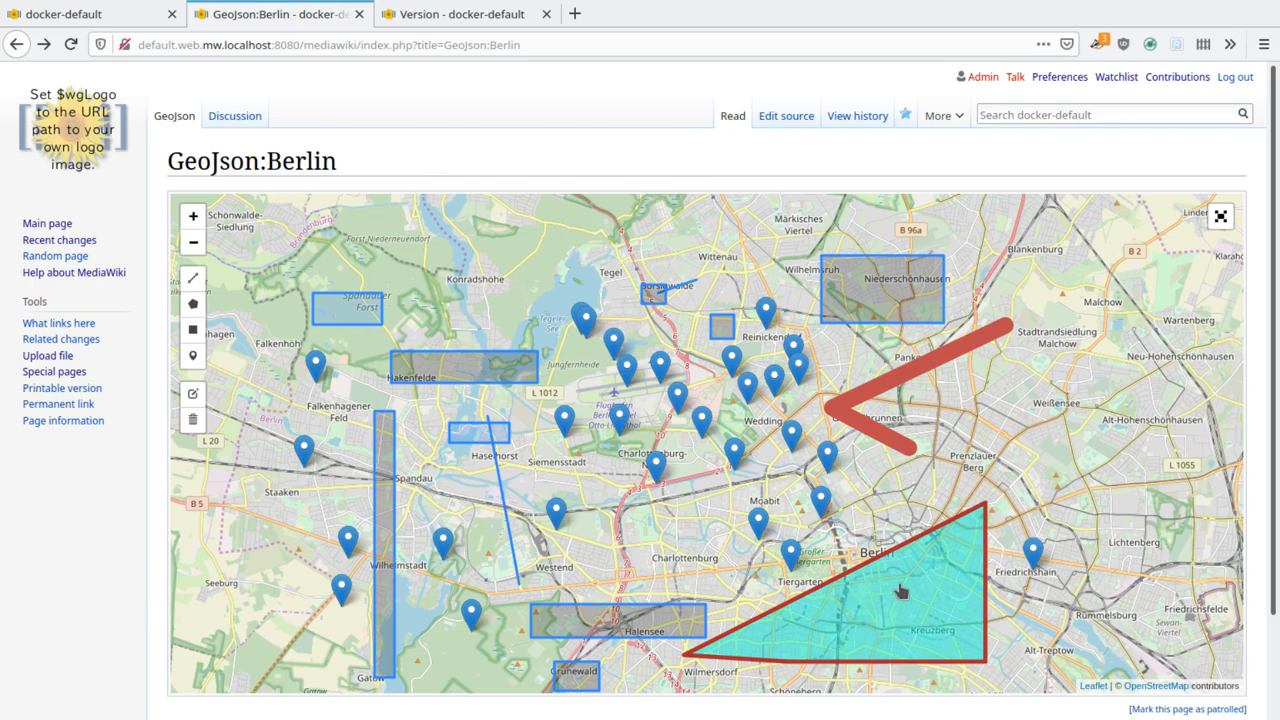
{"action": "mouse_move", "coordinate": [873, 591]}
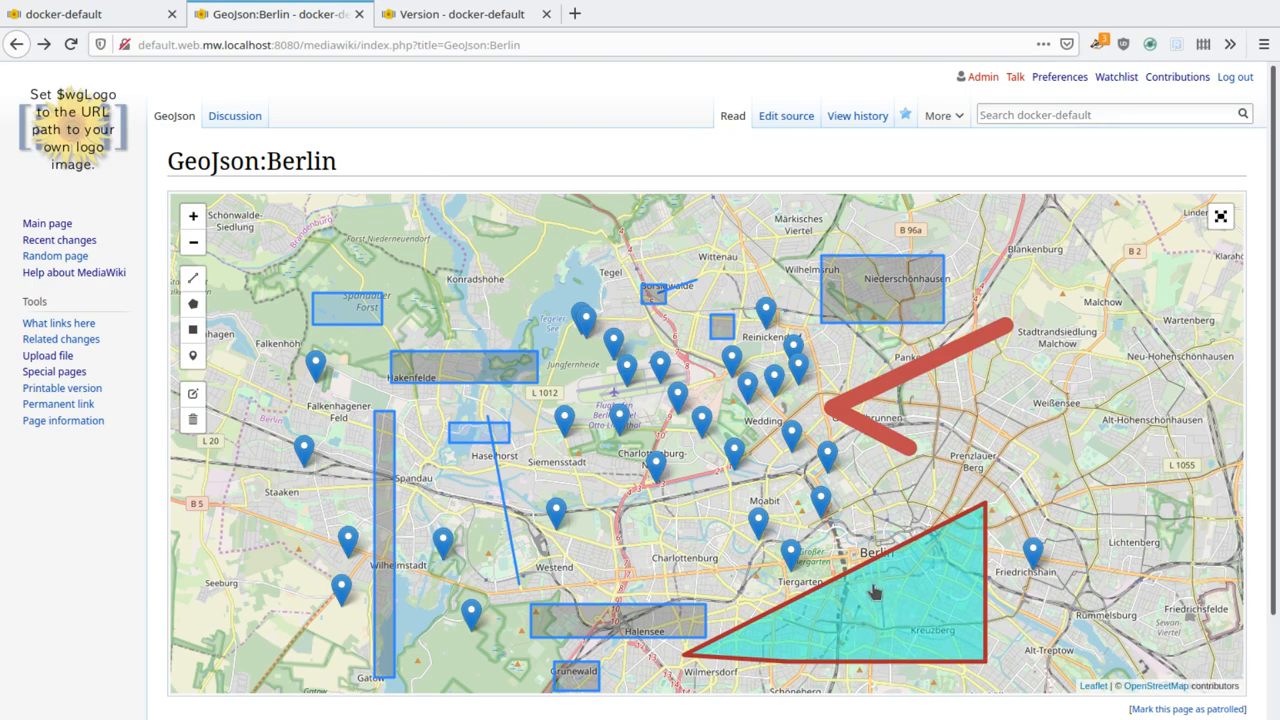
{"action": "mouse_move", "coordinate": [871, 607]}
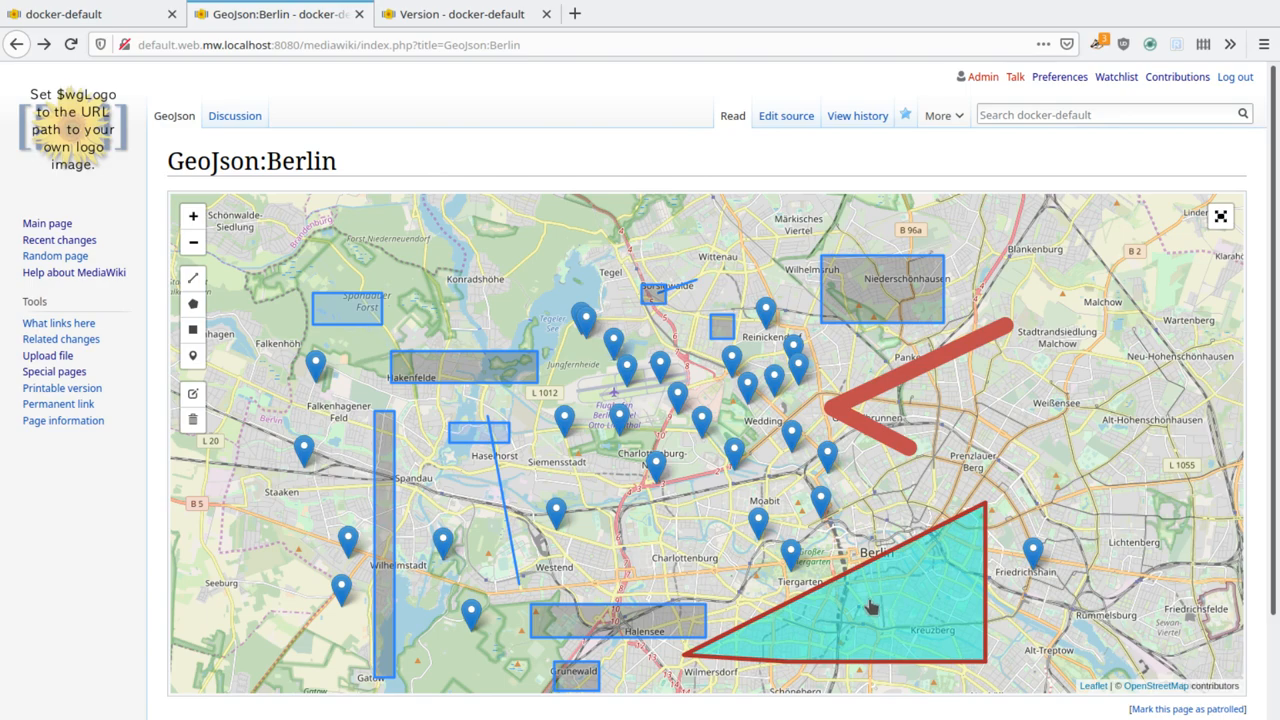
{"action": "mouse_move", "coordinate": [877, 592]}
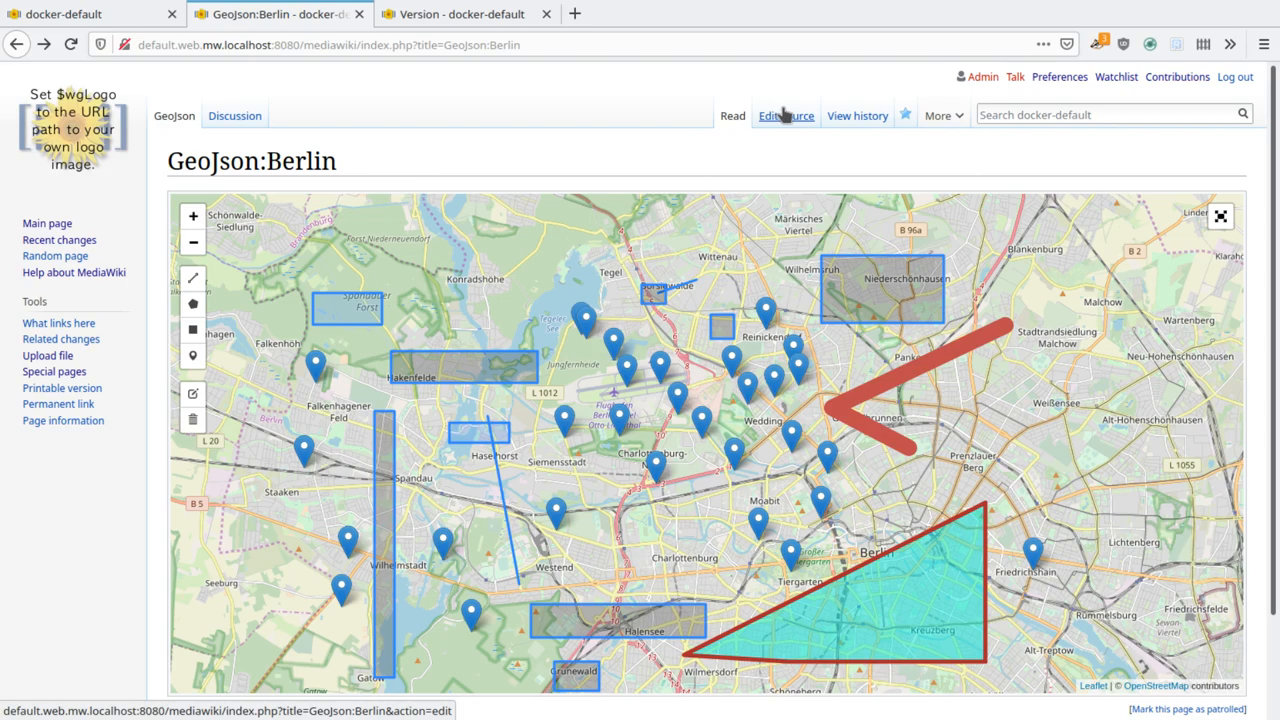
{"action": "mouse_move", "coordinate": [726, 154]}
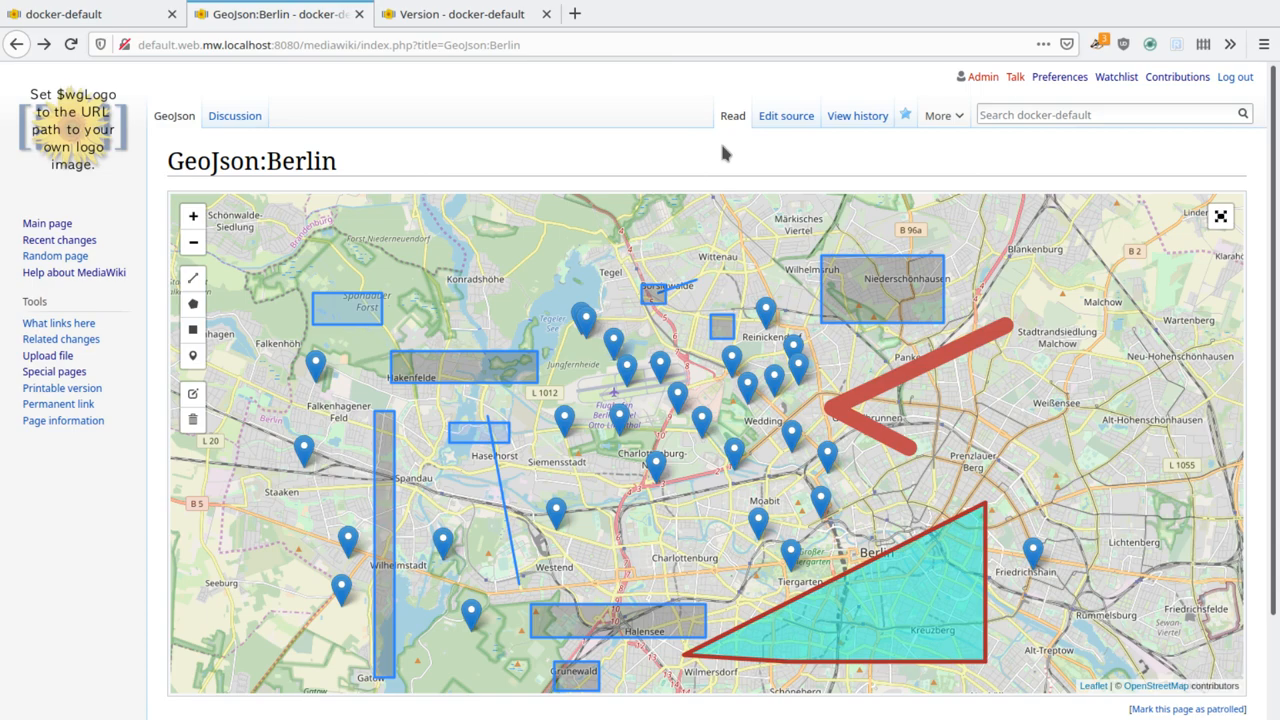
{"action": "mouse_move", "coordinate": [885, 480]}
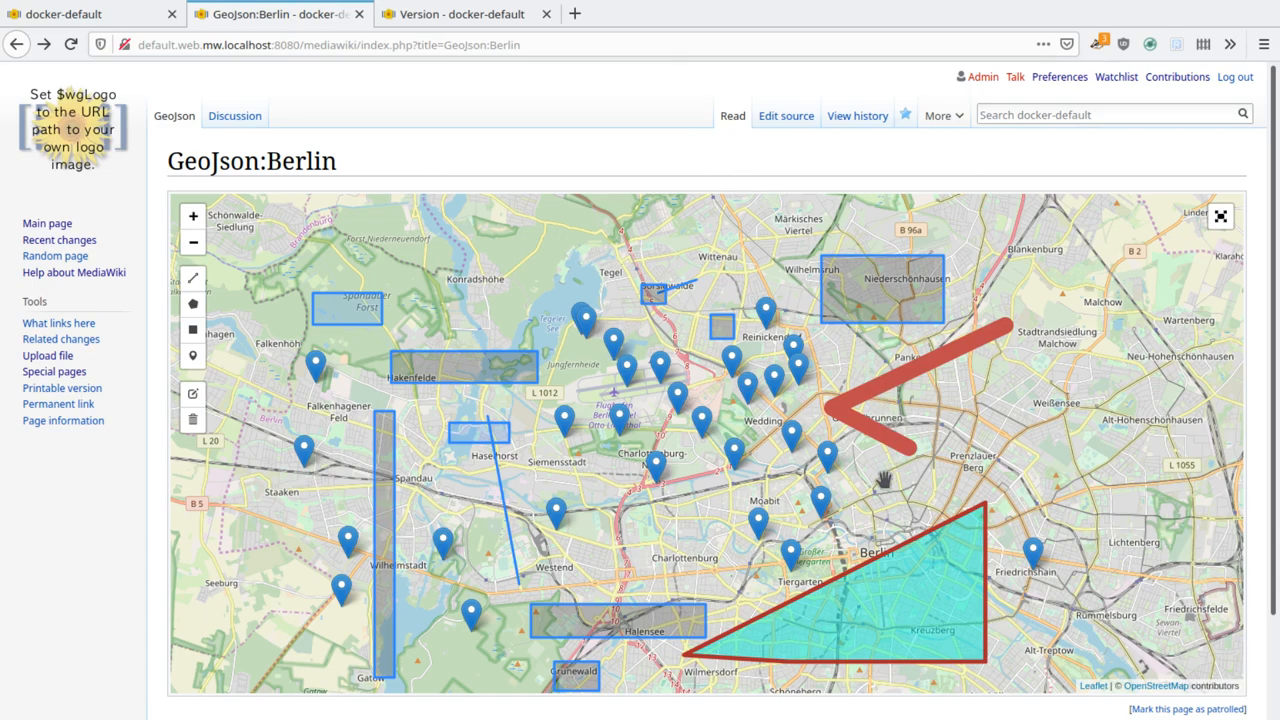
{"action": "mouse_move", "coordinate": [805, 200]}
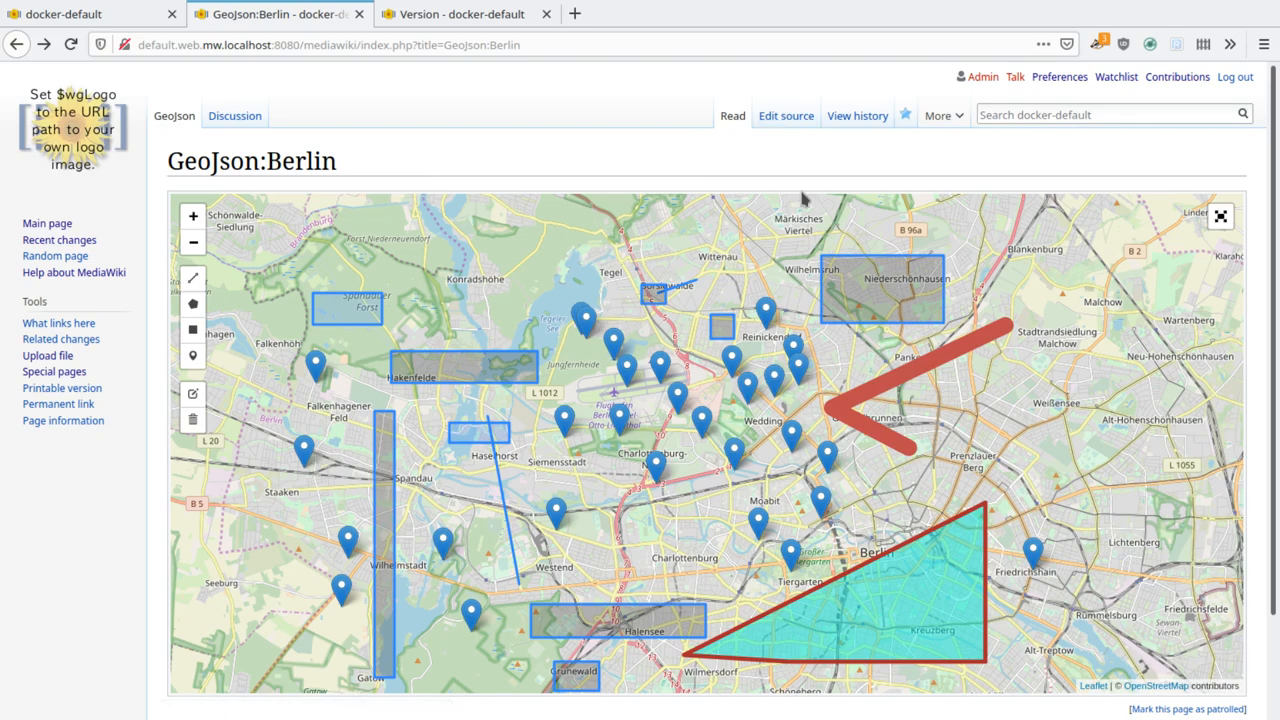
{"action": "mouse_move", "coordinate": [910, 588]}
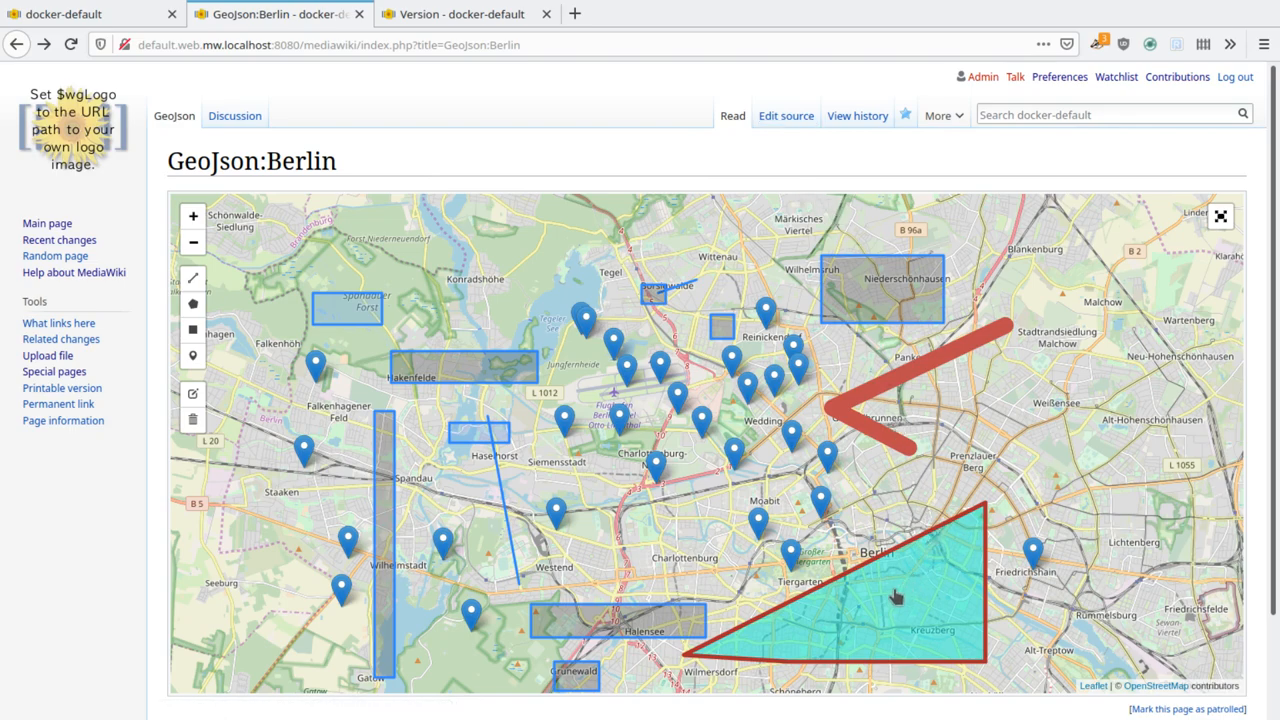
{"action": "mouse_move", "coordinate": [885, 610]}
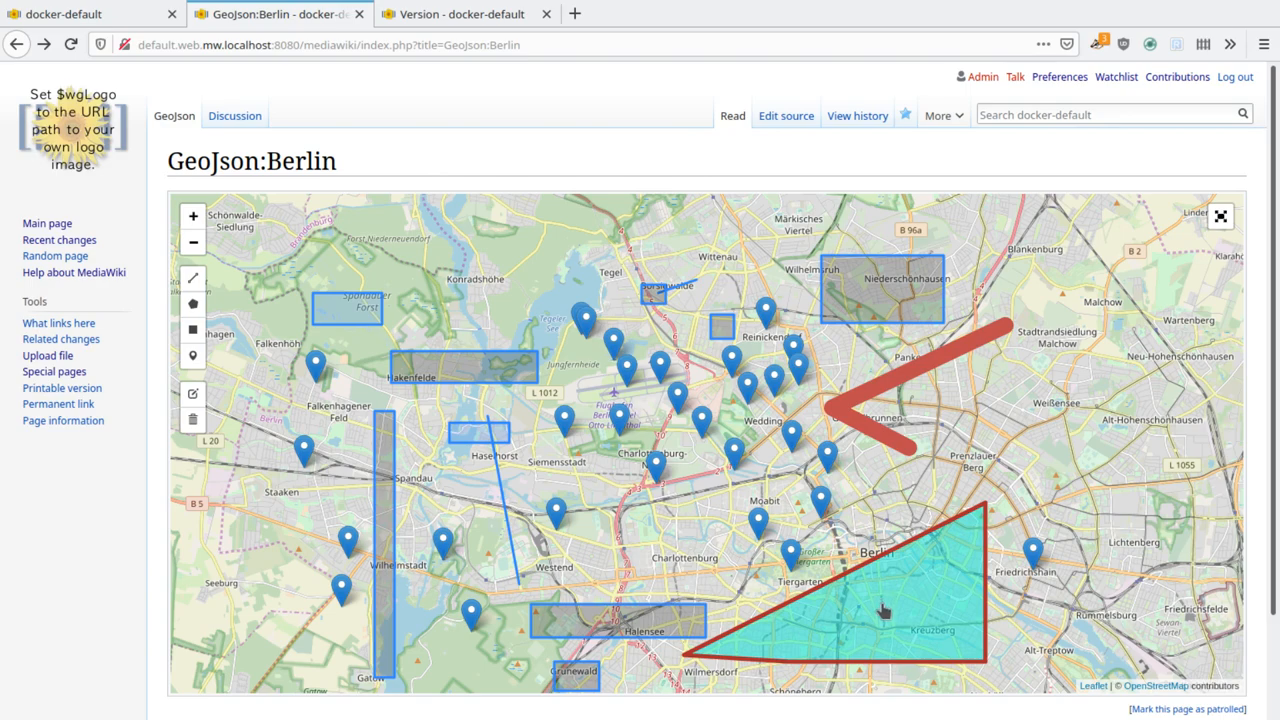
{"action": "mouse_move", "coordinate": [377, 288]}
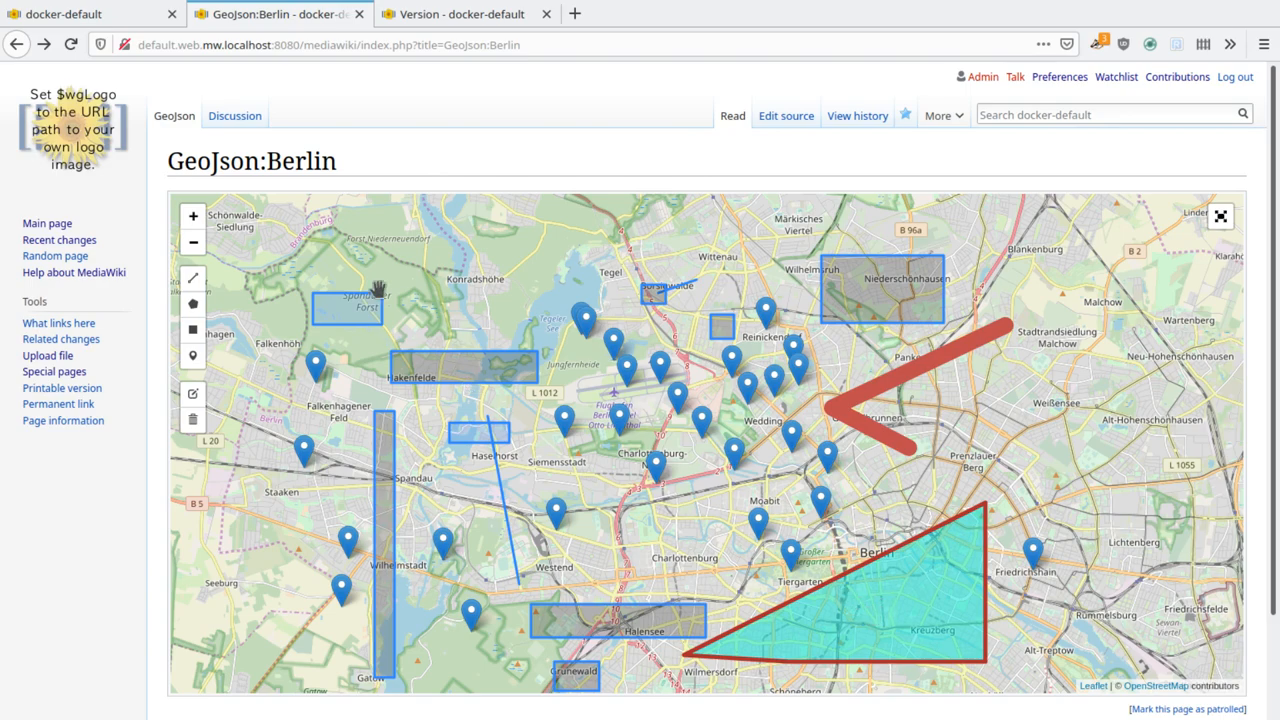
{"action": "mouse_move", "coordinate": [683, 508]}
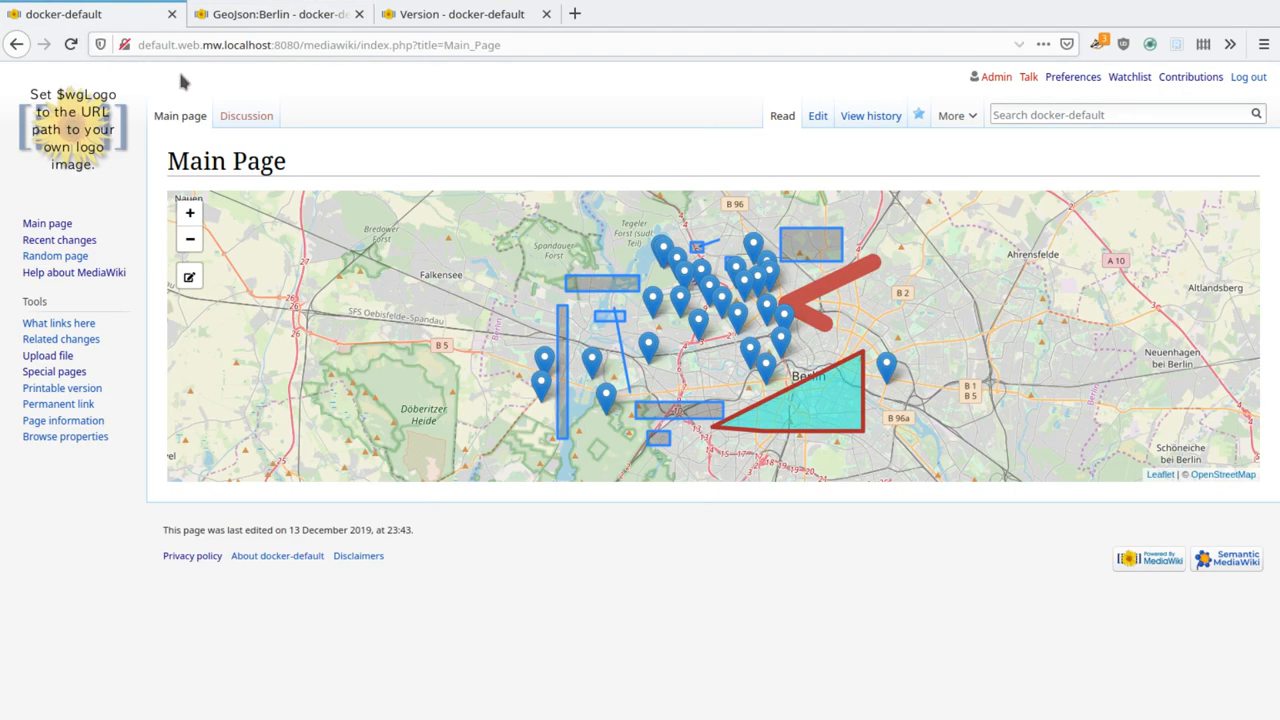
{"action": "mouse_move", "coordinate": [817, 115]}
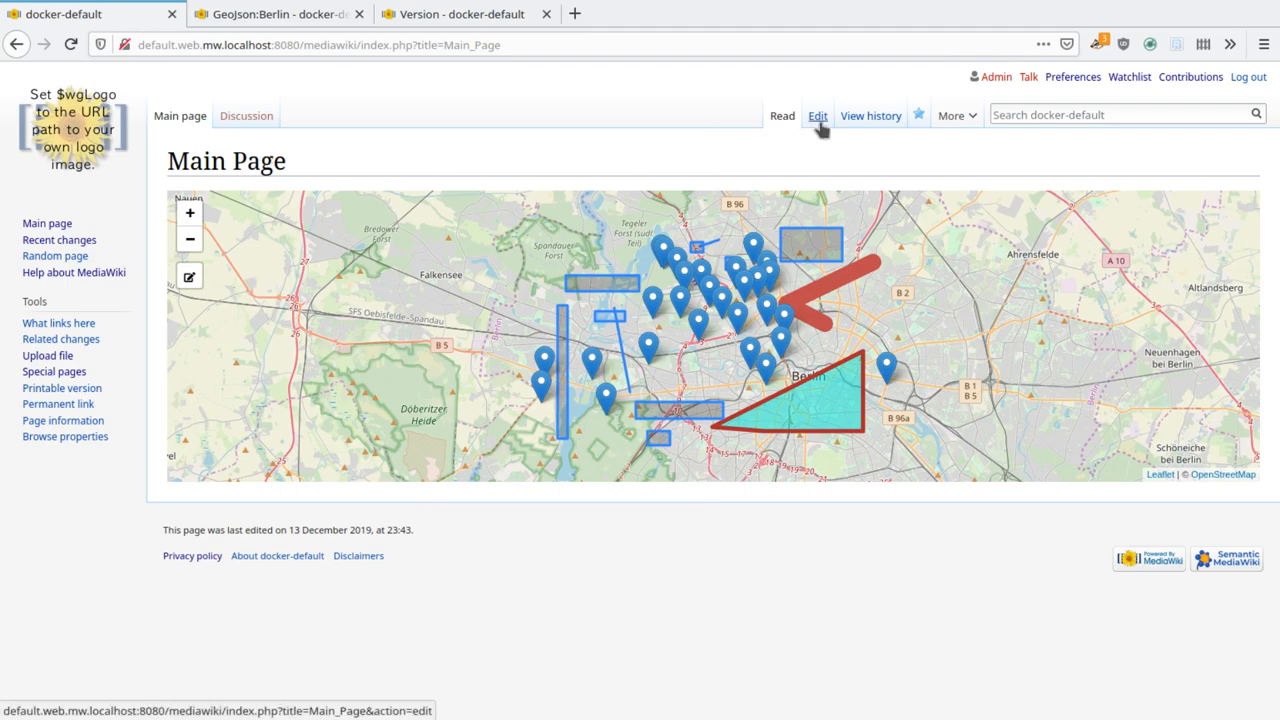
- Check the Main Page's {{#display_map:geojson=Berlin}} against the GeoJson:Berlin page name
{"action": "left_click", "coordinate": [817, 115]}
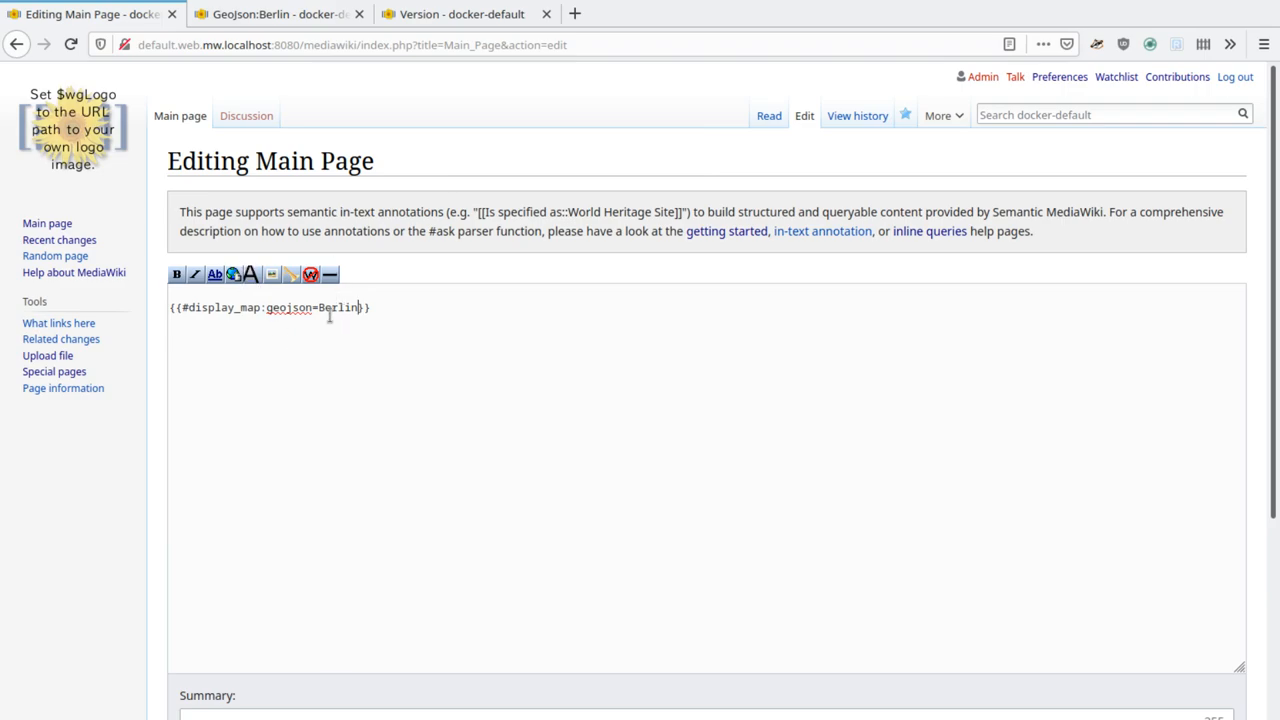
{"action": "left_click", "coordinate": [275, 14]}
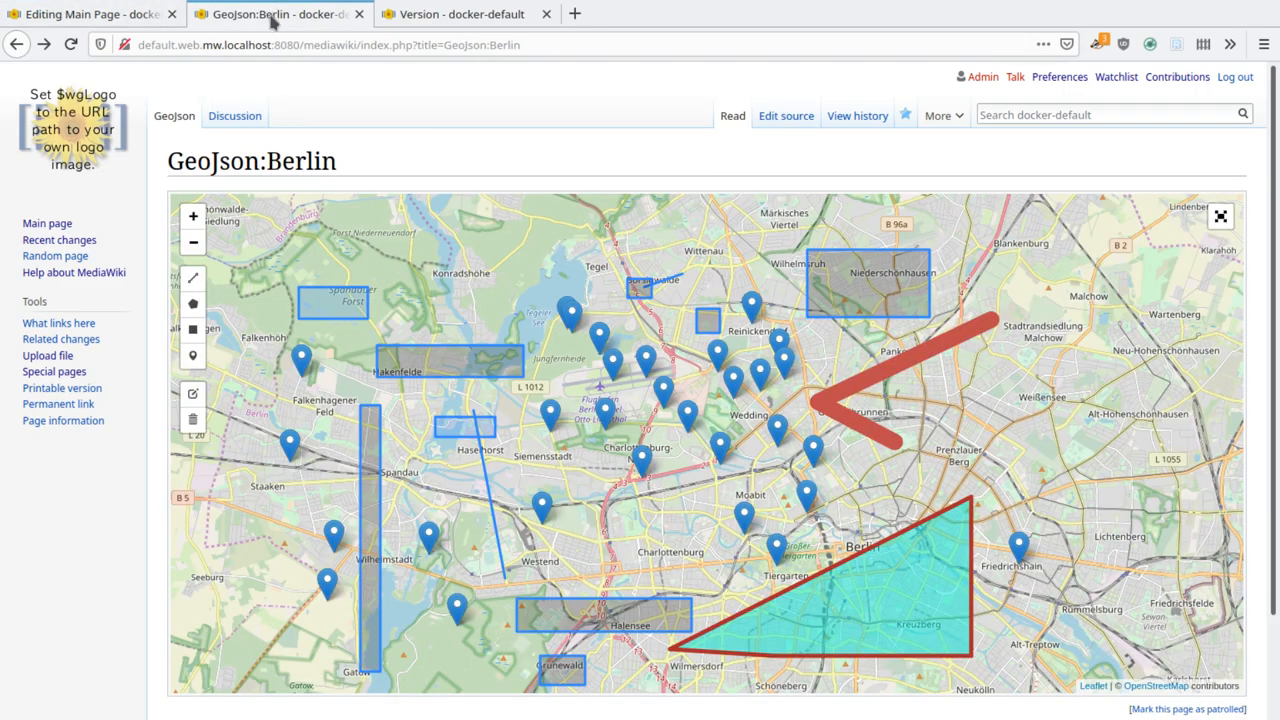
{"action": "double_click", "coordinate": [303, 161]}
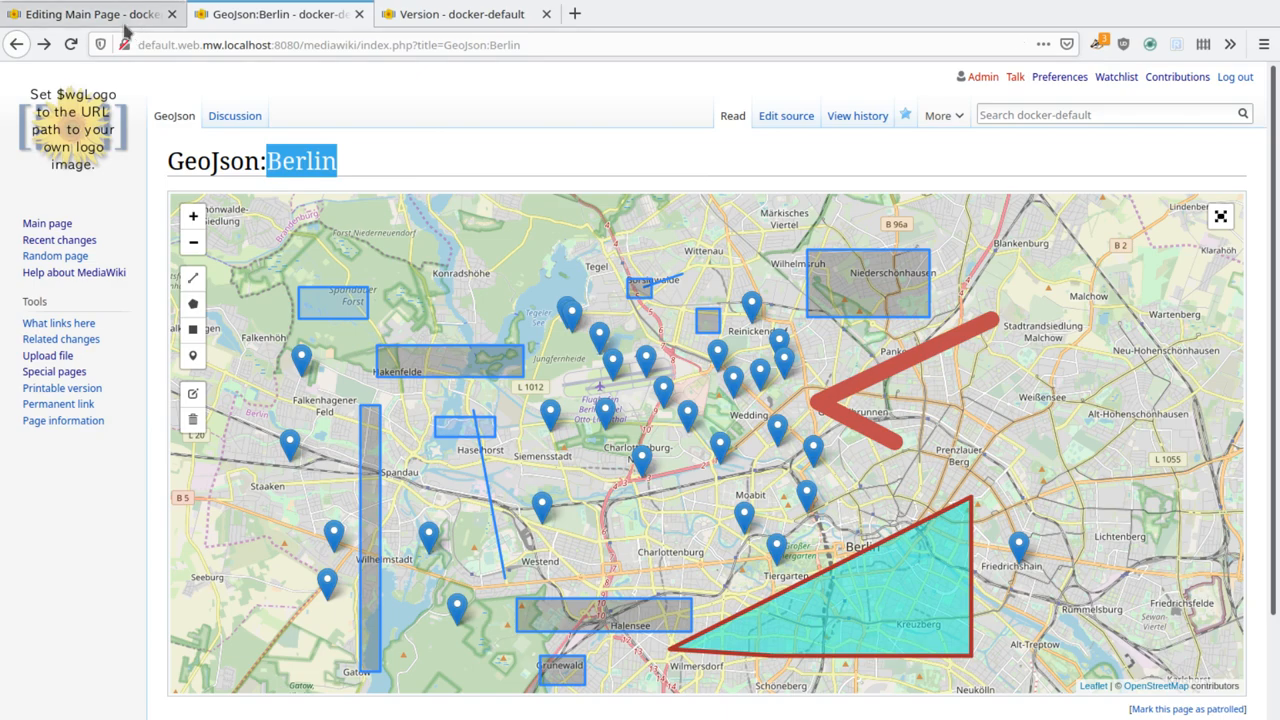
{"action": "left_click", "coordinate": [90, 14]}
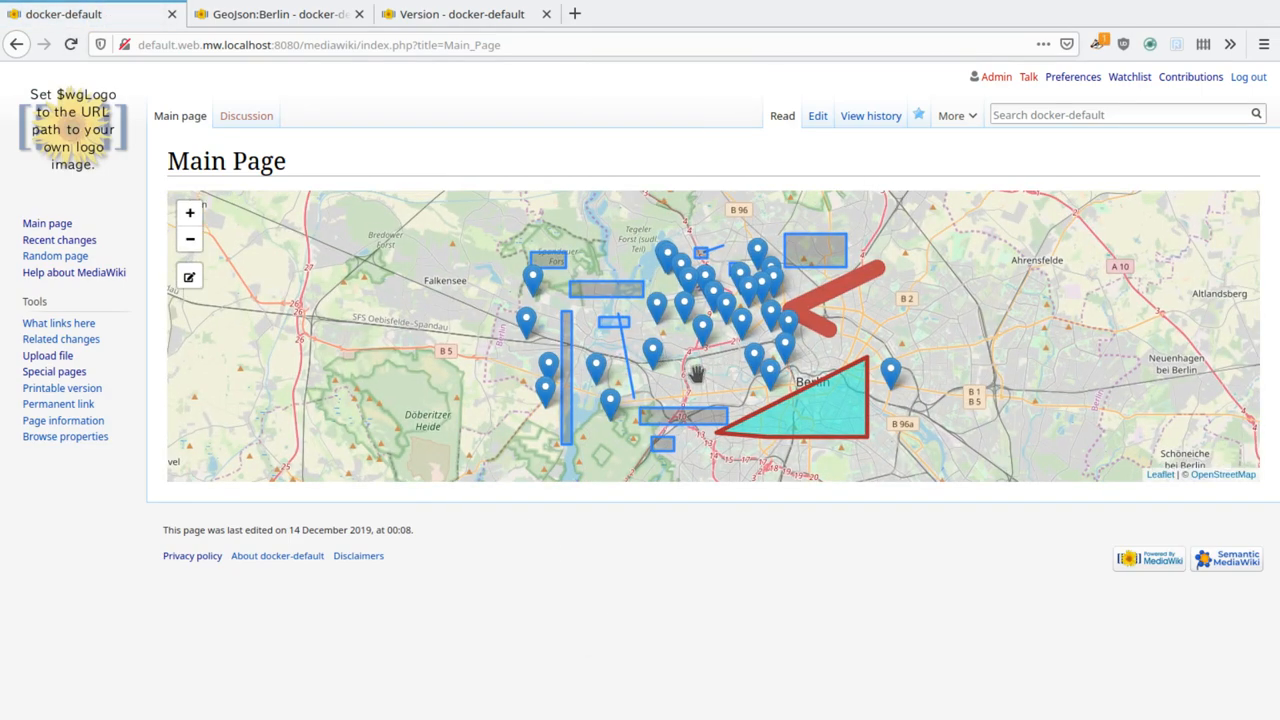
{"action": "mouse_move", "coordinate": [340, 382]}
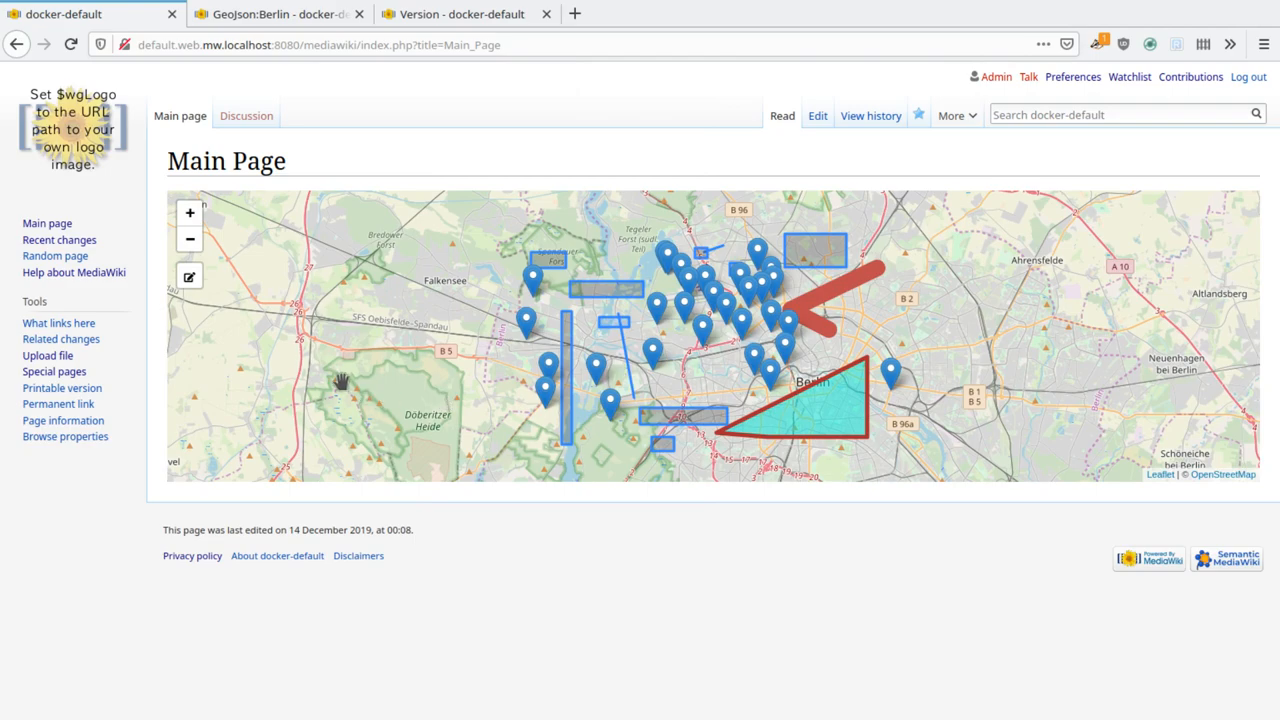
{"action": "mouse_move", "coordinate": [197, 290]}
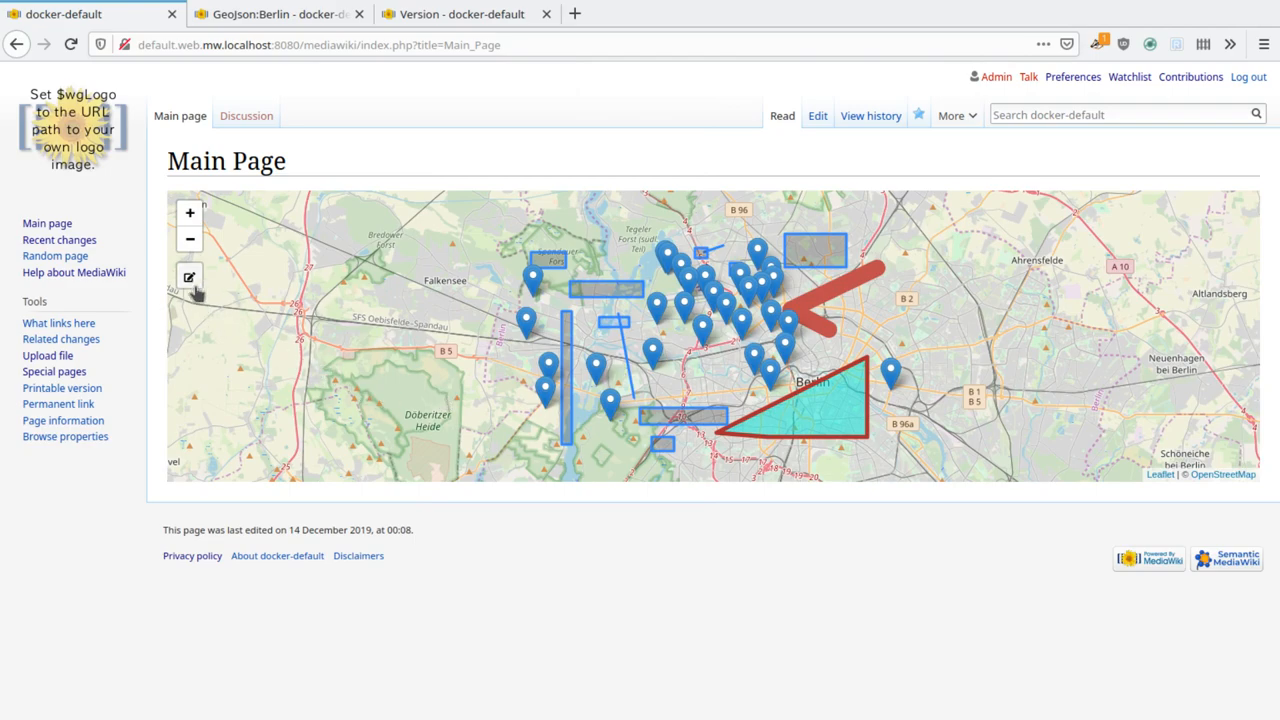
{"action": "left_click", "coordinate": [270, 14]}
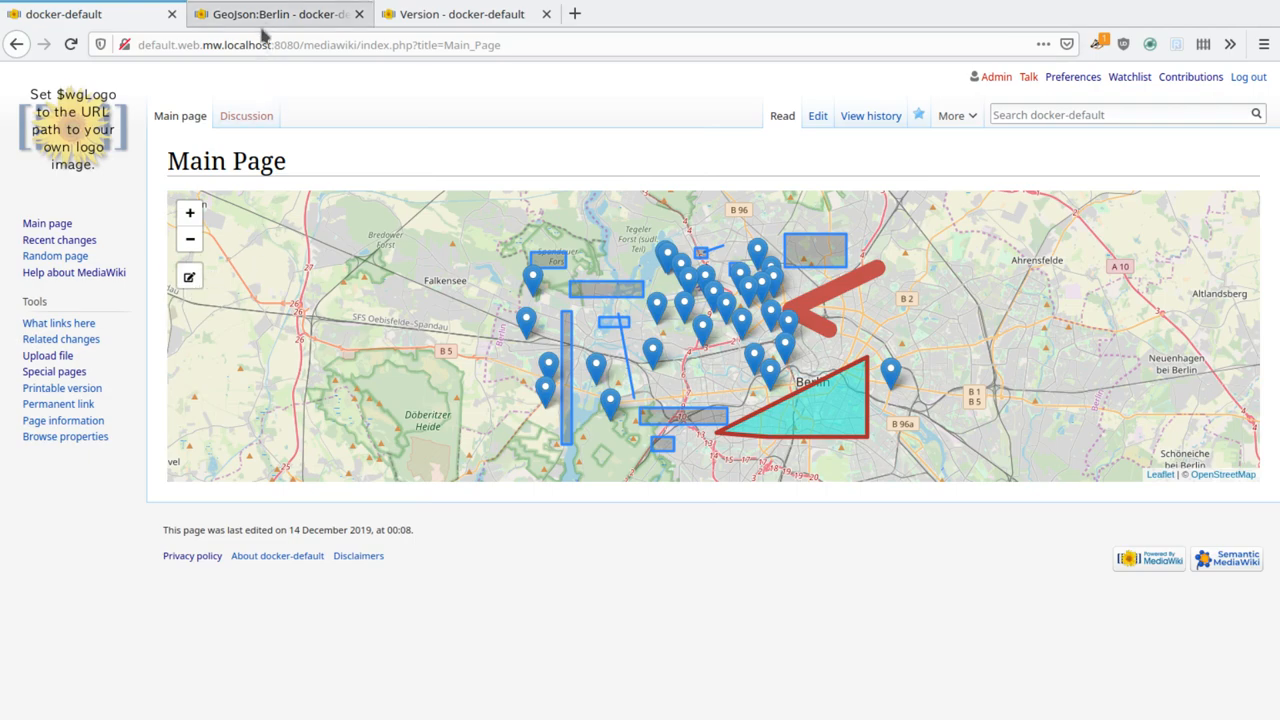
{"action": "mouse_move", "coordinate": [293, 27]}
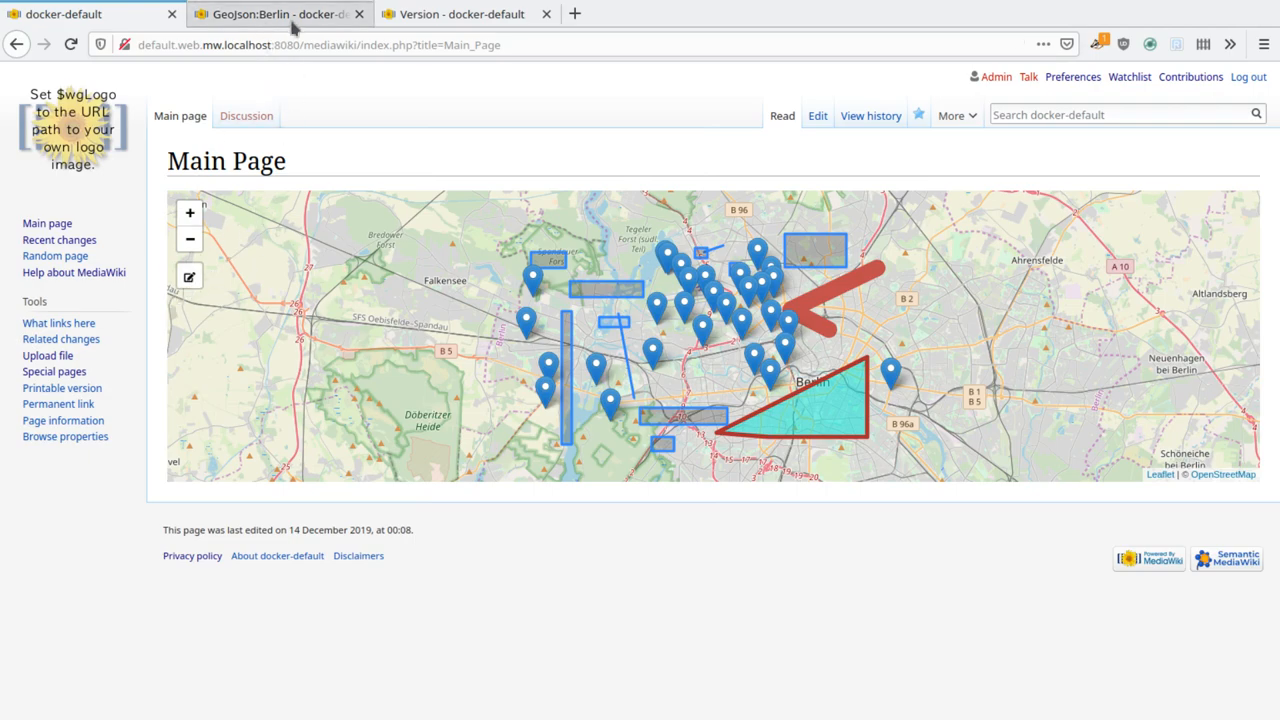
- Save the new Charlottenburg rectangle on GeoJson:Berlin with the 'Visual map edit' summary
{"action": "left_click", "coordinate": [275, 14]}
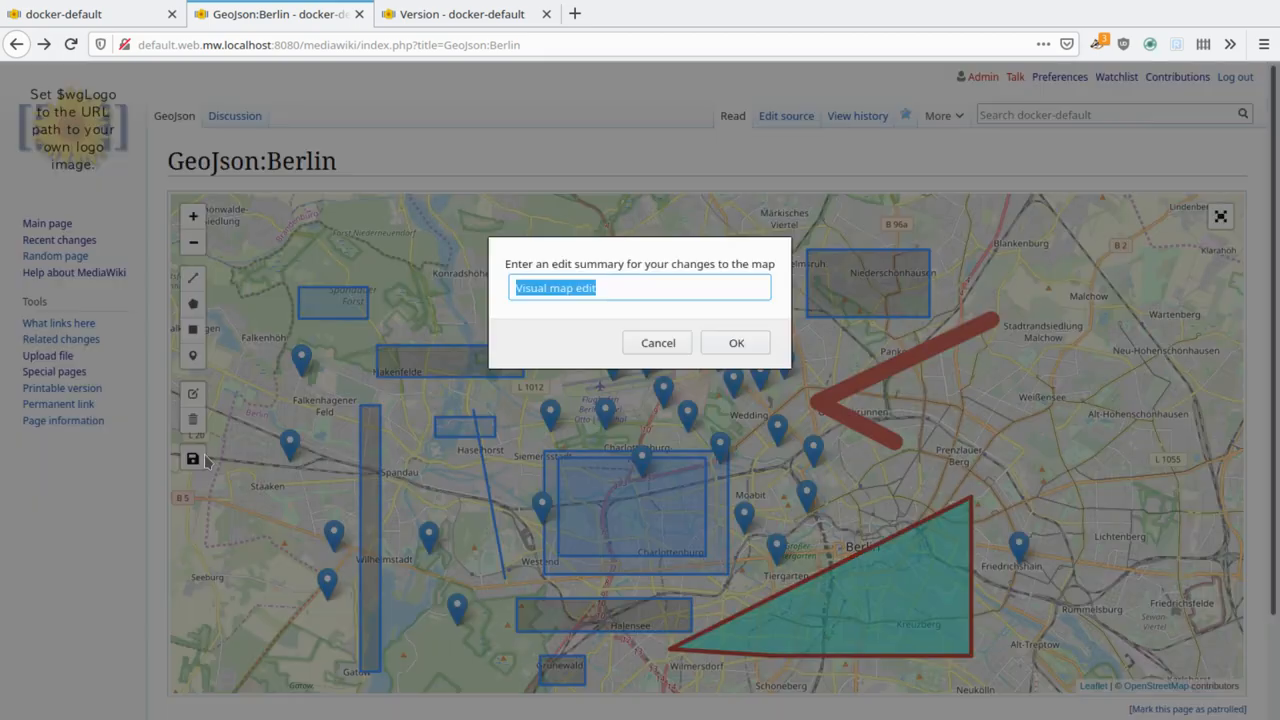
{"action": "left_click", "coordinate": [736, 342]}
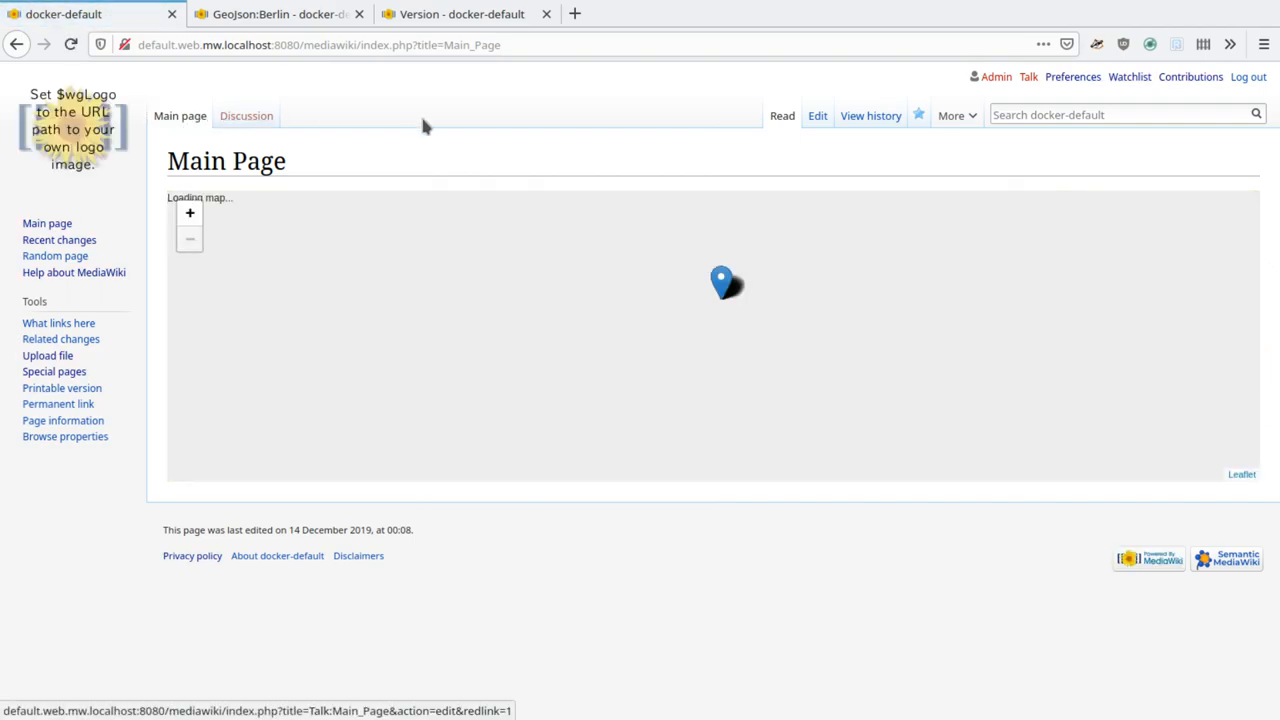
{"action": "mouse_move", "coordinate": [603, 608]}
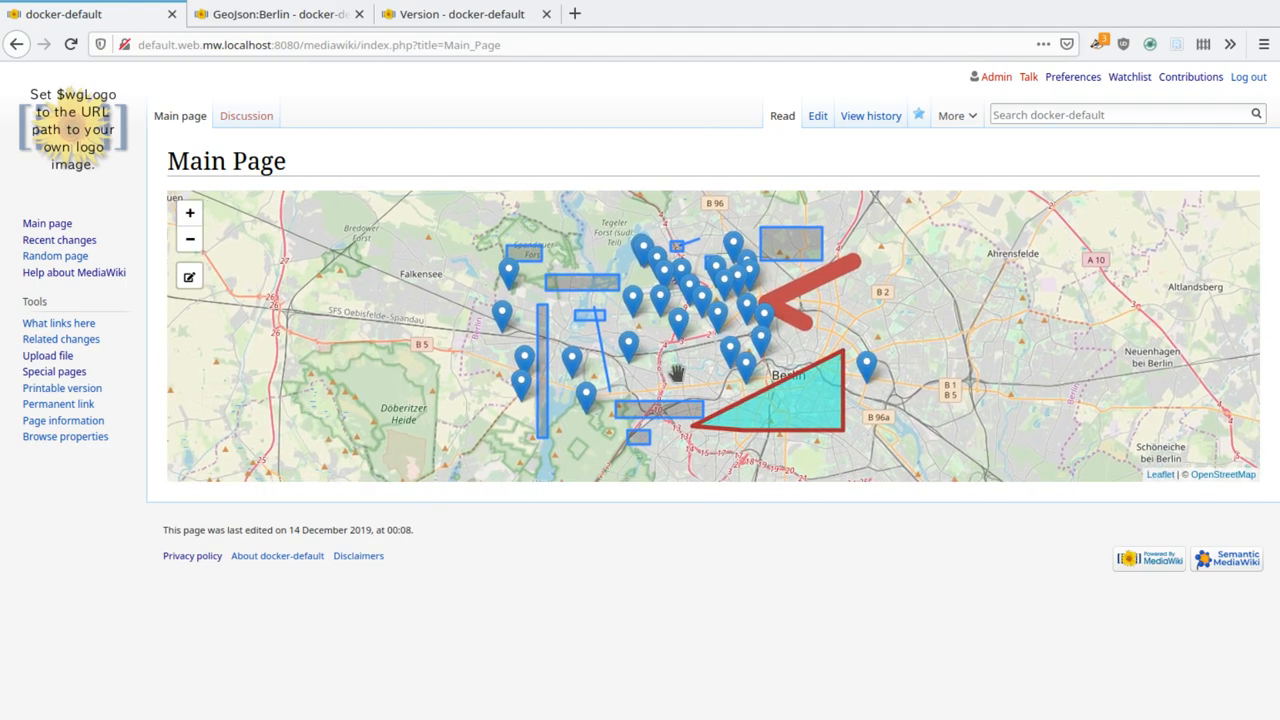
{"action": "mouse_move", "coordinate": [238, 165]}
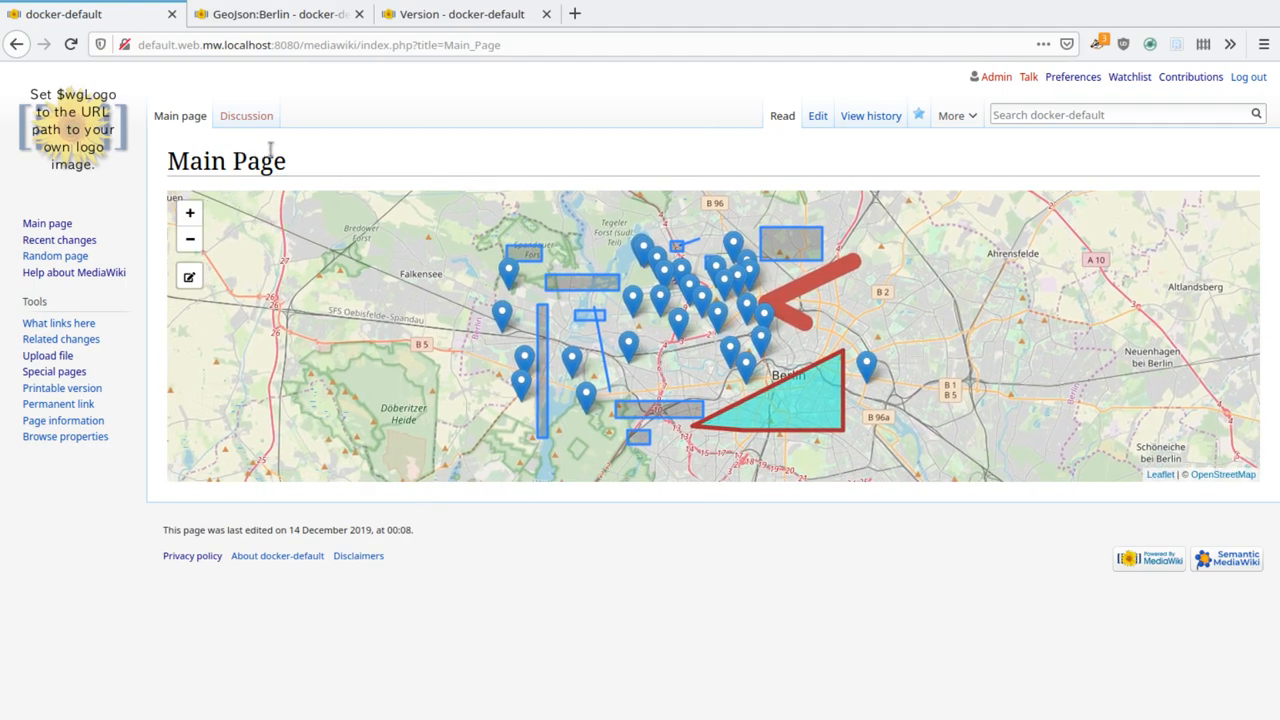
{"action": "left_click", "coordinate": [951, 115]}
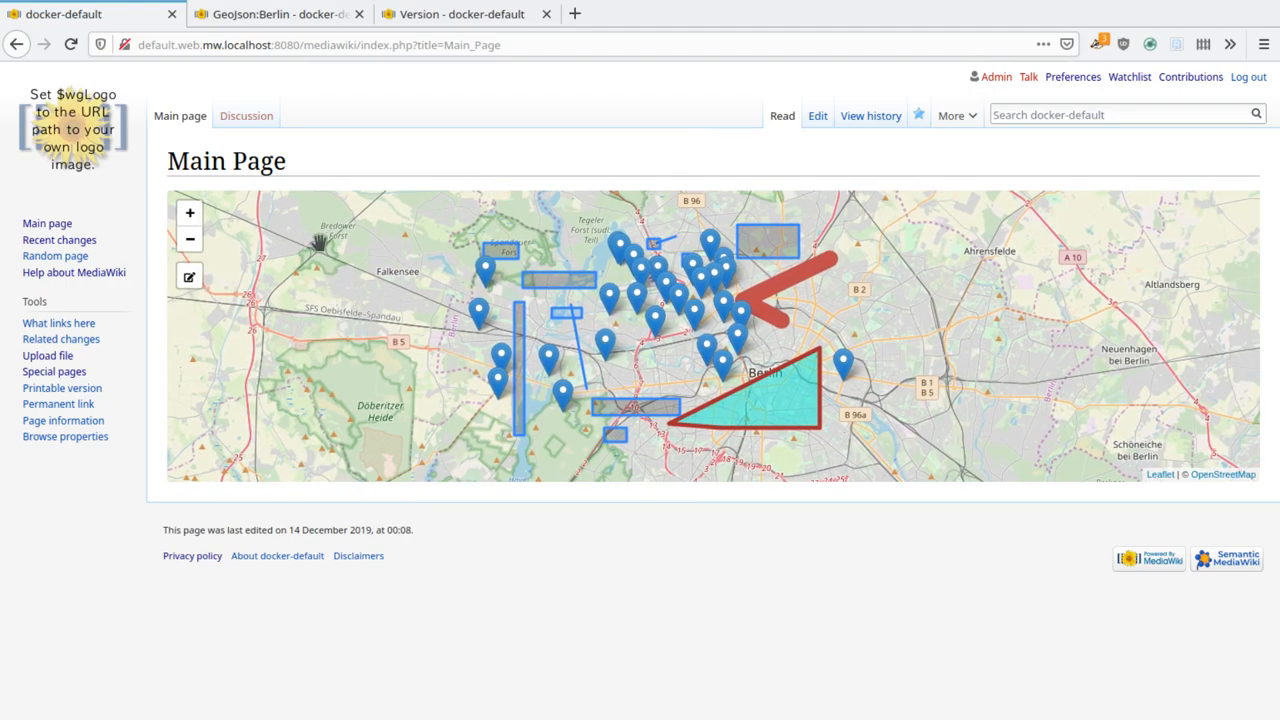
{"action": "mouse_move", "coordinate": [190, 276]}
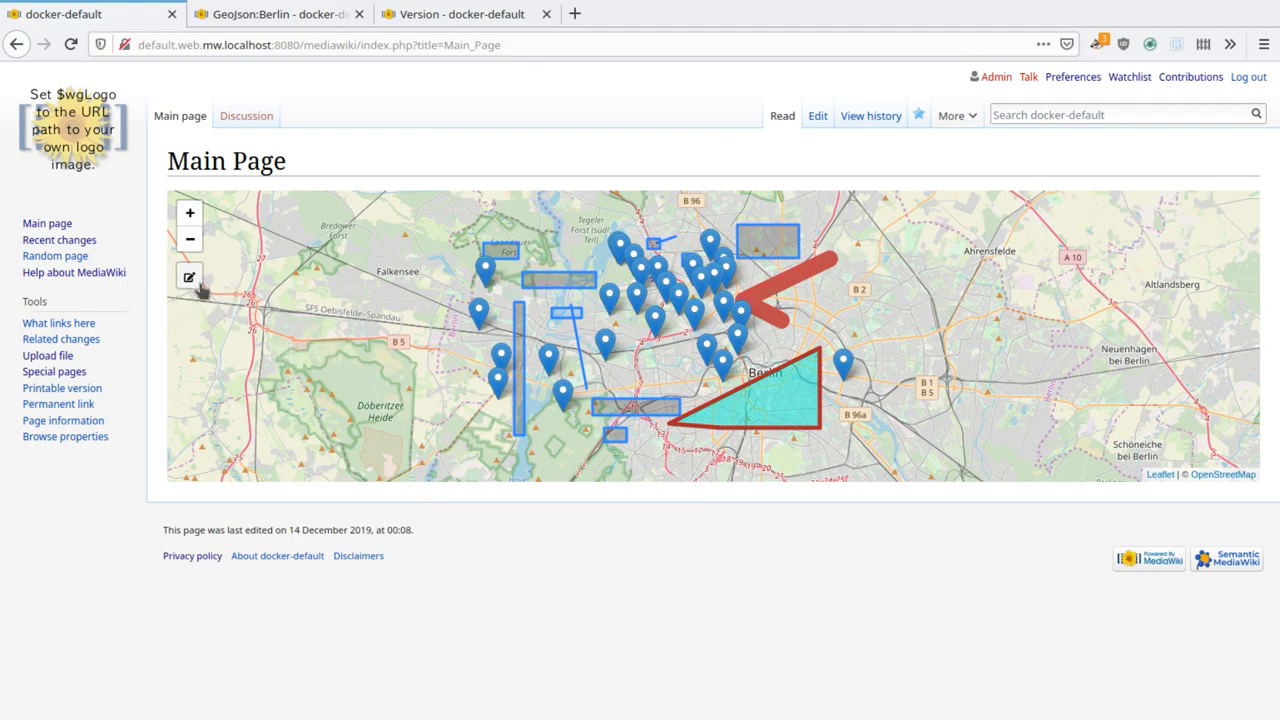
- Title the blue square 'info' on the Main Page map and exit shape editing
{"action": "left_click", "coordinate": [189, 276]}
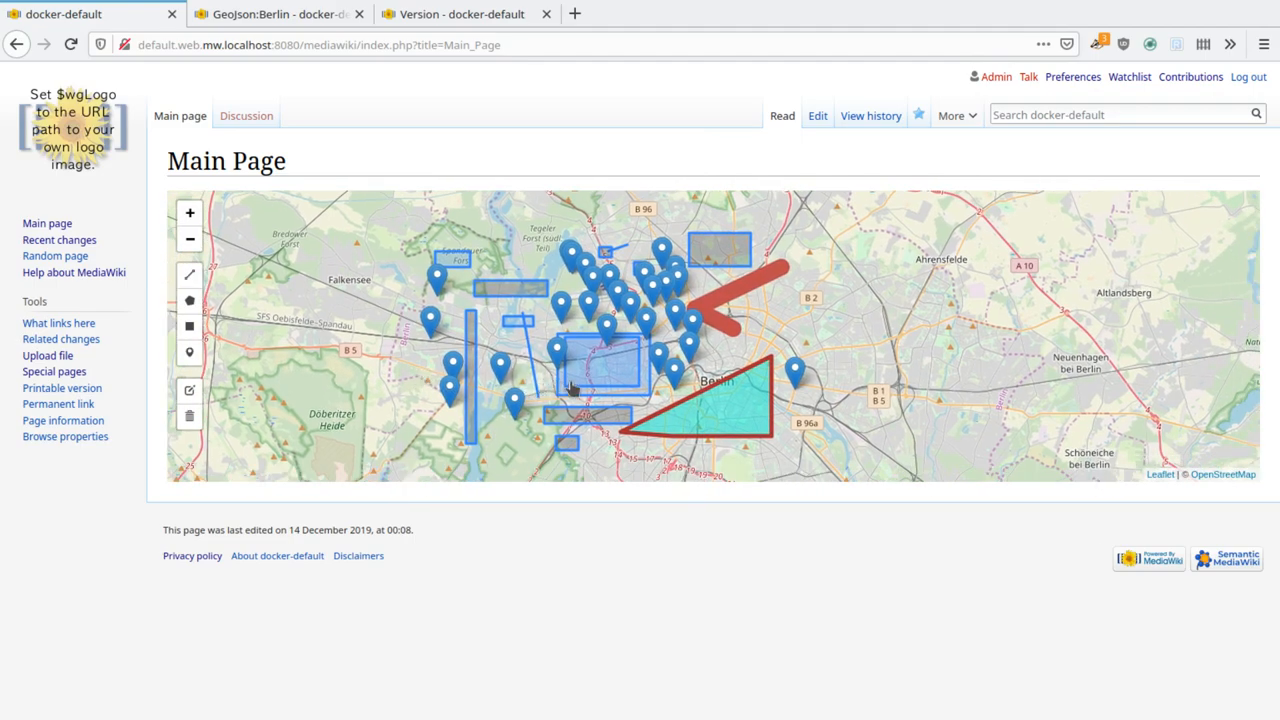
{"action": "mouse_move", "coordinate": [738, 392]}
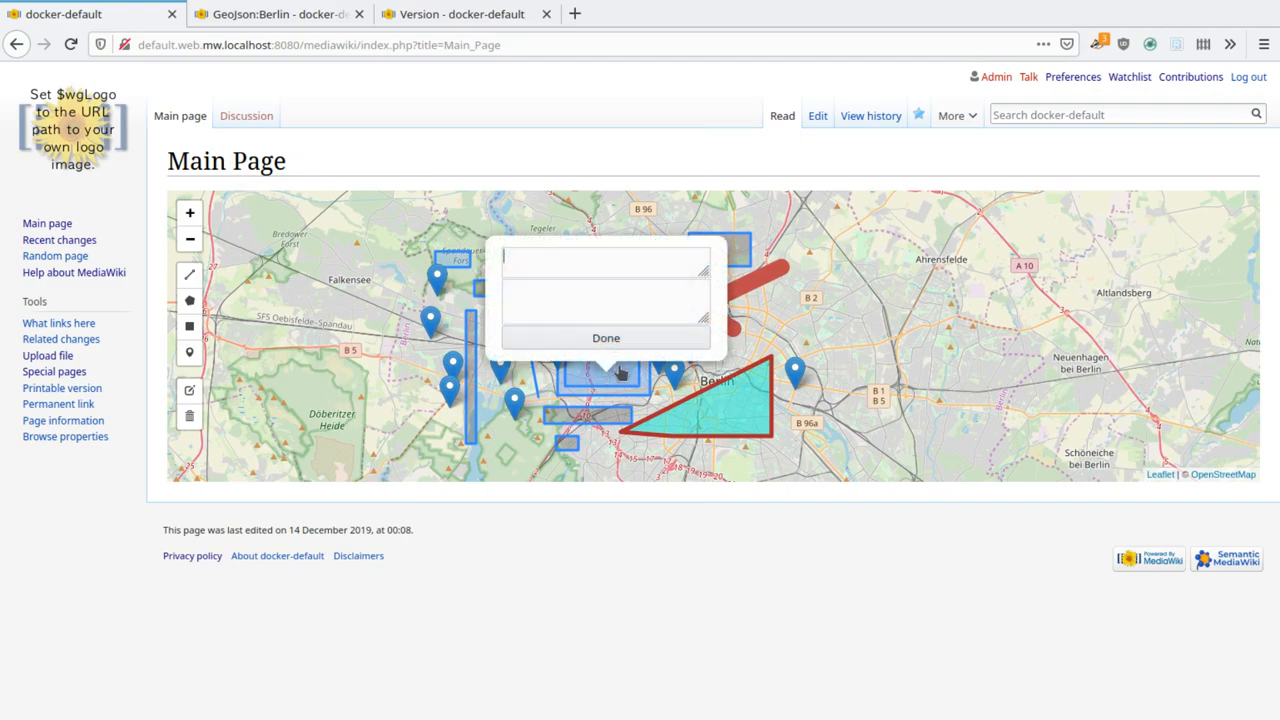
{"action": "type", "text": "info"}
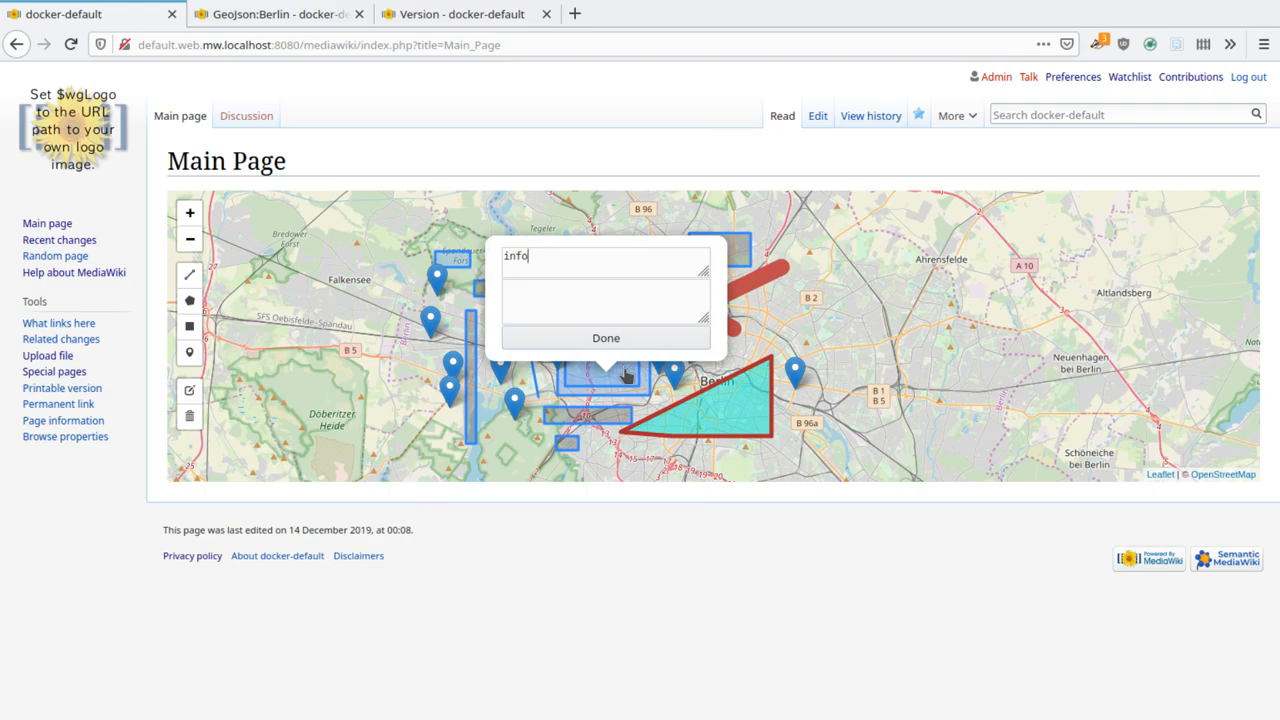
{"action": "left_click", "coordinate": [606, 337]}
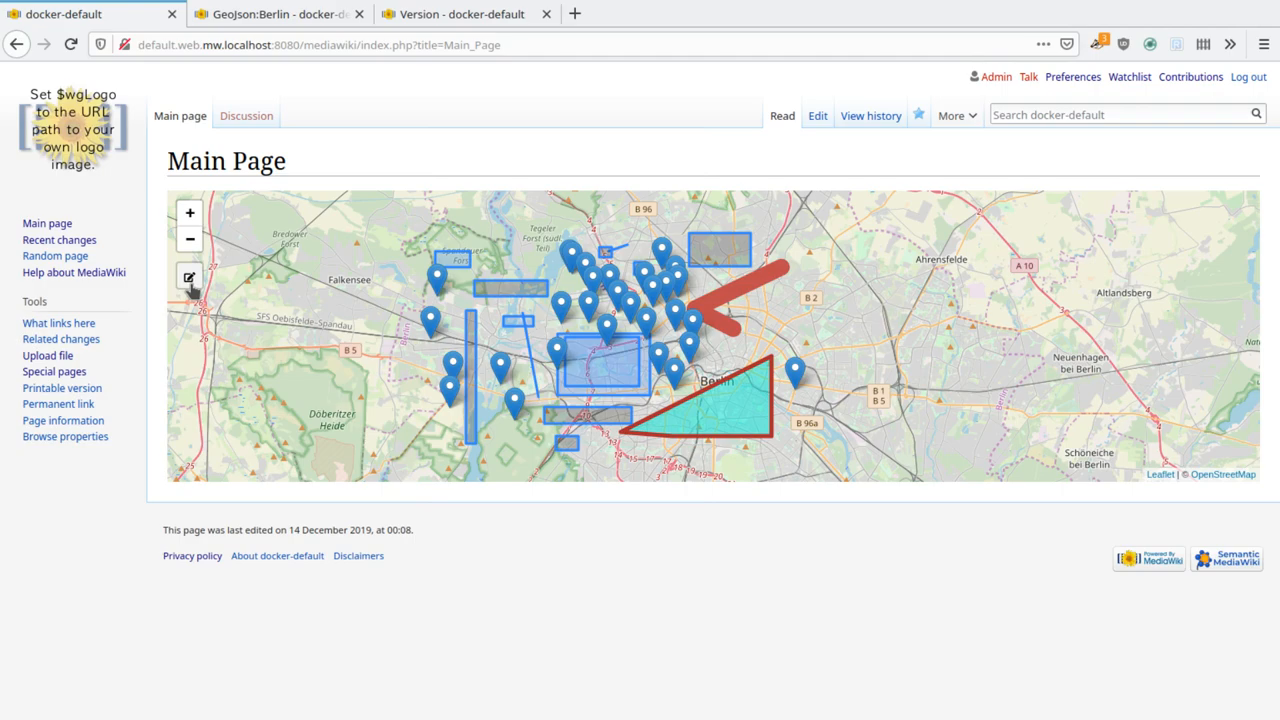
{"action": "left_click", "coordinate": [600, 370]}
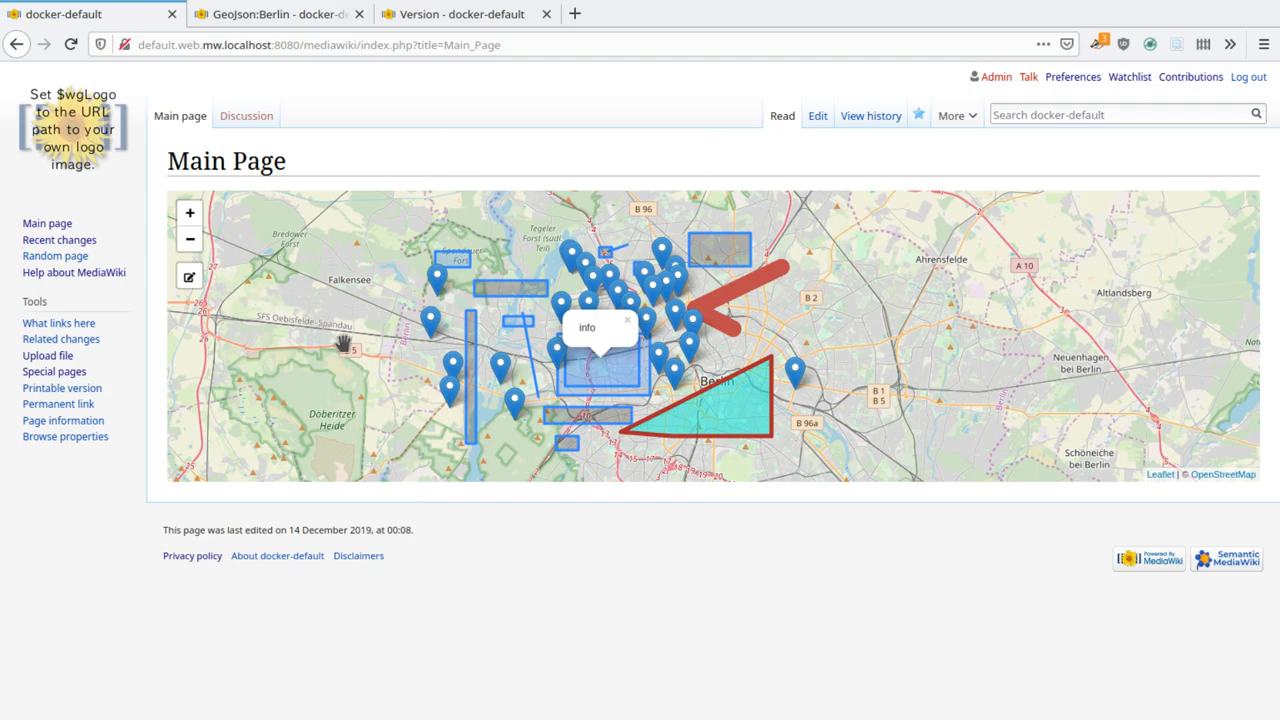
- Close the square's info popup and start loading the Main Page source editor
{"action": "left_click", "coordinate": [627, 320]}
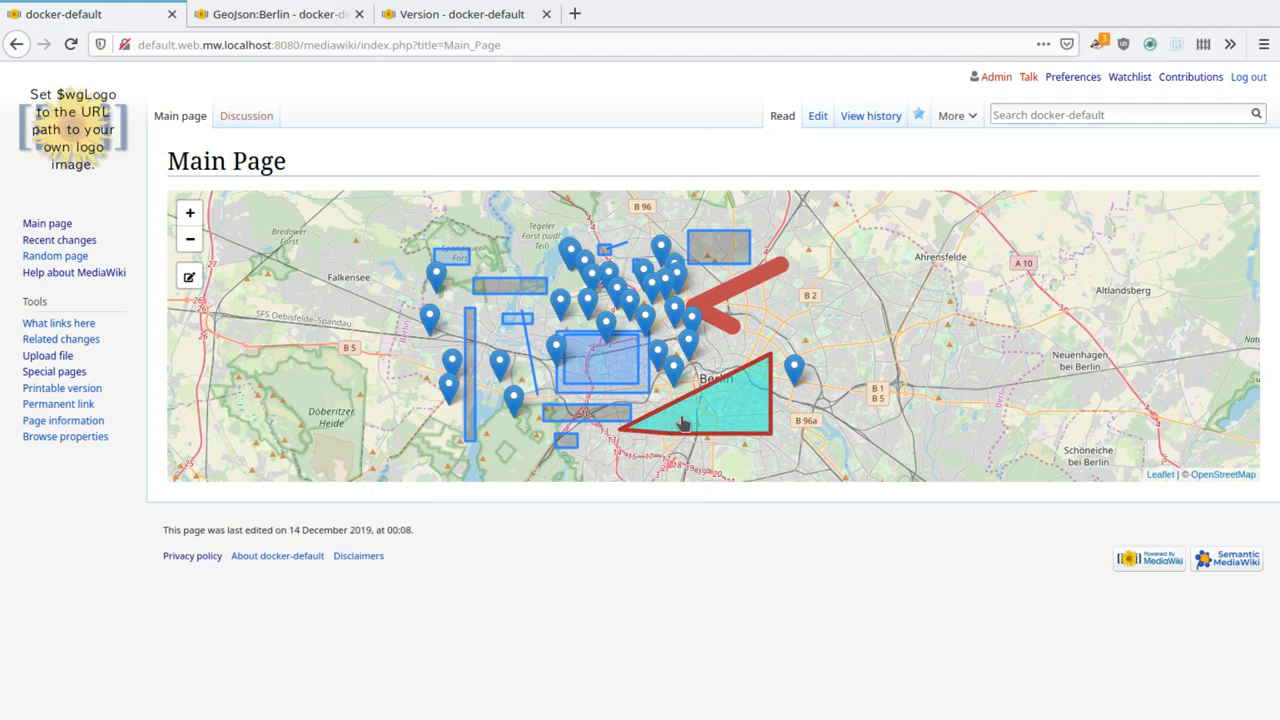
{"action": "mouse_move", "coordinate": [200, 300]}
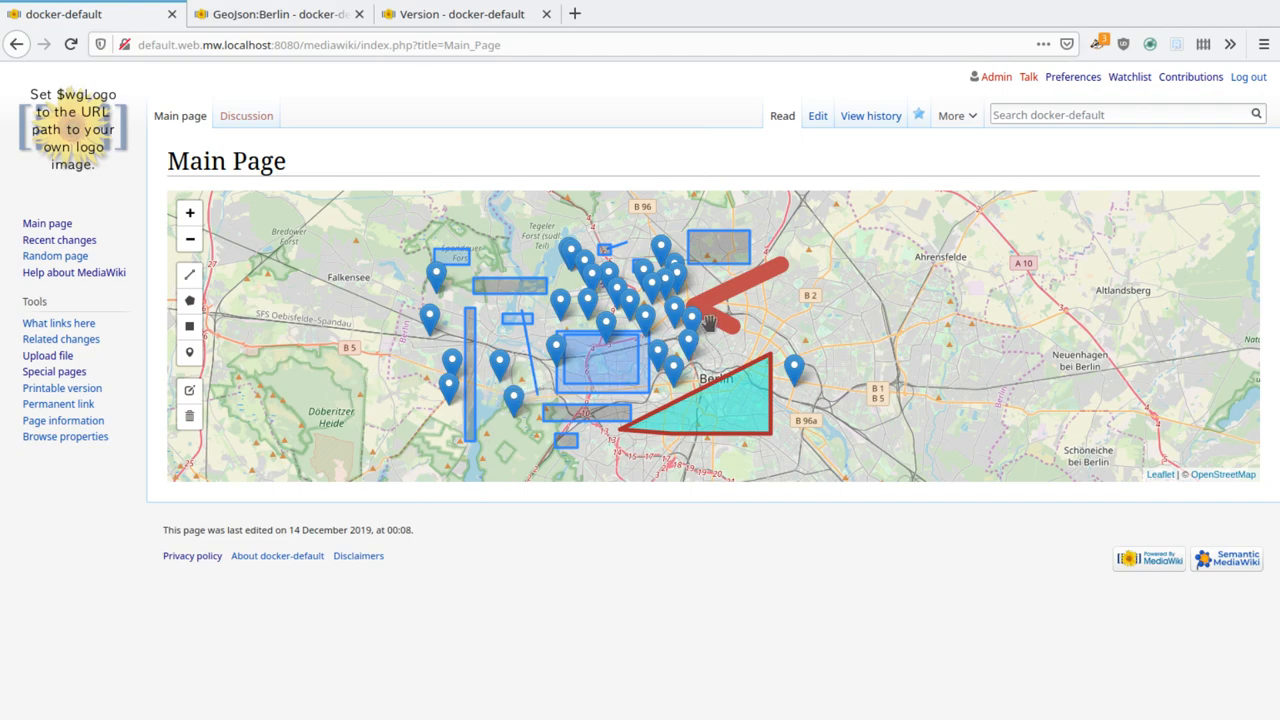
{"action": "mouse_move", "coordinate": [705, 420]}
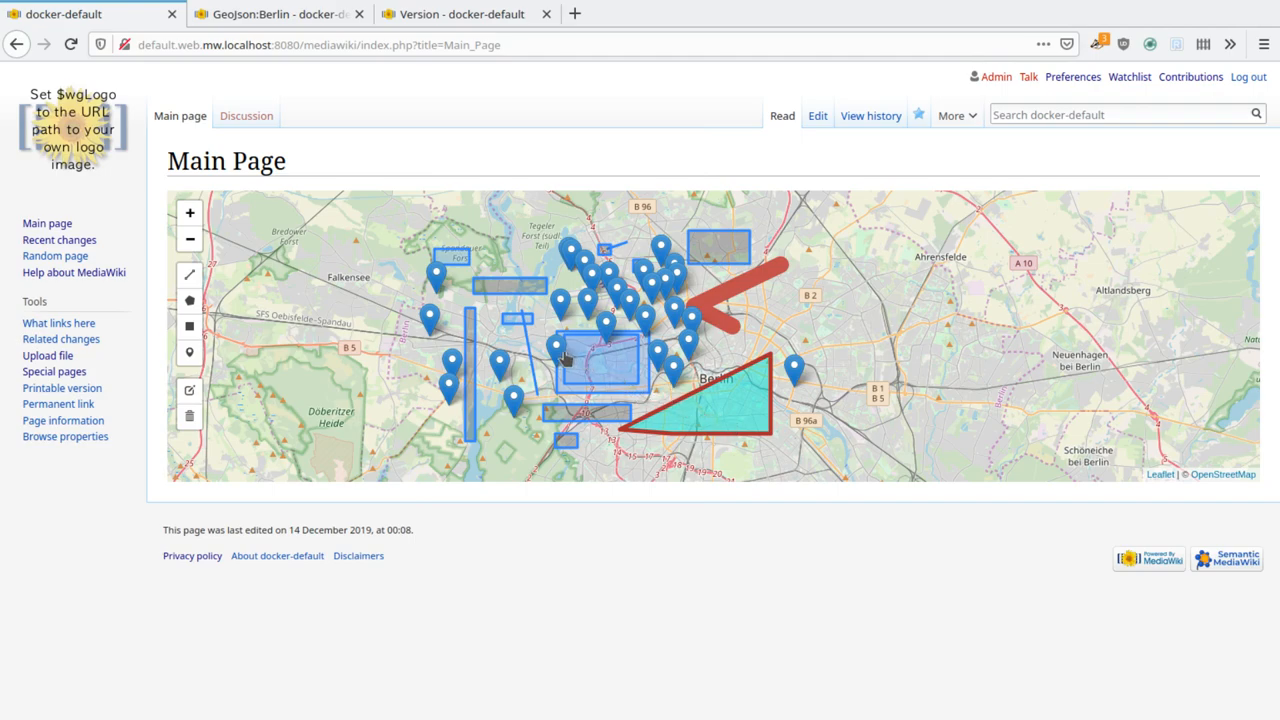
{"action": "mouse_move", "coordinate": [563, 318]}
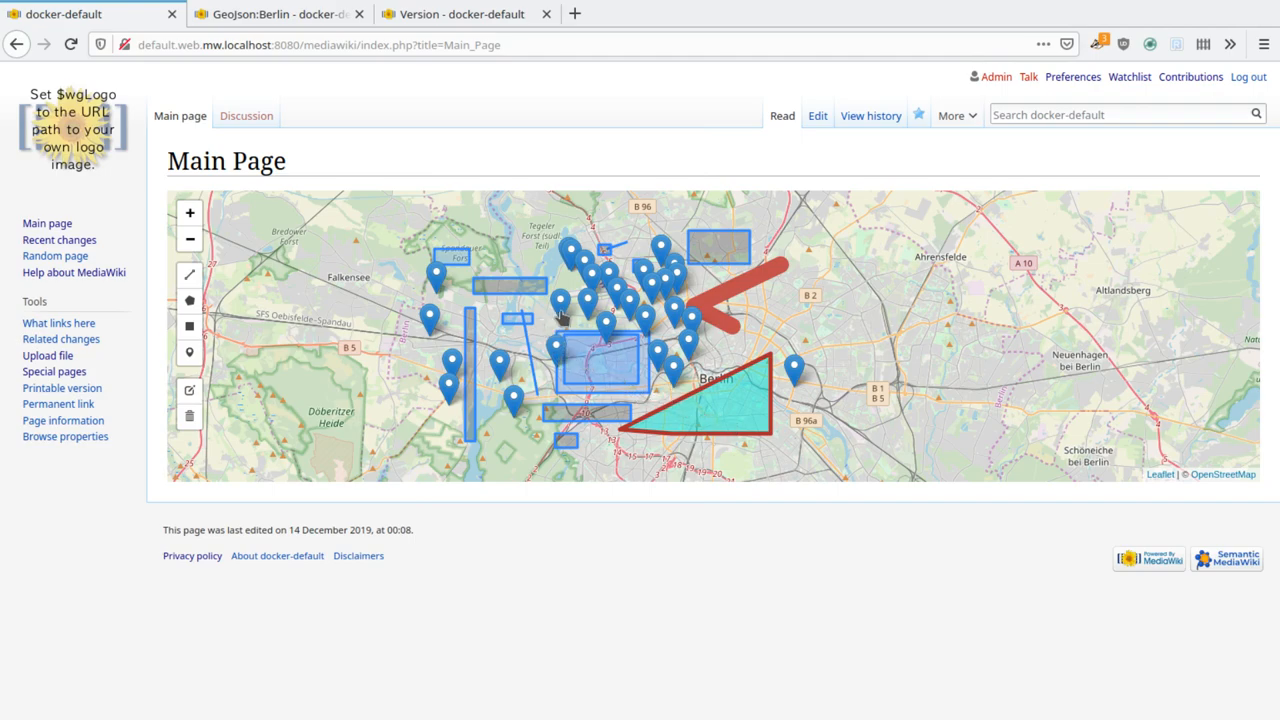
{"action": "mouse_move", "coordinate": [550, 370]}
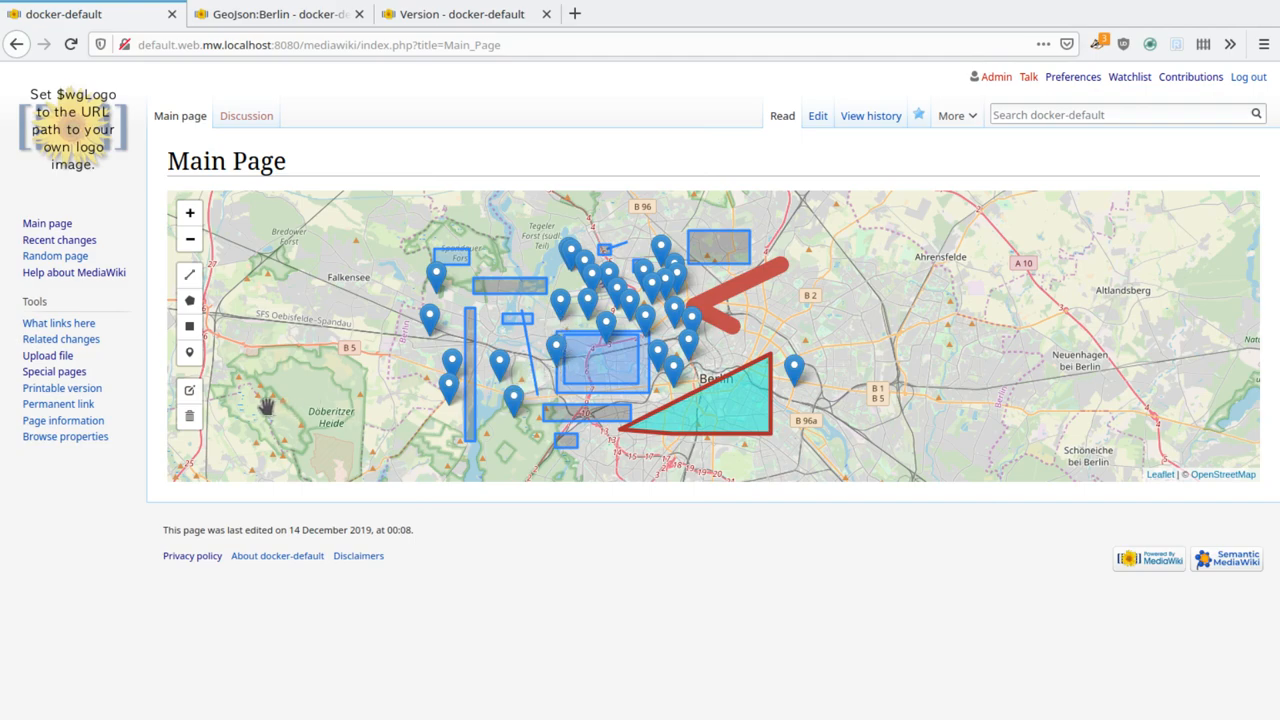
{"action": "mouse_move", "coordinate": [262, 410]}
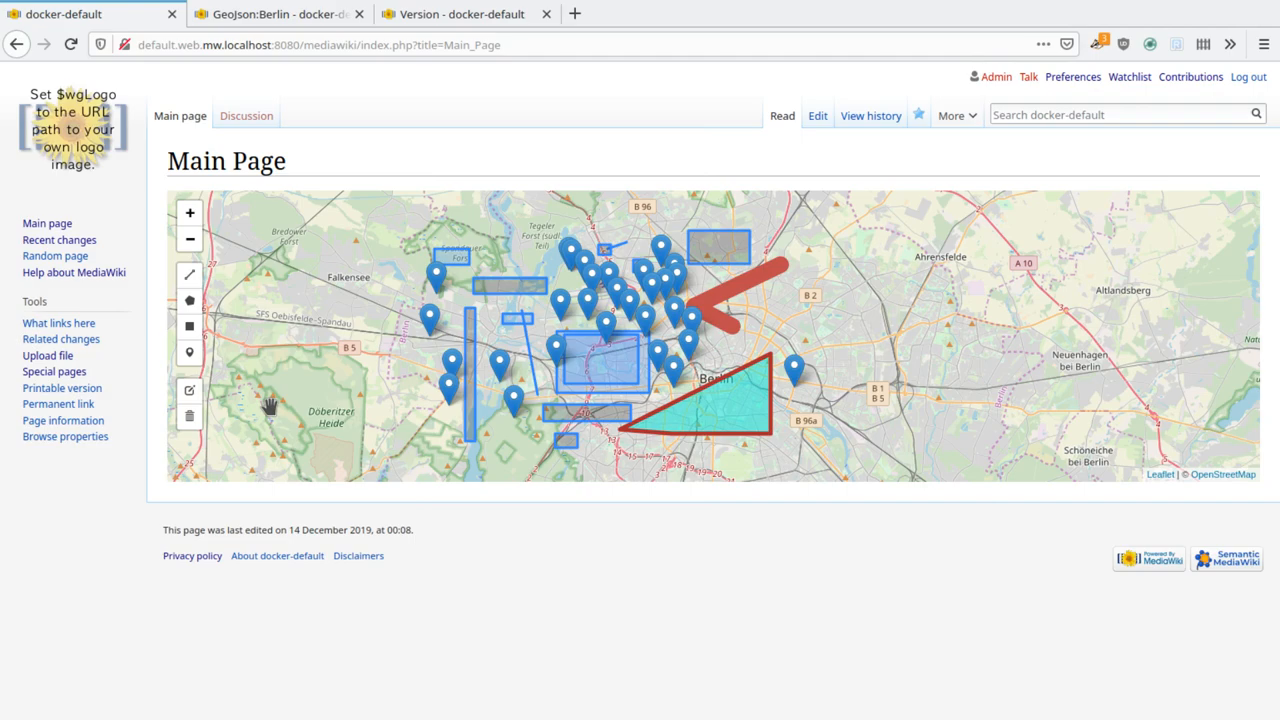
{"action": "left_click", "coordinate": [275, 14]}
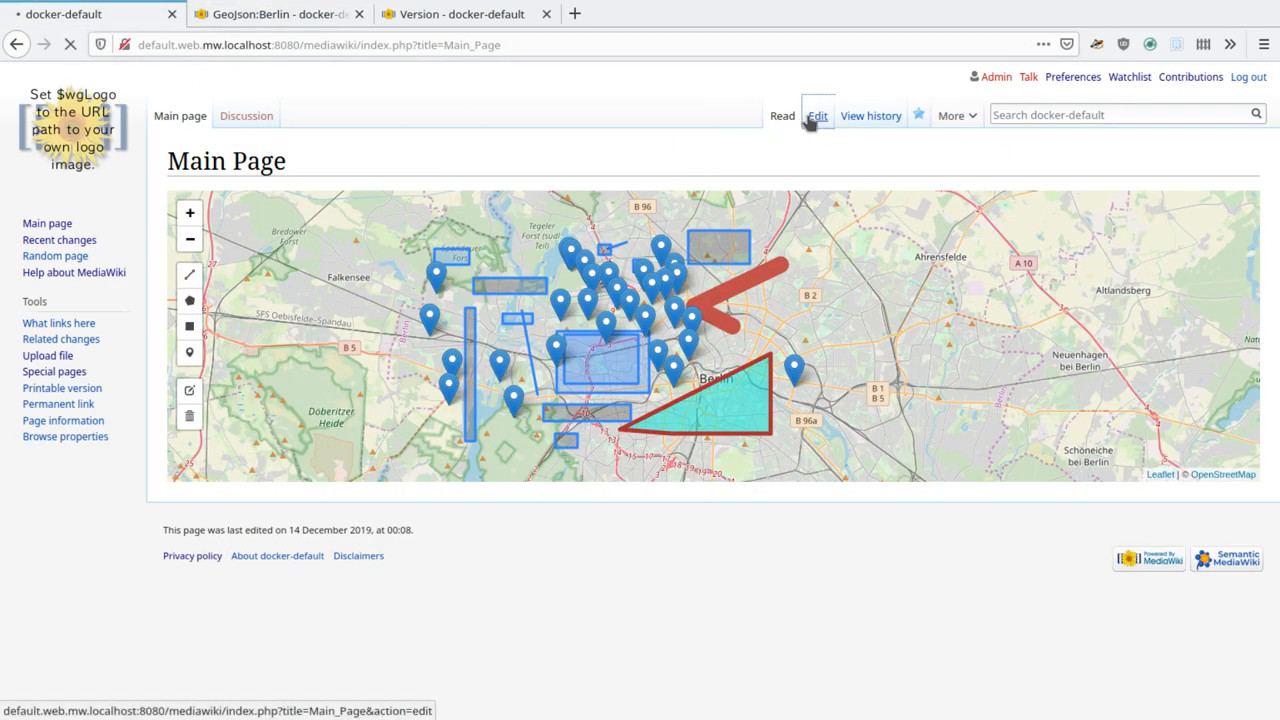
- Change the Main Page's display_map parameter from geojson=Berlin to editor=on
{"action": "left_click", "coordinate": [817, 115]}
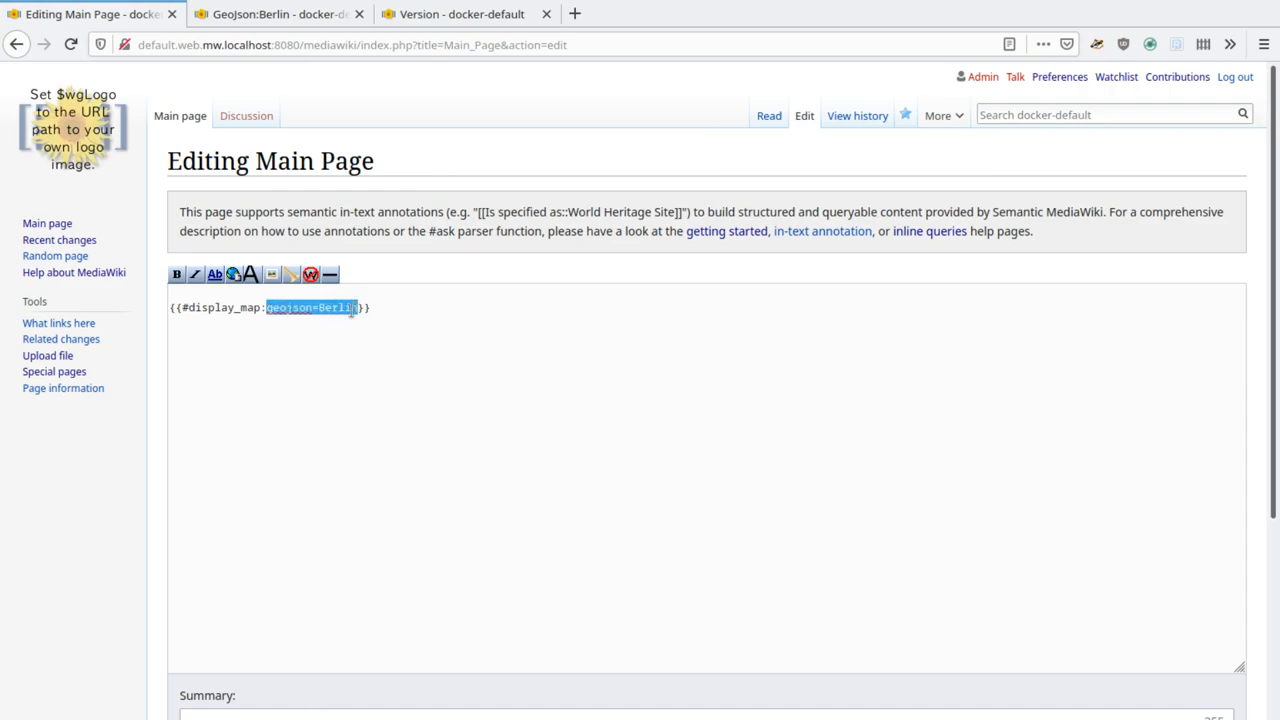
{"action": "type", "text": "editor="}
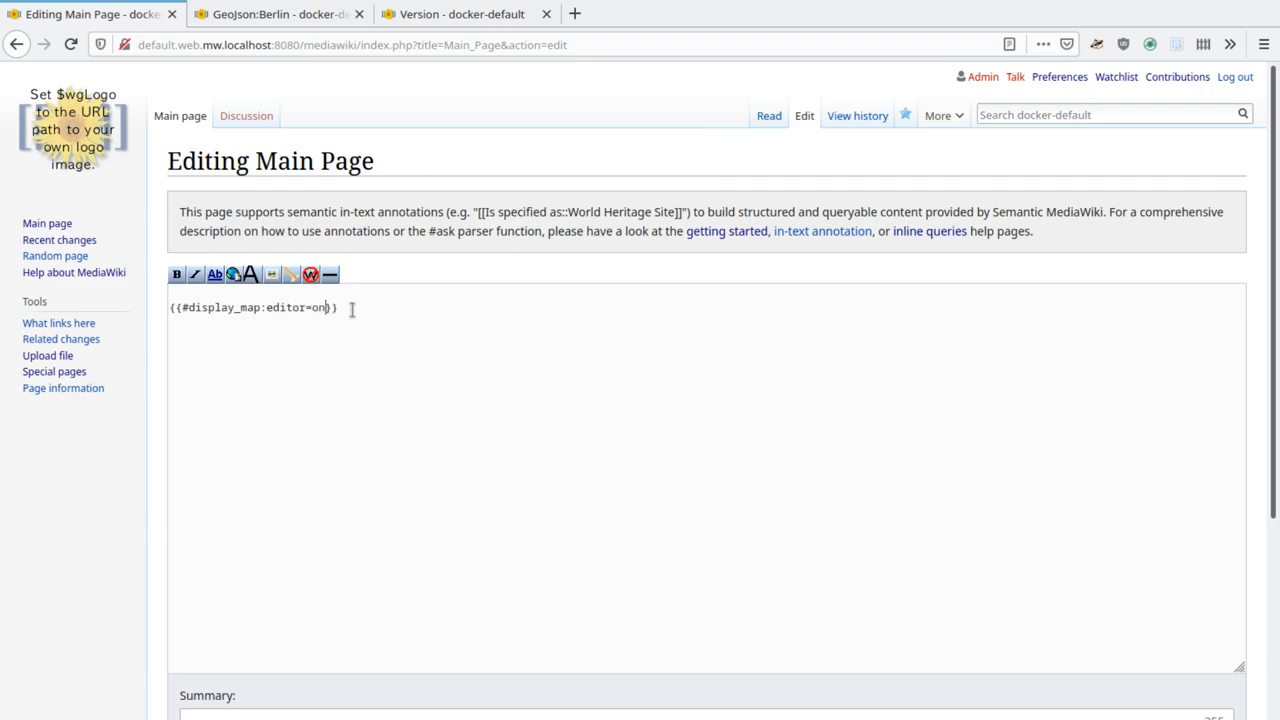
{"action": "mouse_move", "coordinate": [221, 355]}
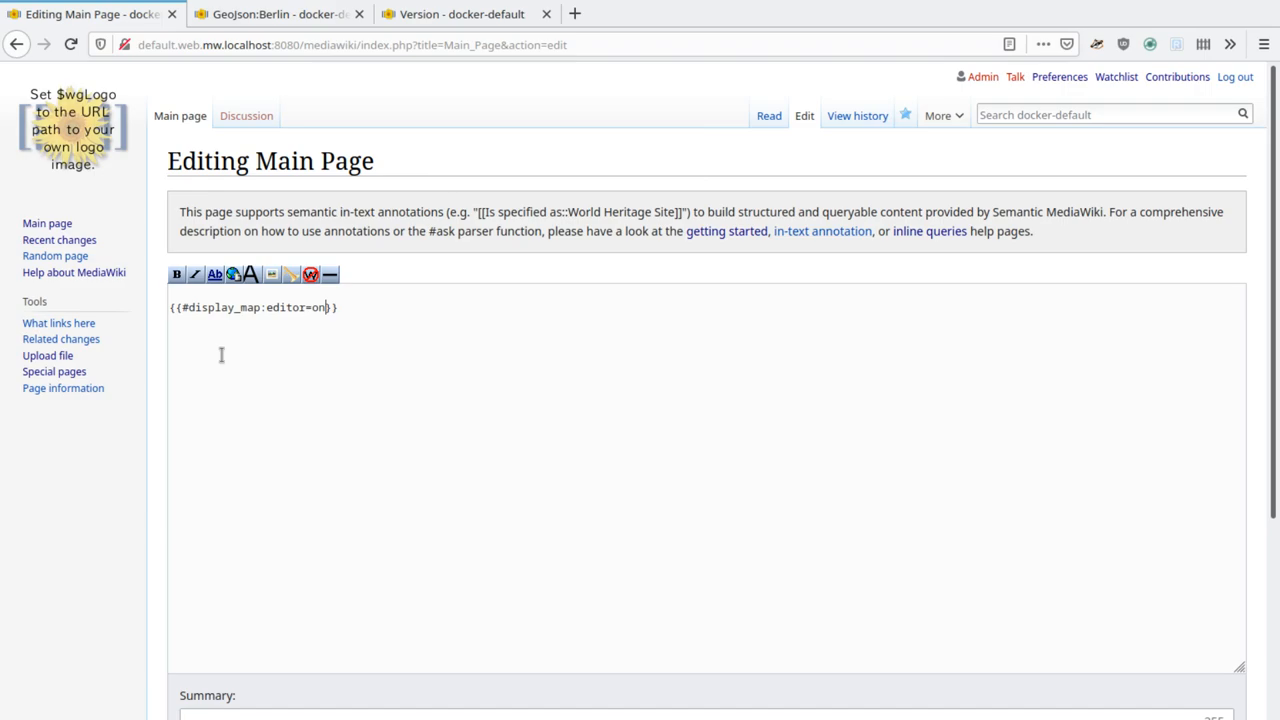
{"action": "mouse_move", "coordinate": [223, 354]}
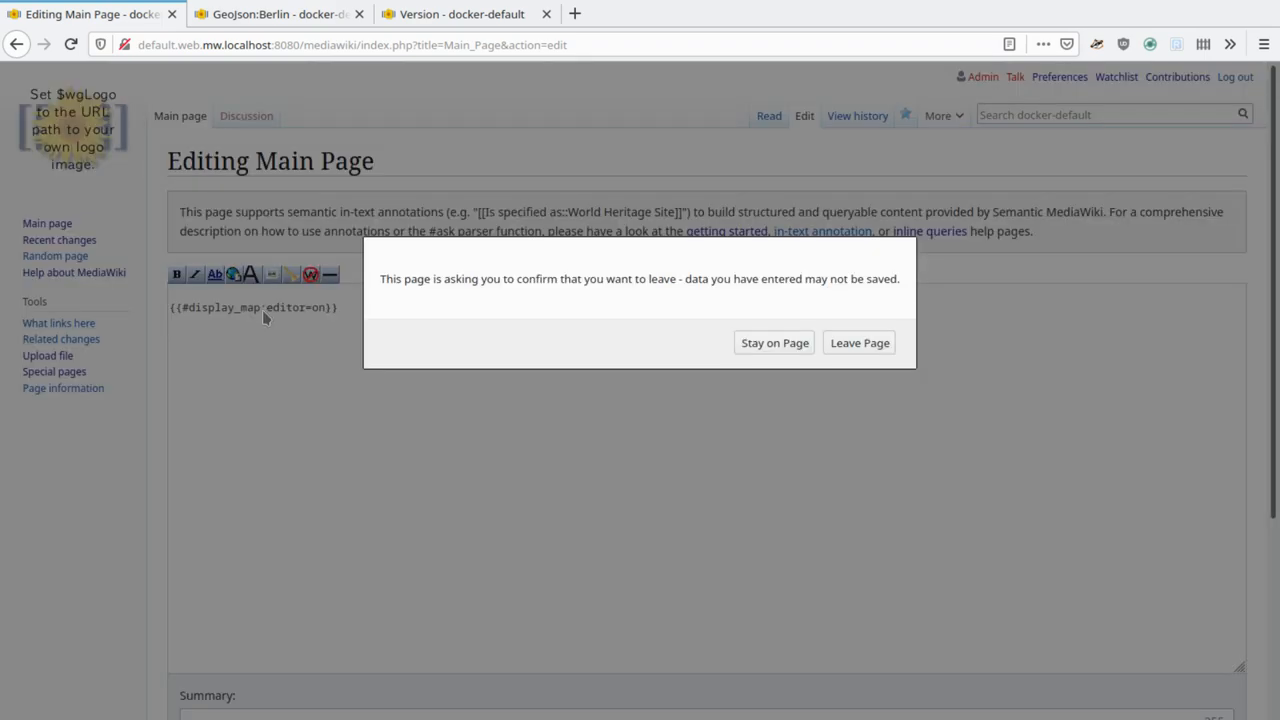
- Leave the editor without saving and return to the Main Page's Berlin map view
{"action": "left_click", "coordinate": [858, 342]}
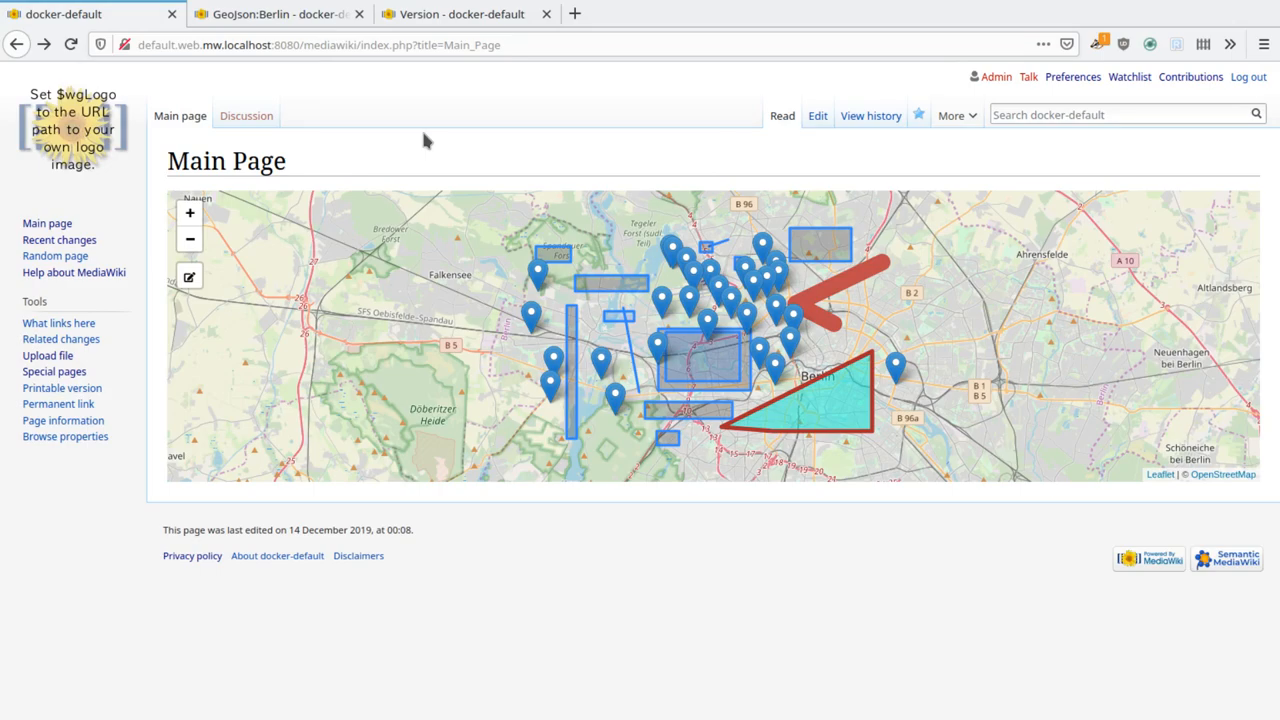
{"action": "mouse_move", "coordinate": [408, 152]}
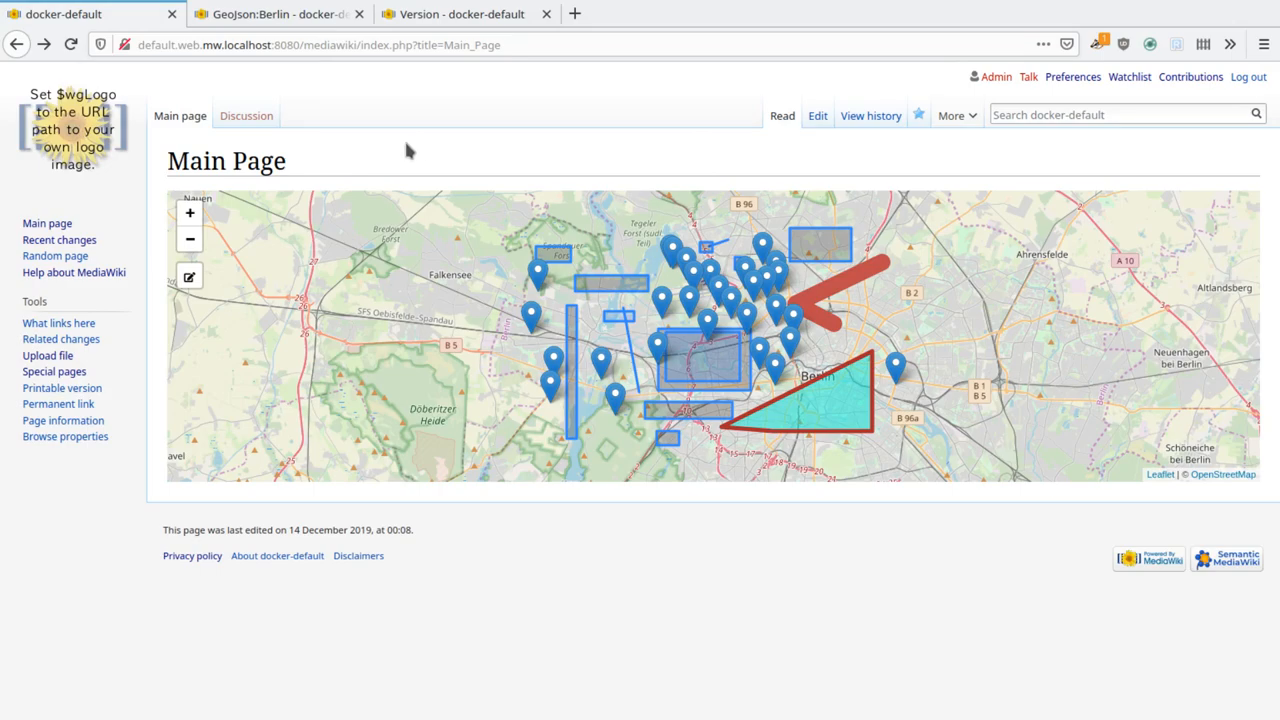
{"action": "left_click", "coordinate": [951, 115]}
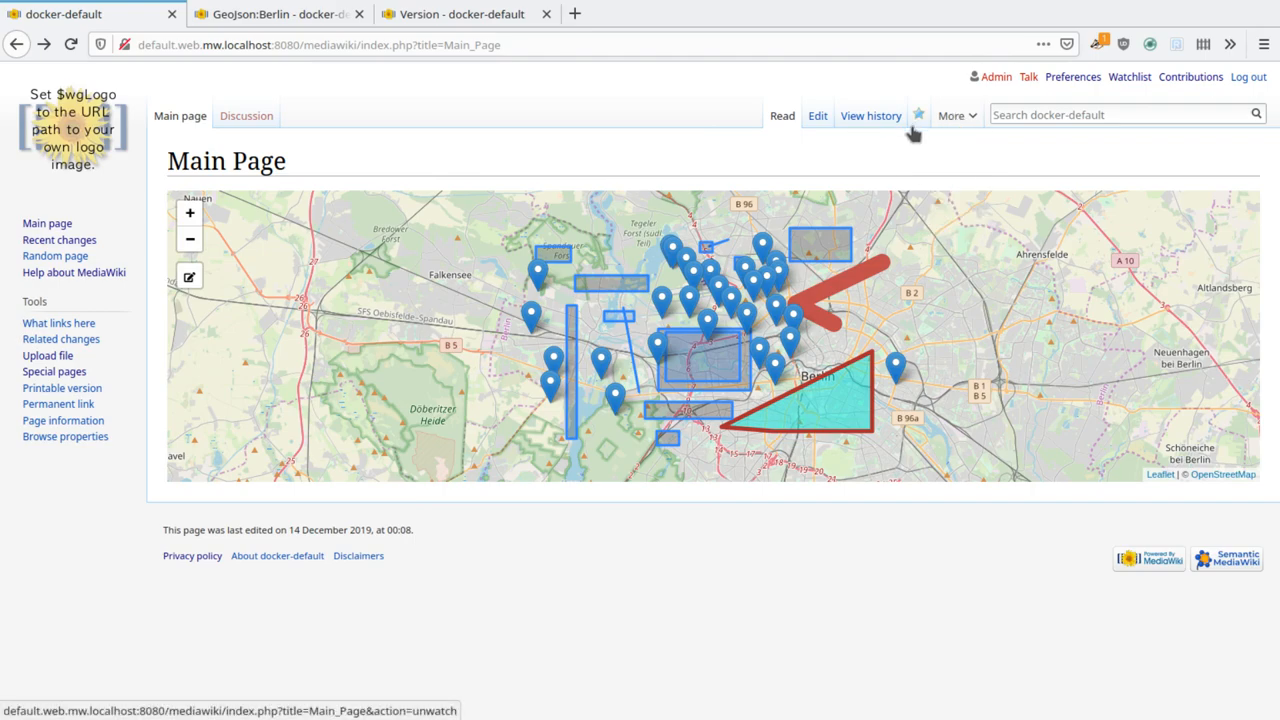
{"action": "mouse_move", "coordinate": [418, 139]}
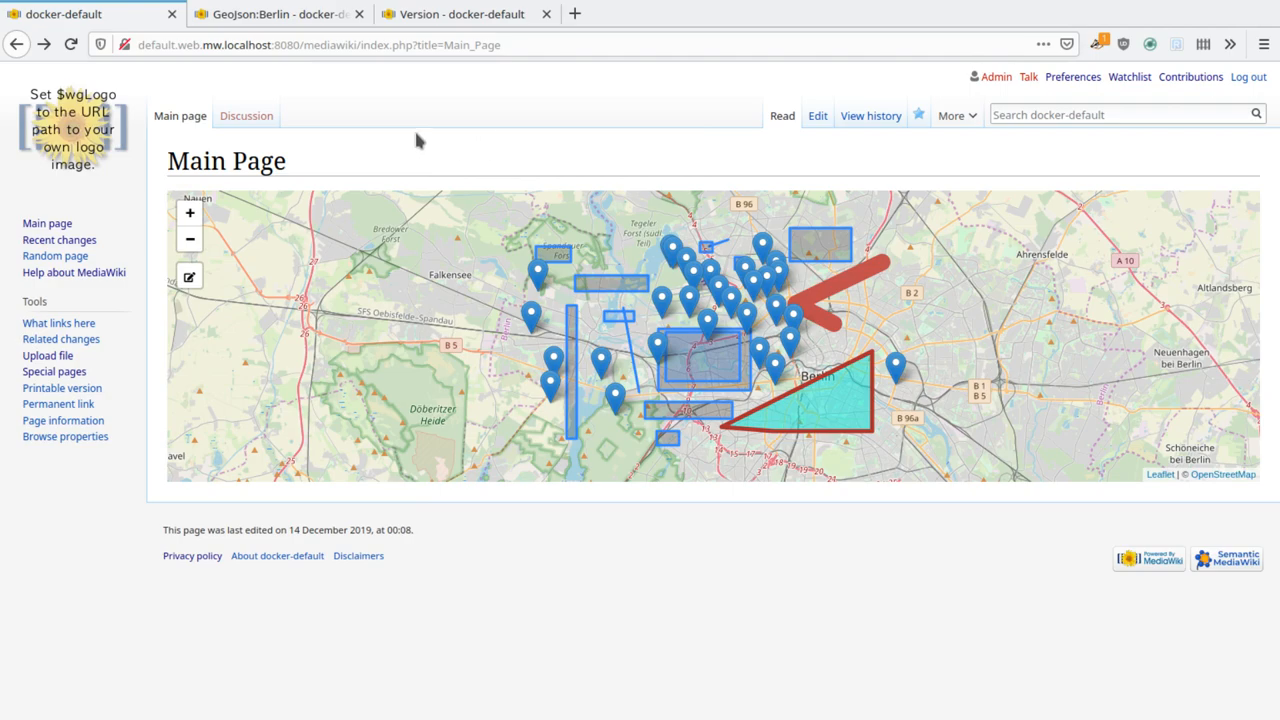
{"action": "mouse_move", "coordinate": [513, 262]}
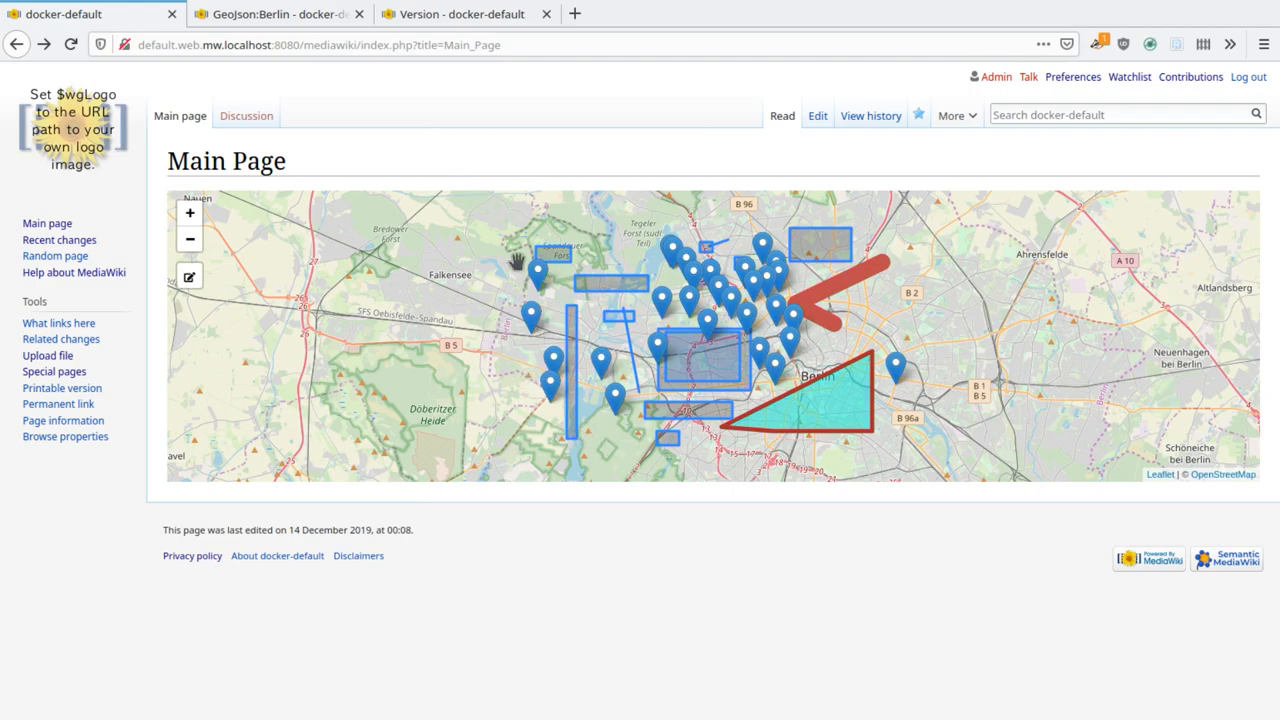
{"action": "left_click", "coordinate": [270, 14]}
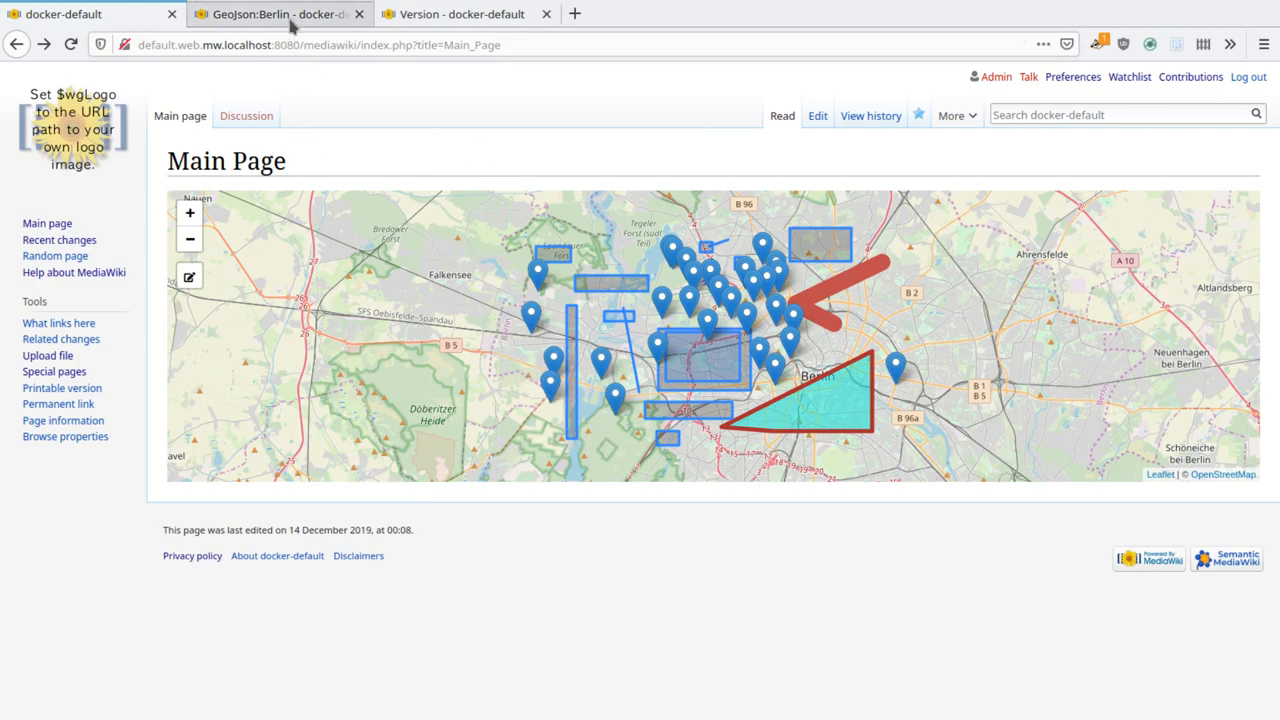
{"action": "mouse_move", "coordinate": [443, 154]}
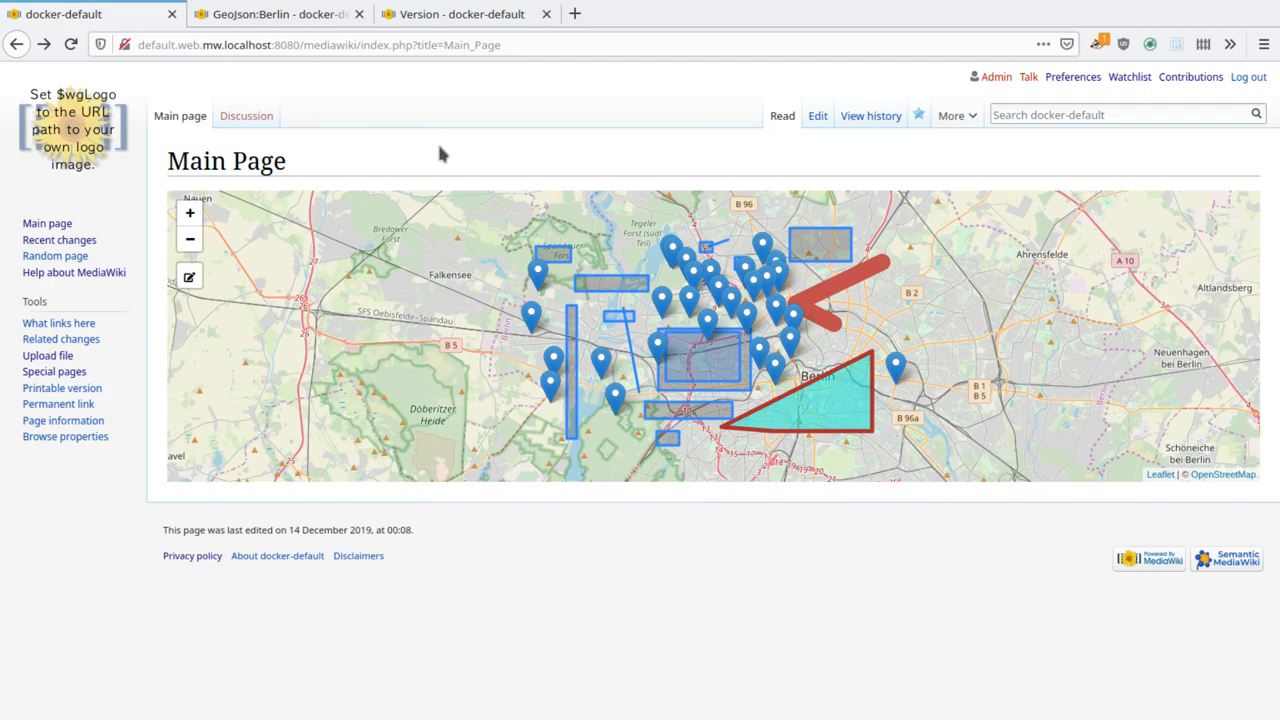
{"action": "mouse_move", "coordinate": [421, 158]}
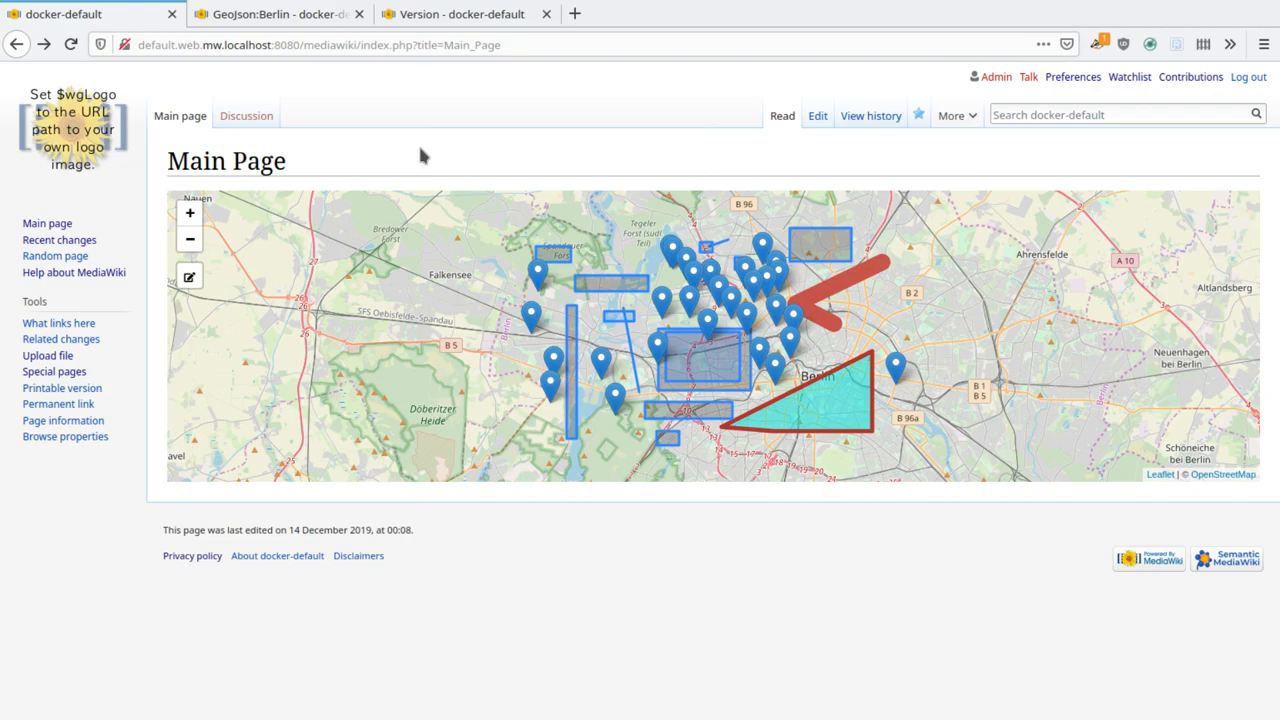
{"action": "mouse_move", "coordinate": [338, 117]}
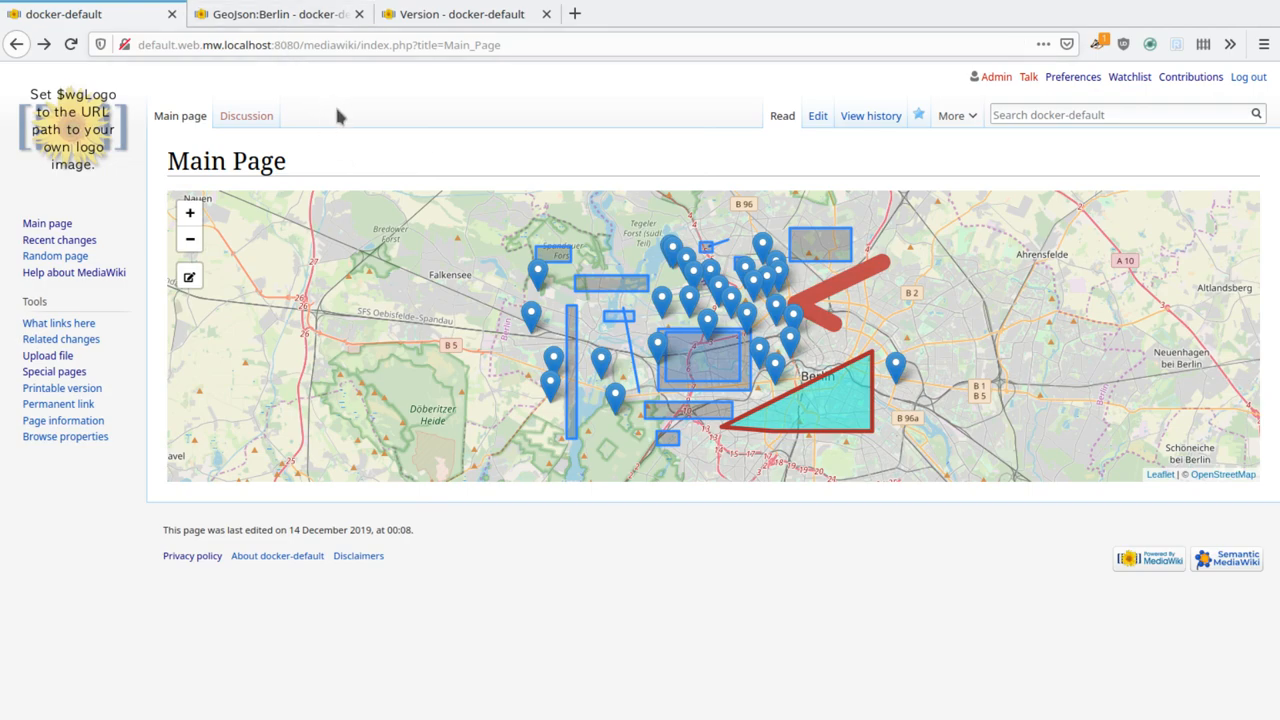
{"action": "left_click", "coordinate": [275, 14]}
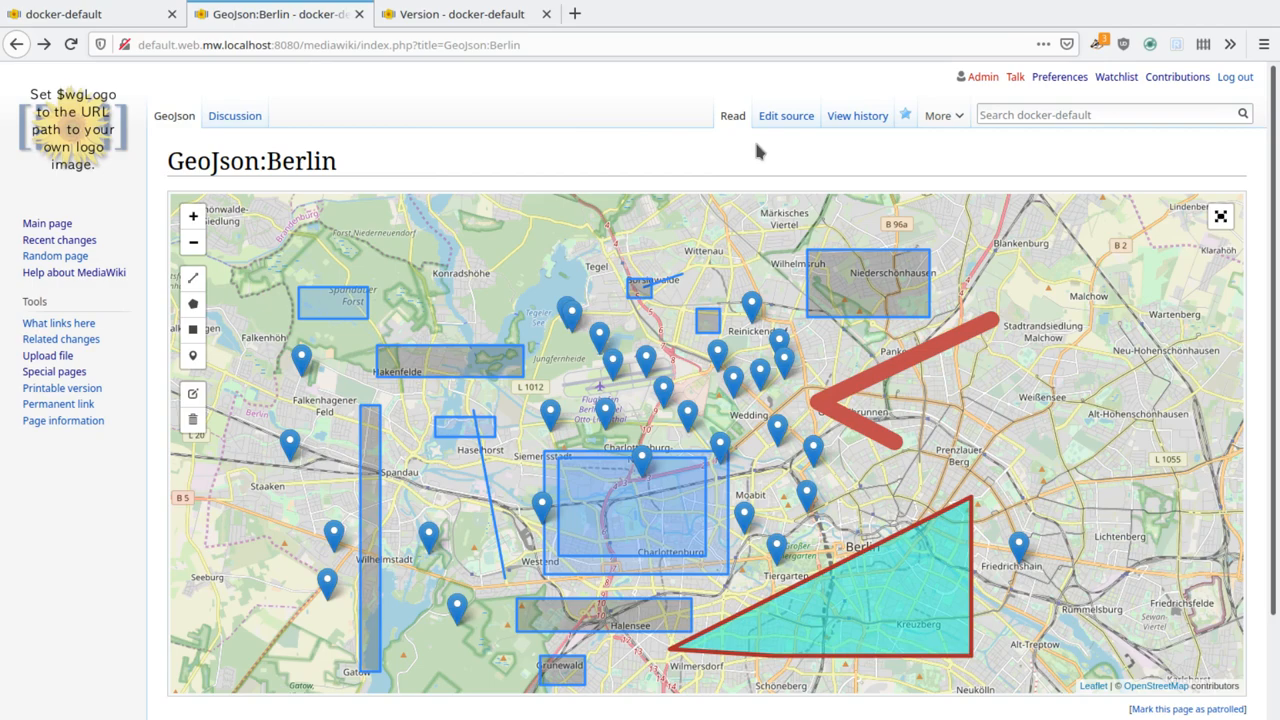
{"action": "left_click", "coordinate": [786, 115]}
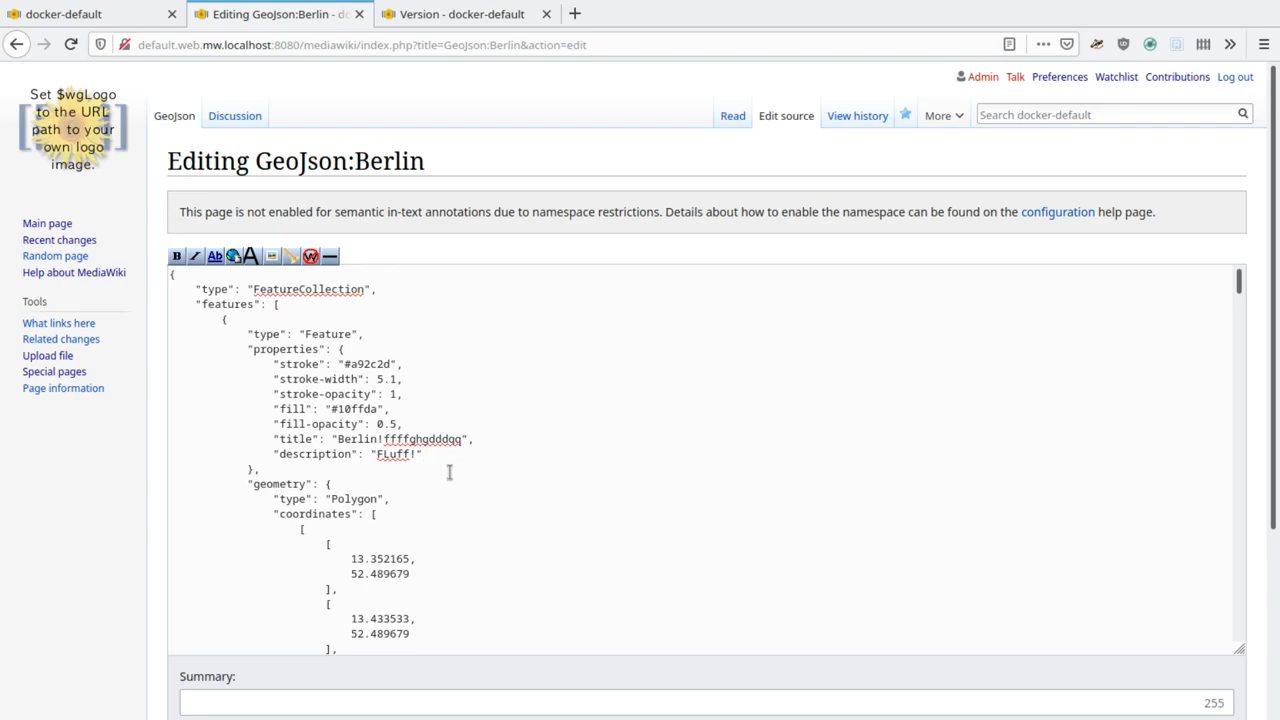
{"action": "left_click", "coordinate": [424, 454]}
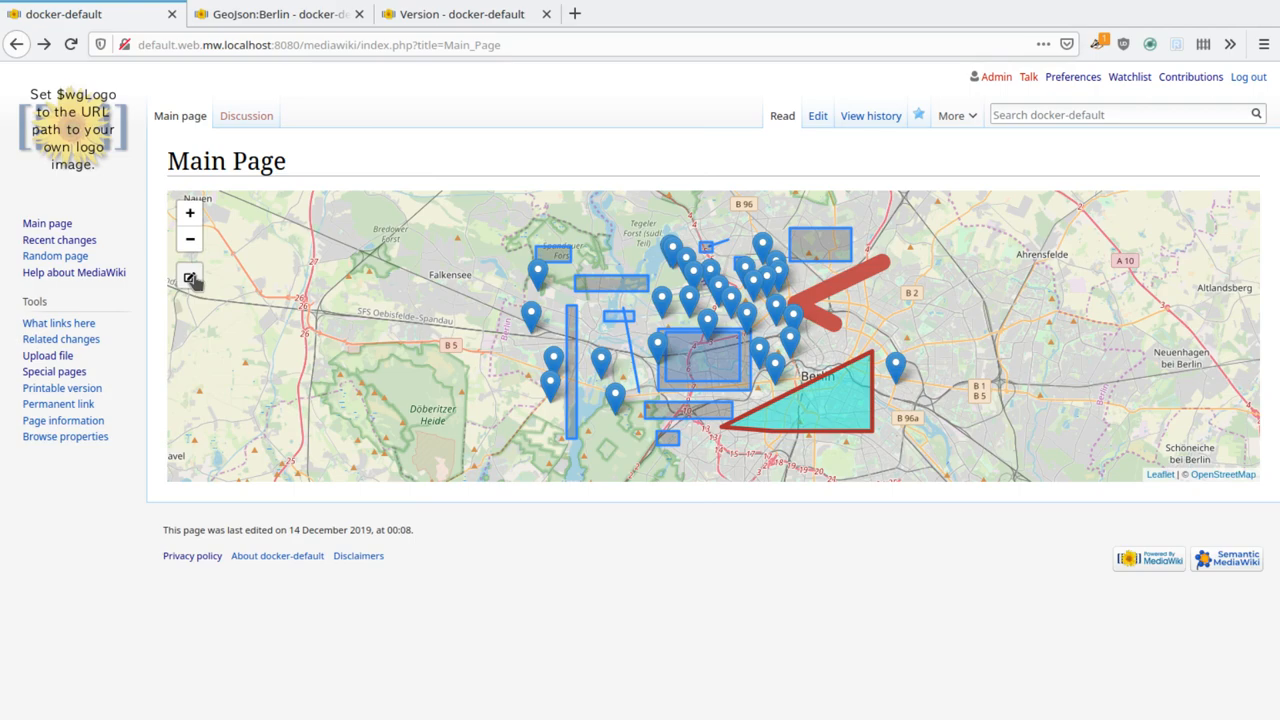
{"action": "mouse_move", "coordinate": [755, 190]}
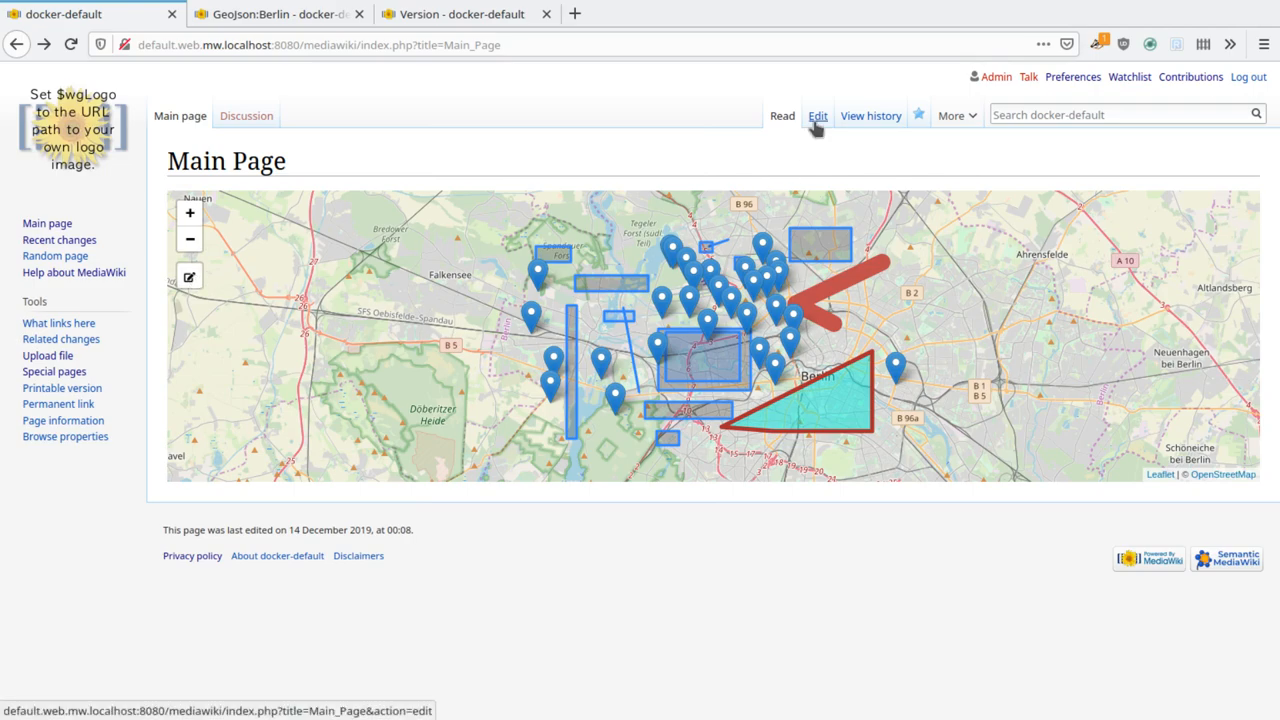
- Move from the Main Page's Edit tab to the GeoJson:Berlin page and its full map
{"action": "left_click", "coordinate": [818, 115]}
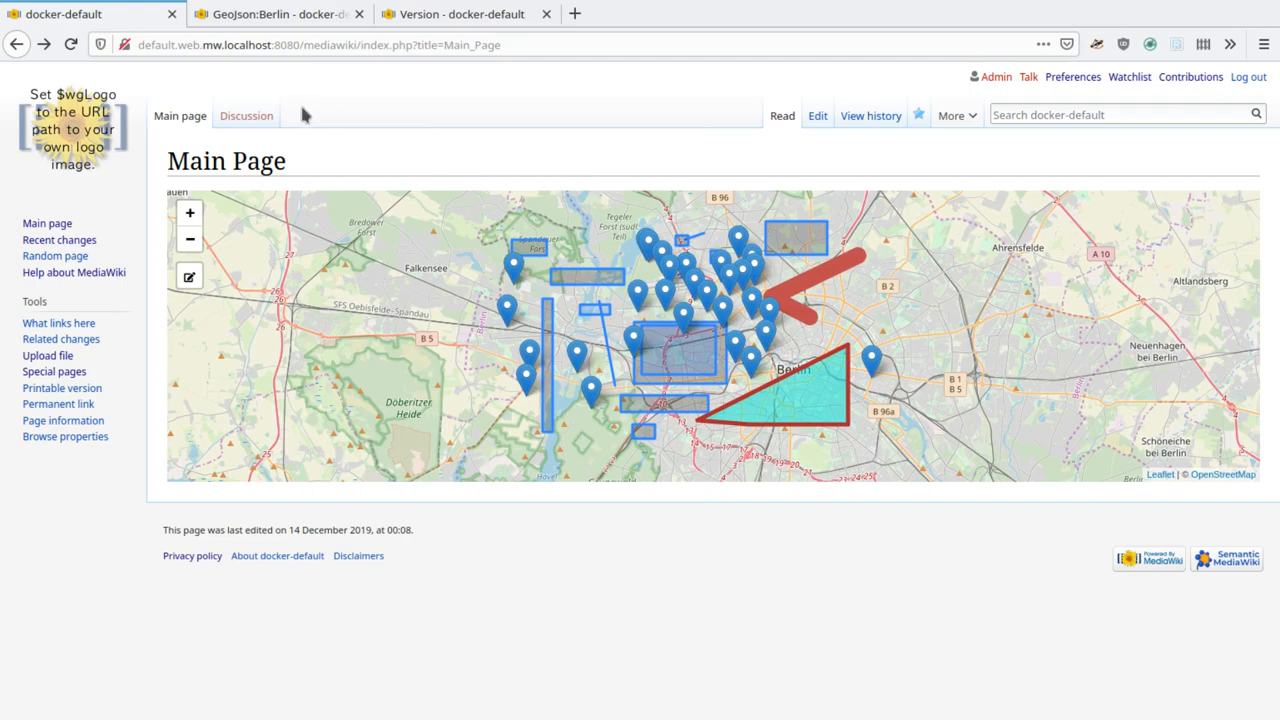
{"action": "left_click", "coordinate": [275, 14]}
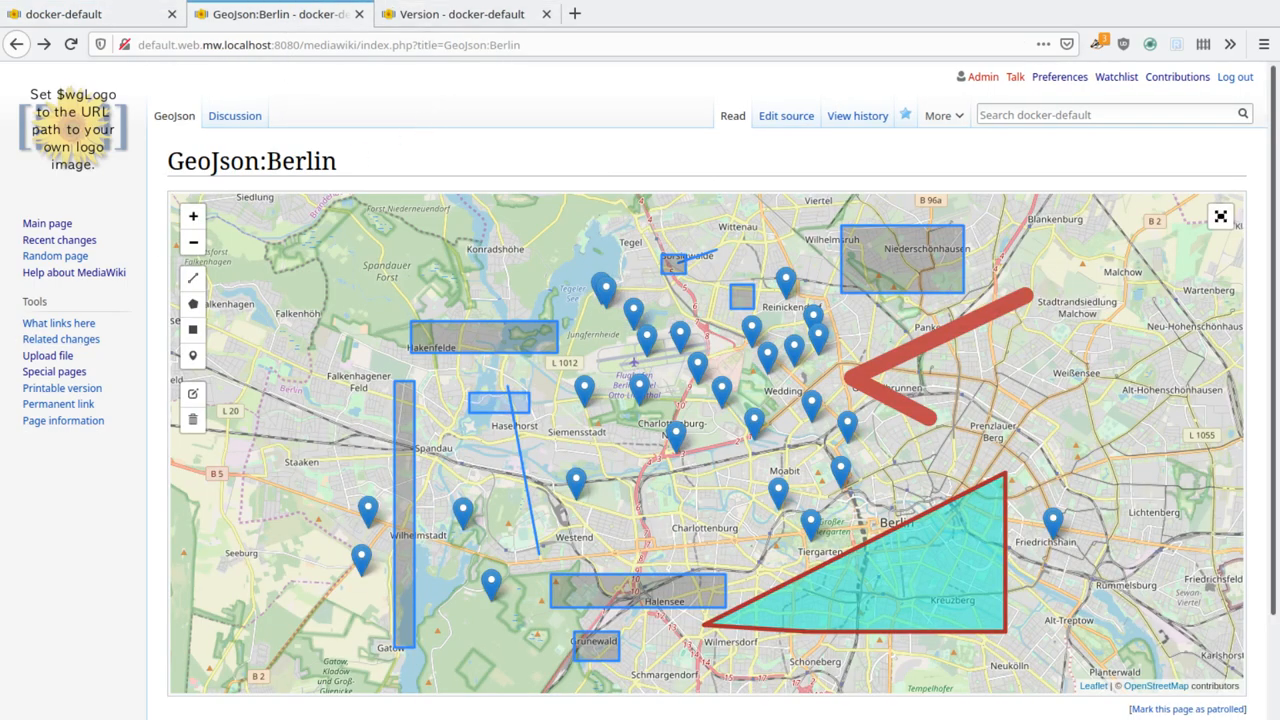